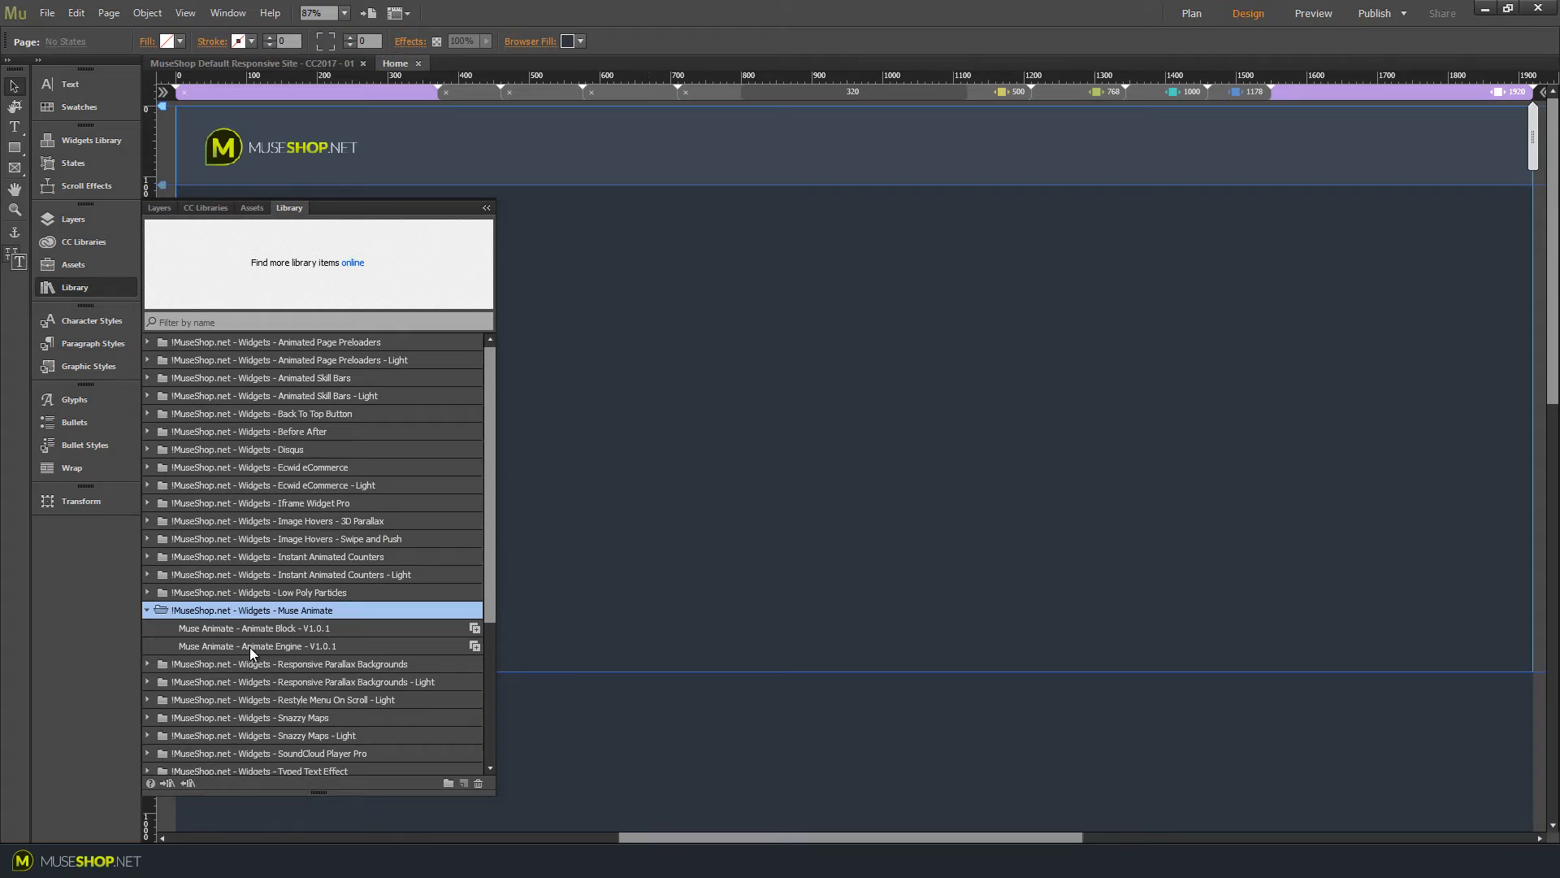
Place the Muse Animate Engine and Muse Animate Block widgets from the Library onto the page.
left_click(253, 644)
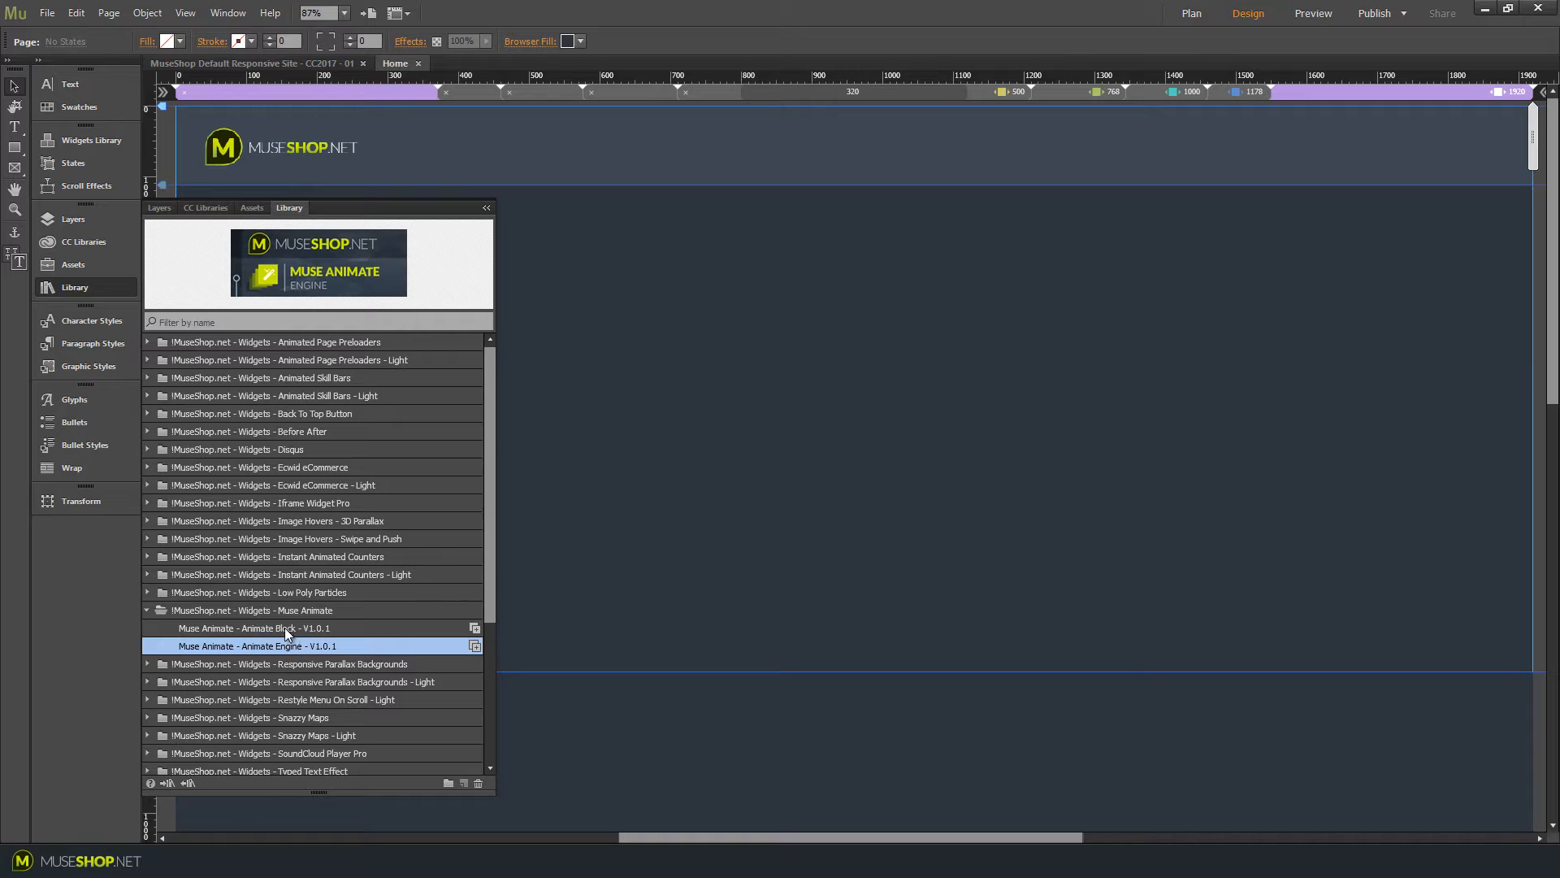
left_click(253, 628)
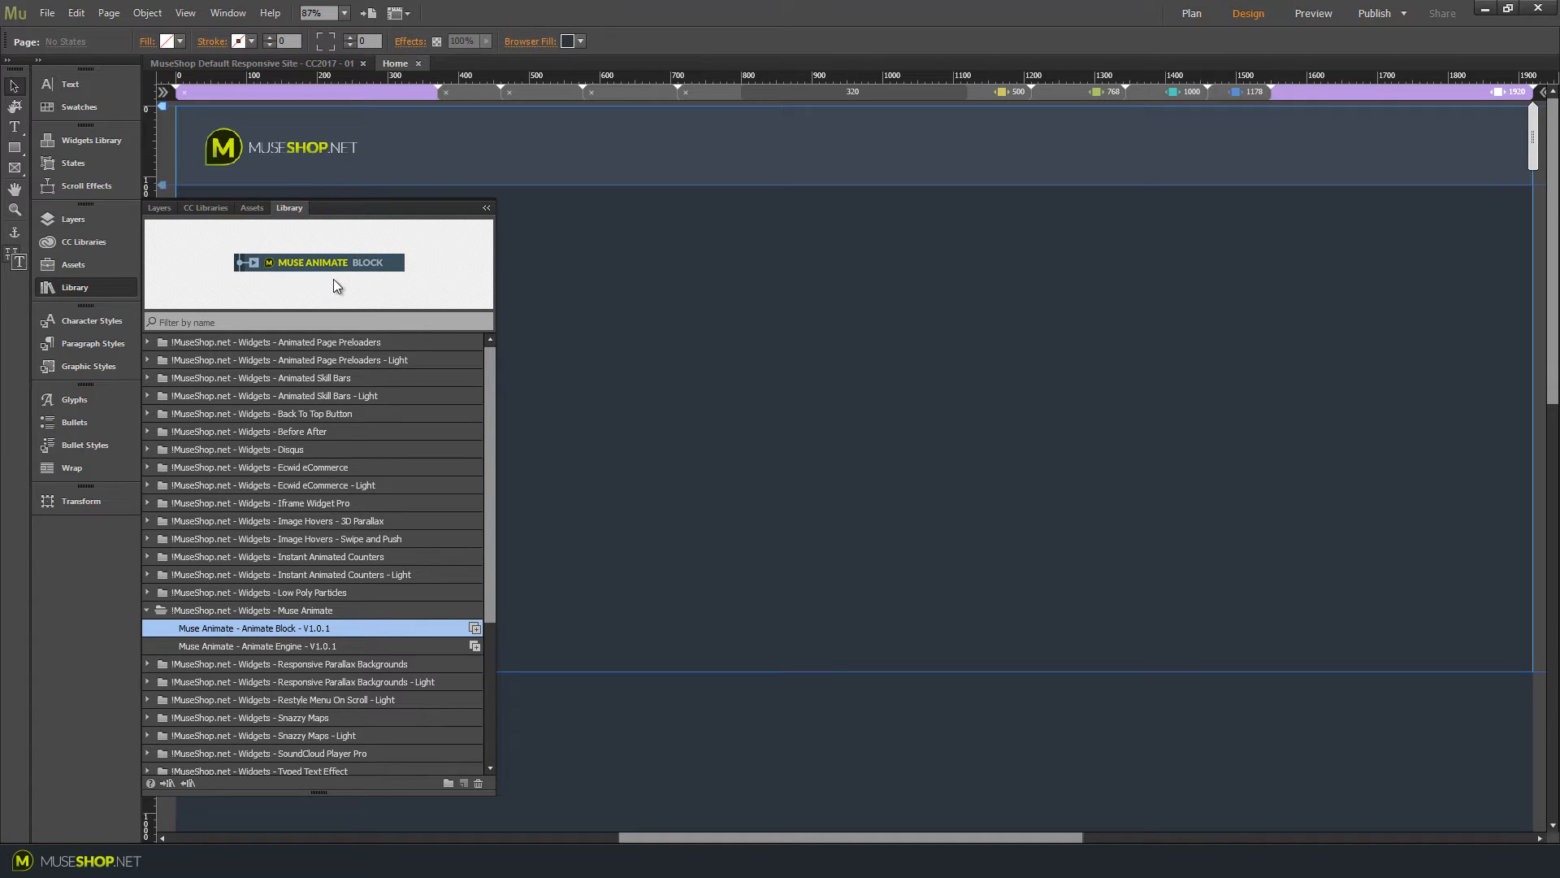
left_click(252, 646)
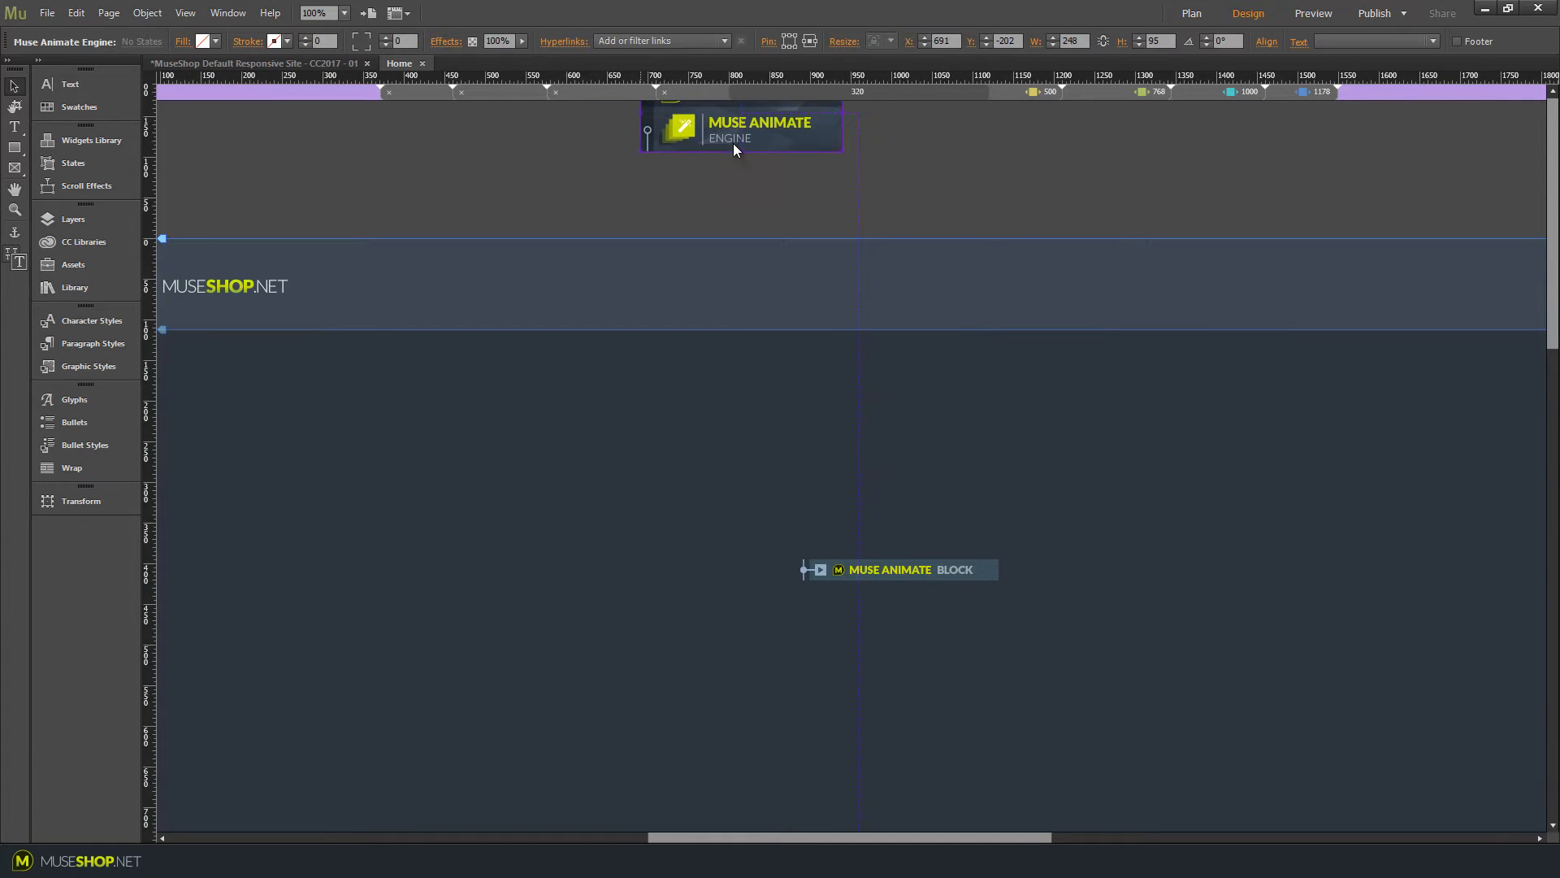
Dock the Animate Block widget directly under the Animate Engine above the header.
left_click_drag(896, 569, 756, 165)
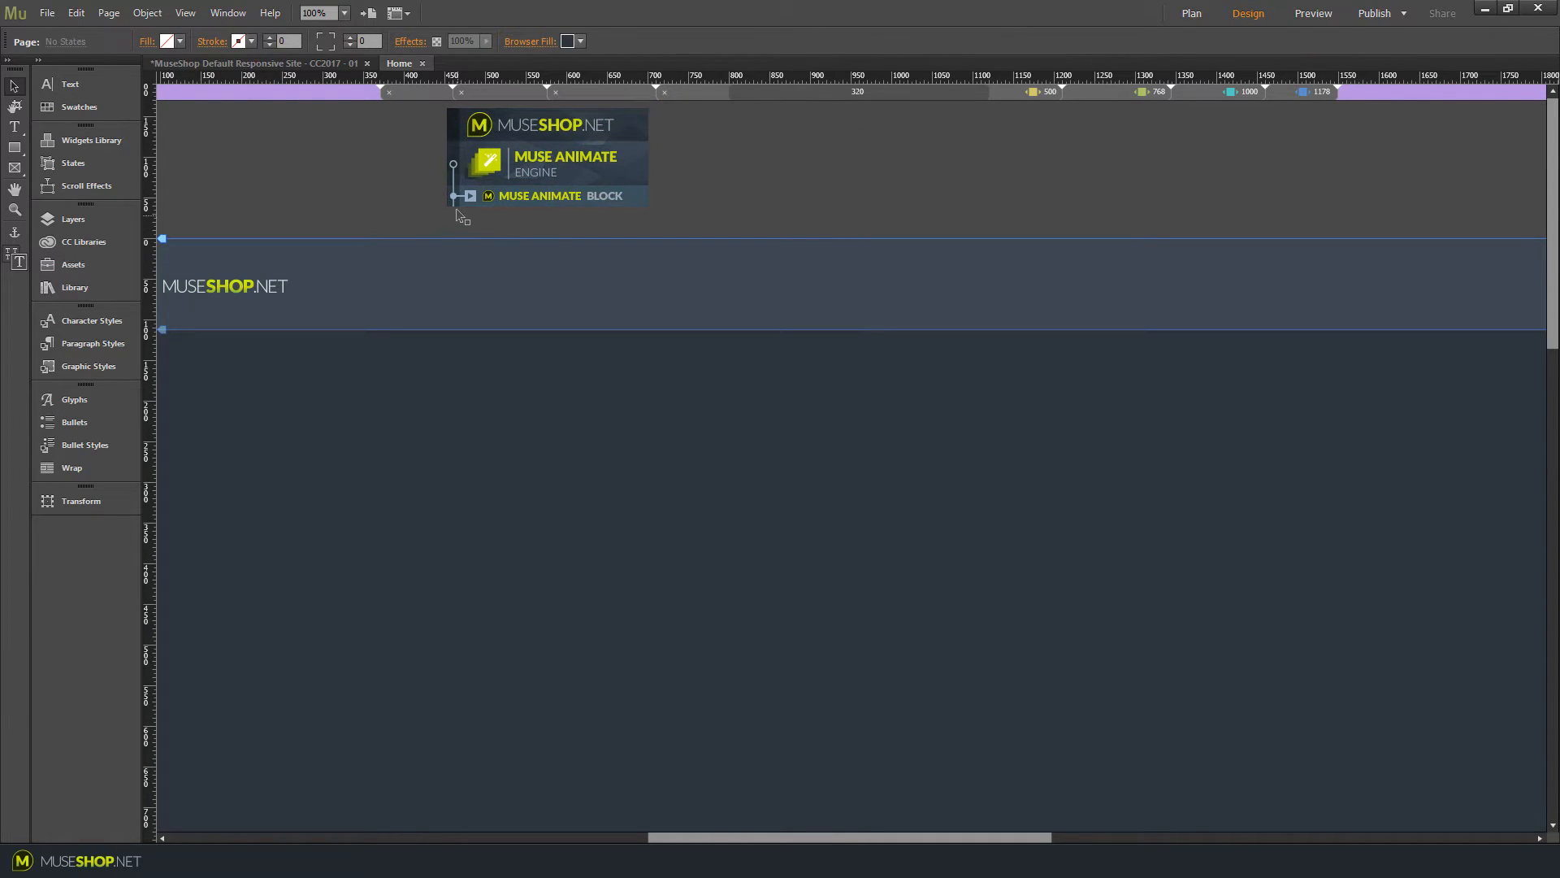
mouse_move(540, 196)
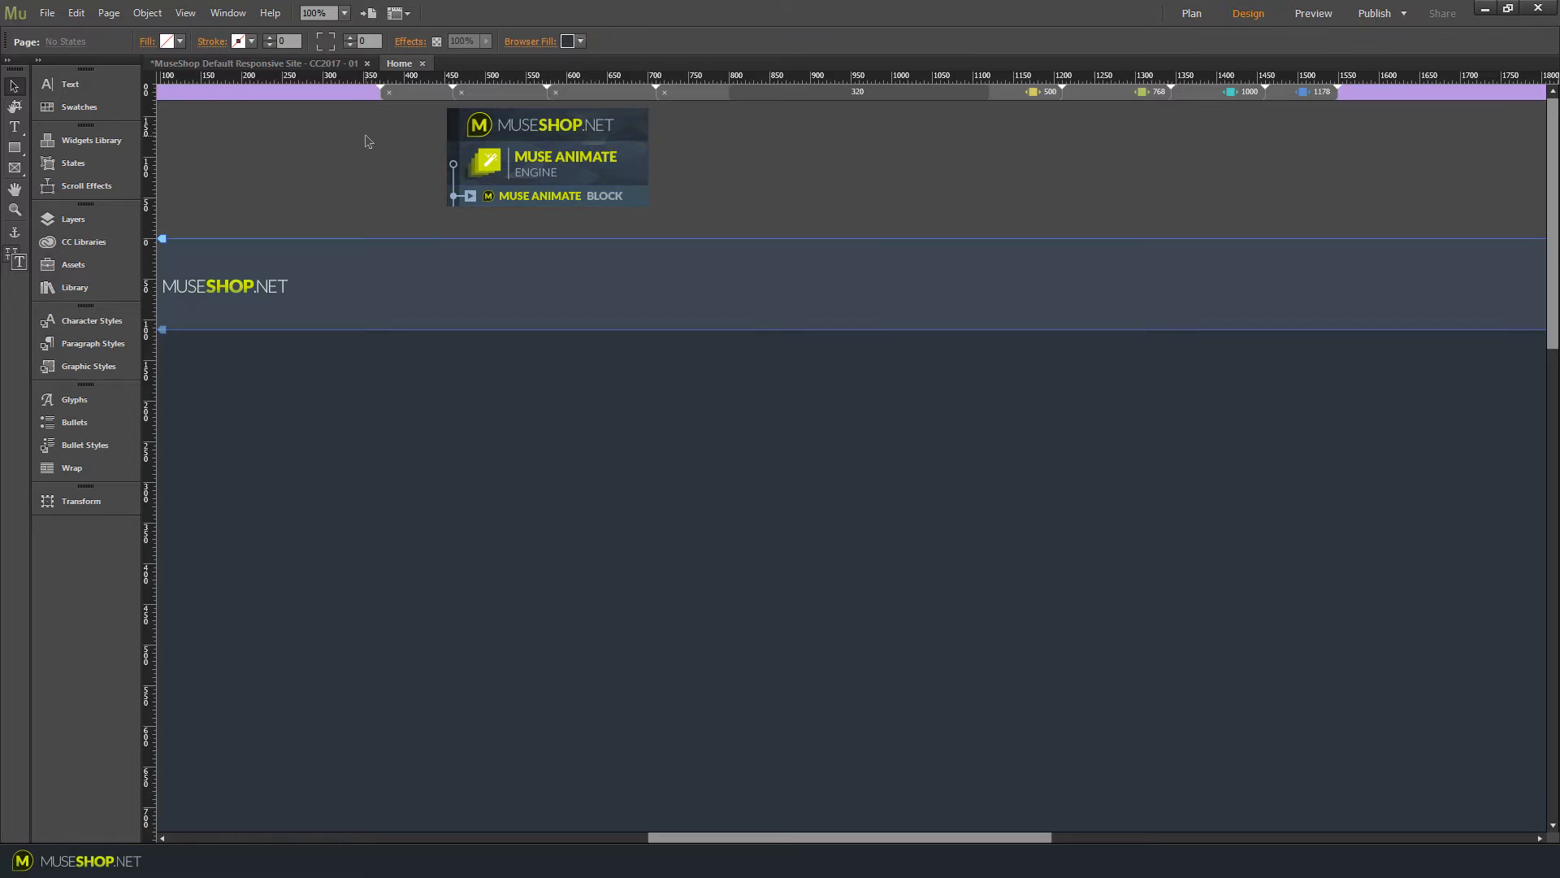
left_click_drag(332, 474, 608, 727)
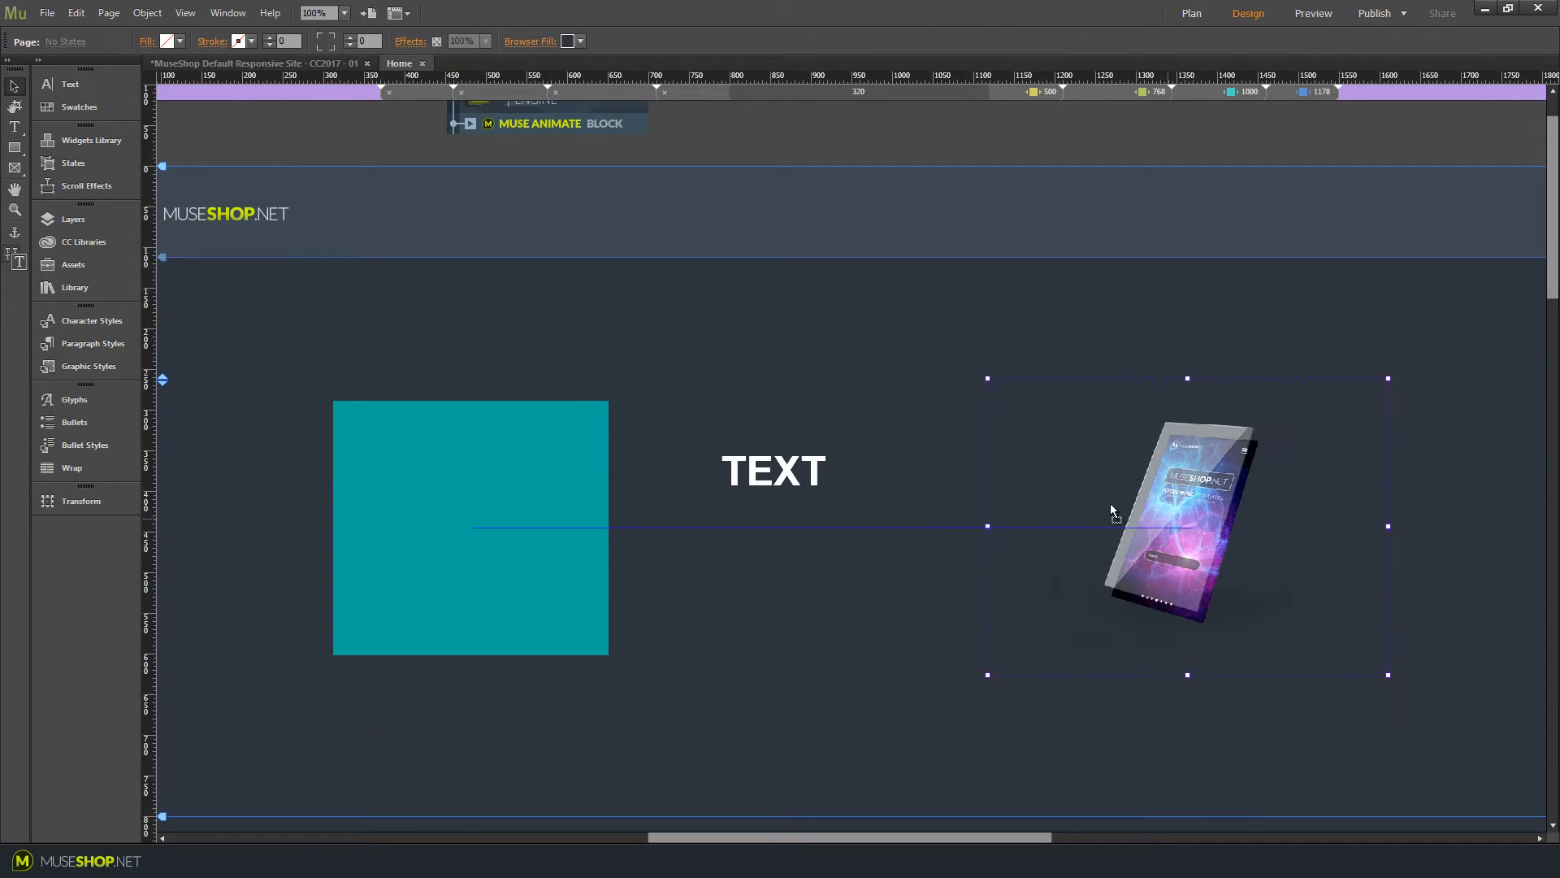
Shift the teal rectangle into a row beside TEXT and the tablet image, then deselect.
left_click_drag(470, 527, 533, 460)
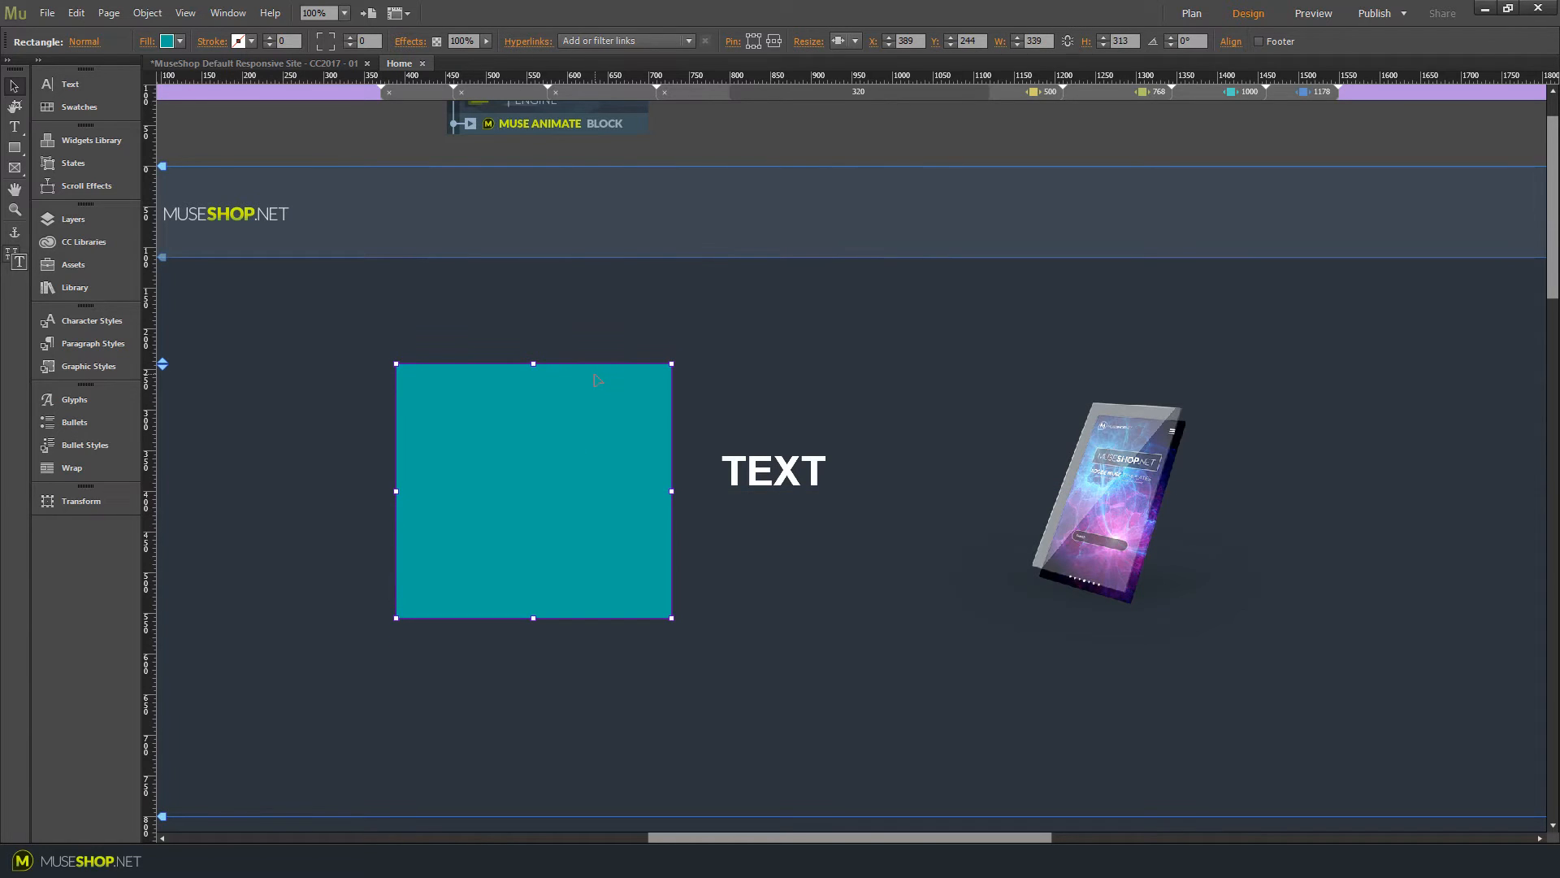
mouse_move(498, 598)
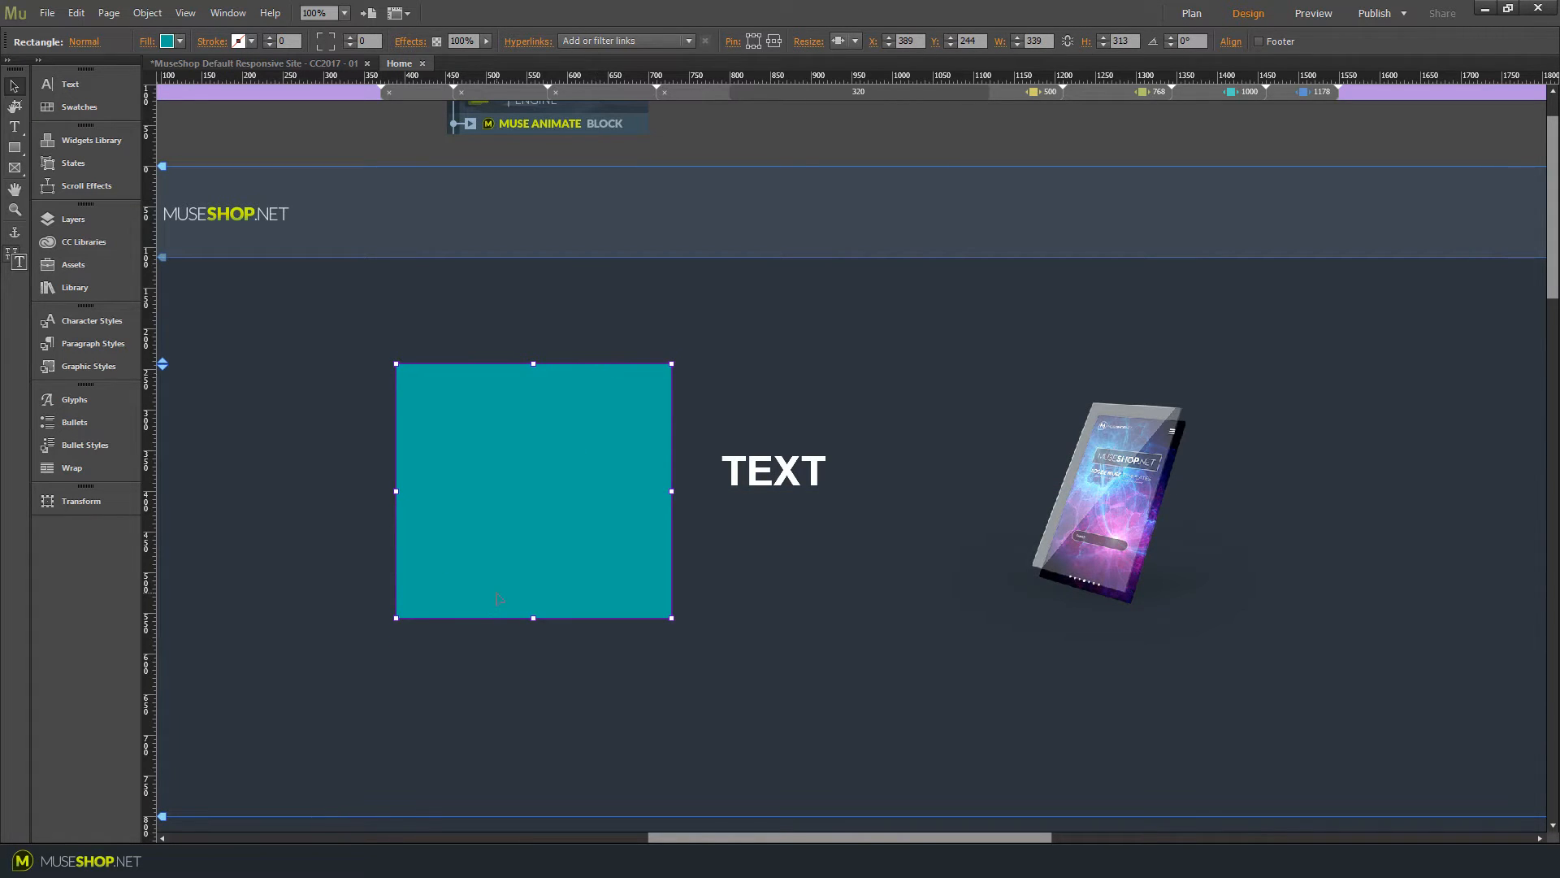
left_click(1113, 505)
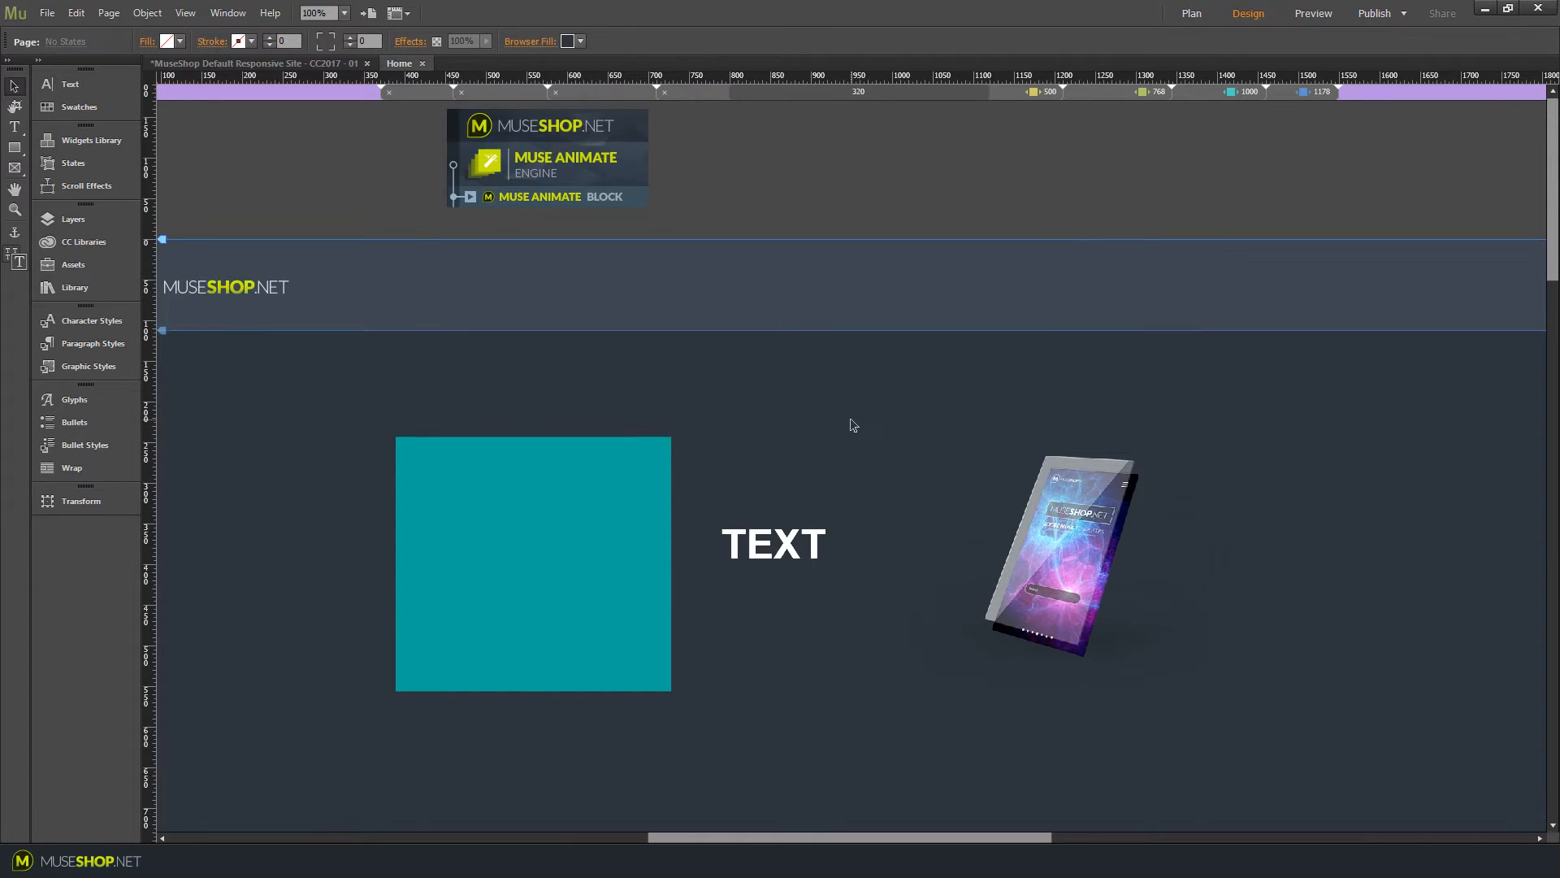
mouse_move(487, 404)
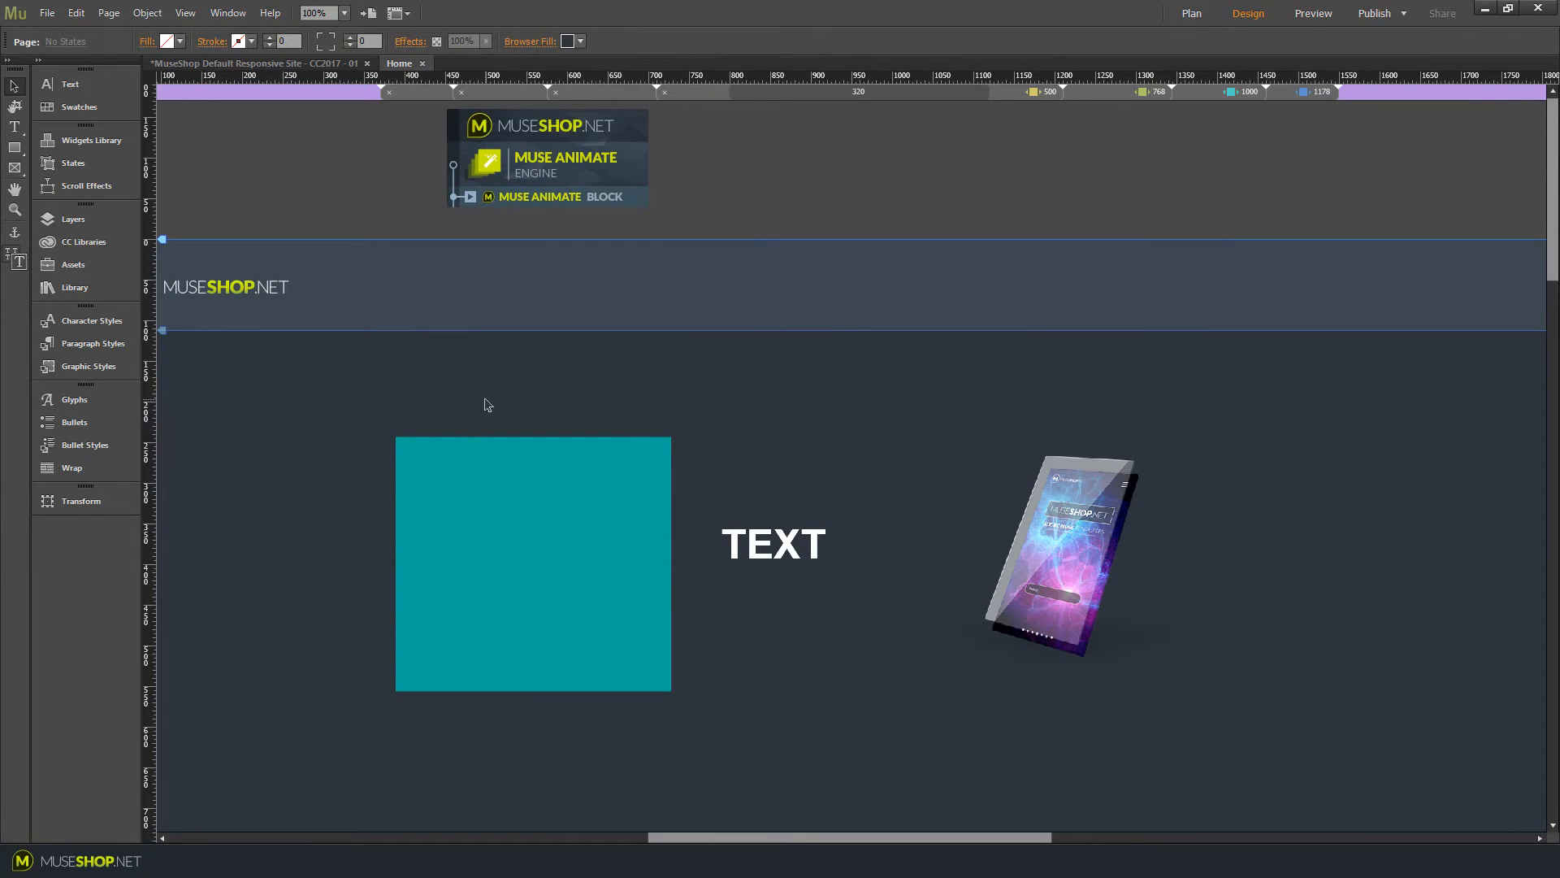
mouse_move(781, 385)
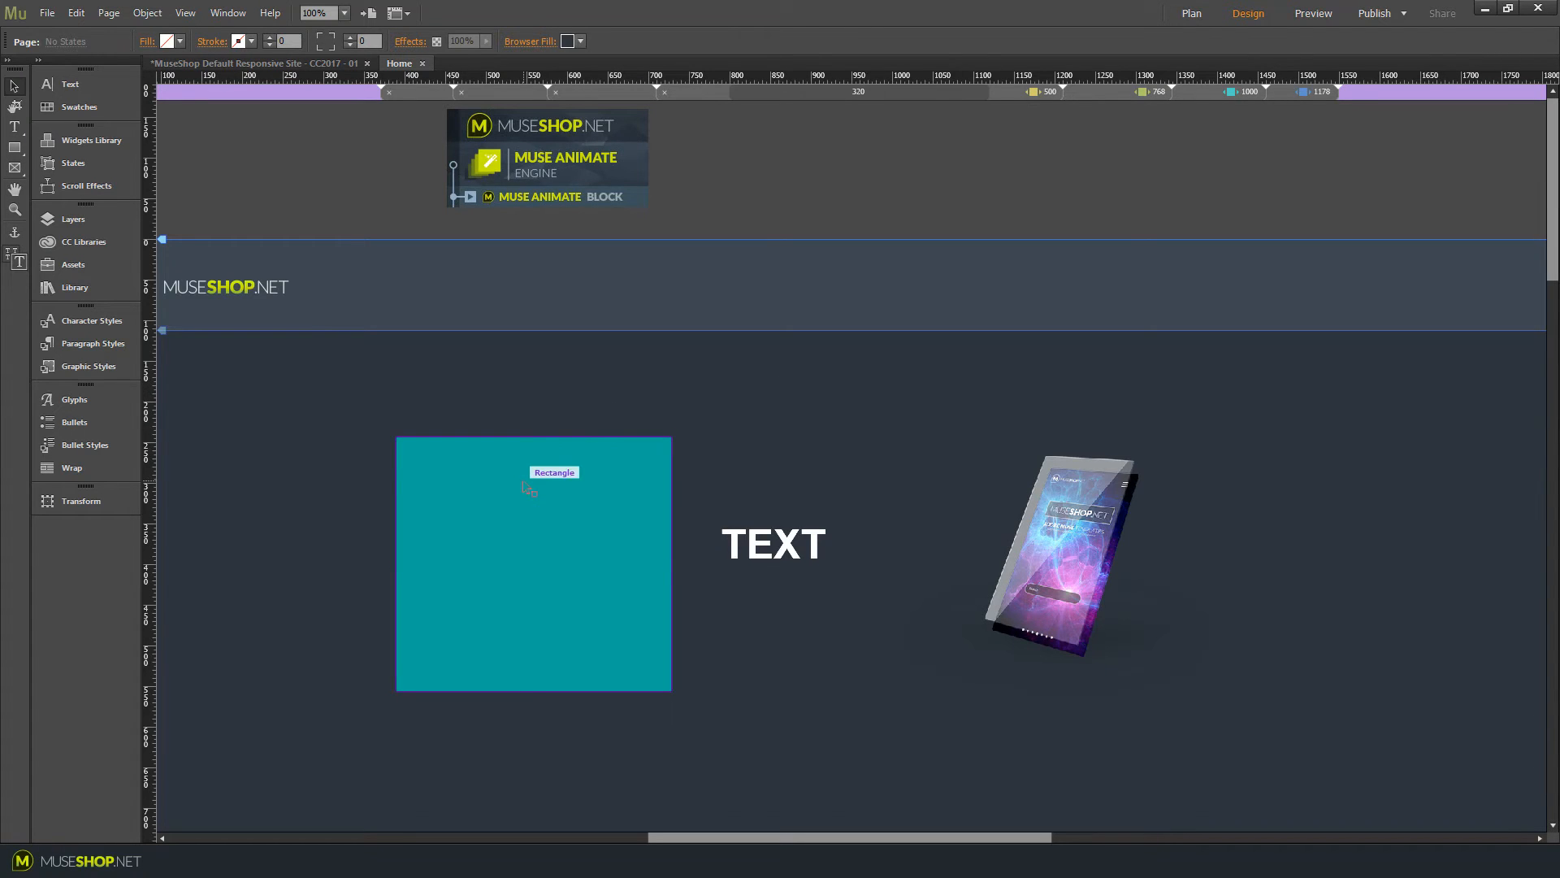
left_click(532, 562)
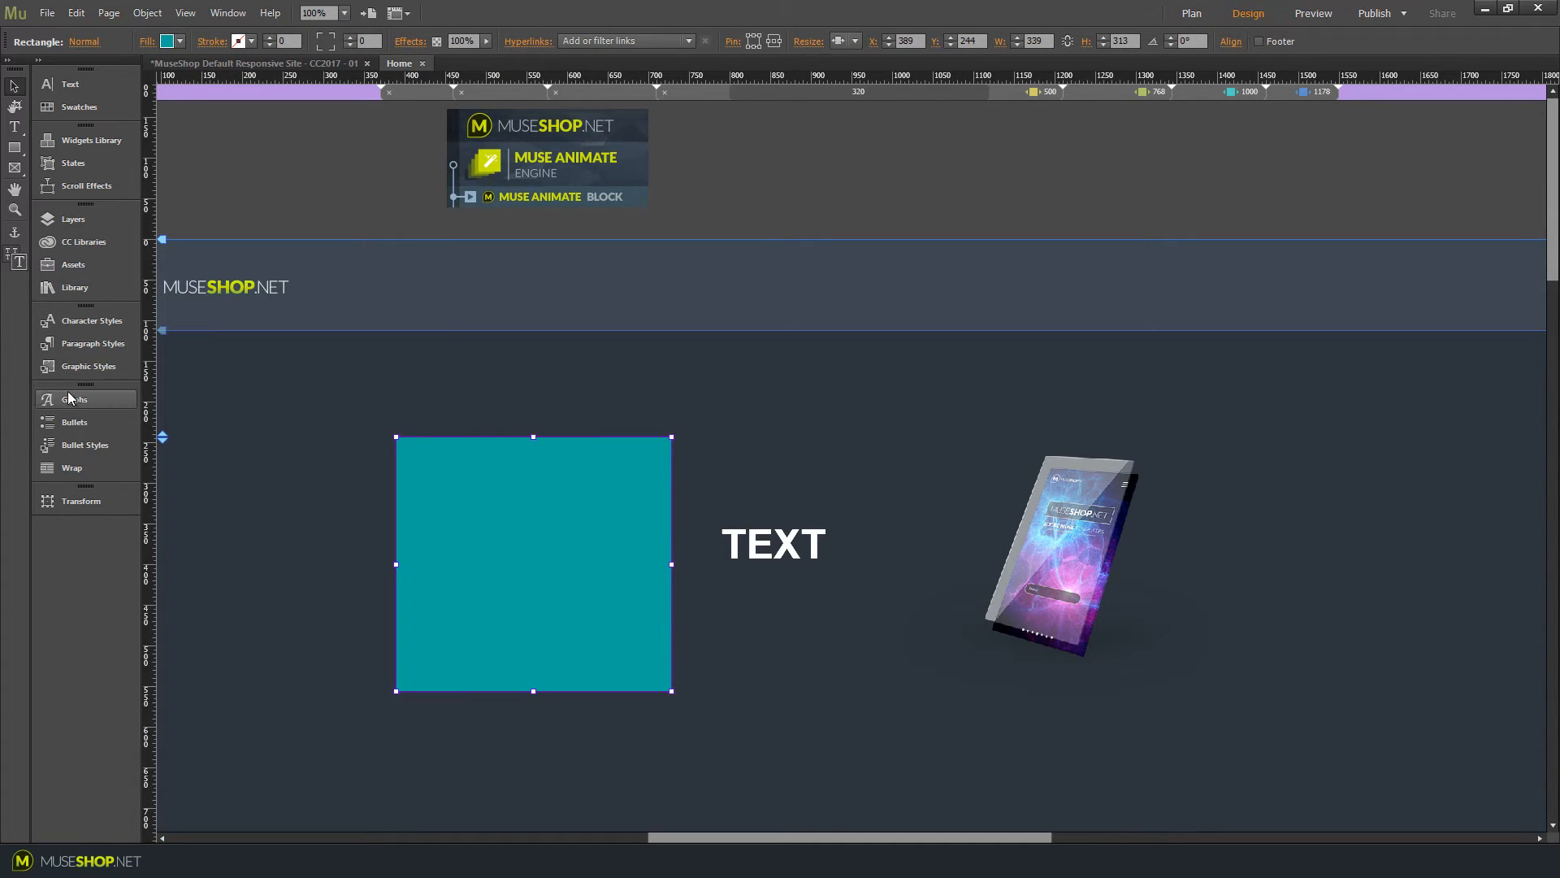
left_click(89, 365)
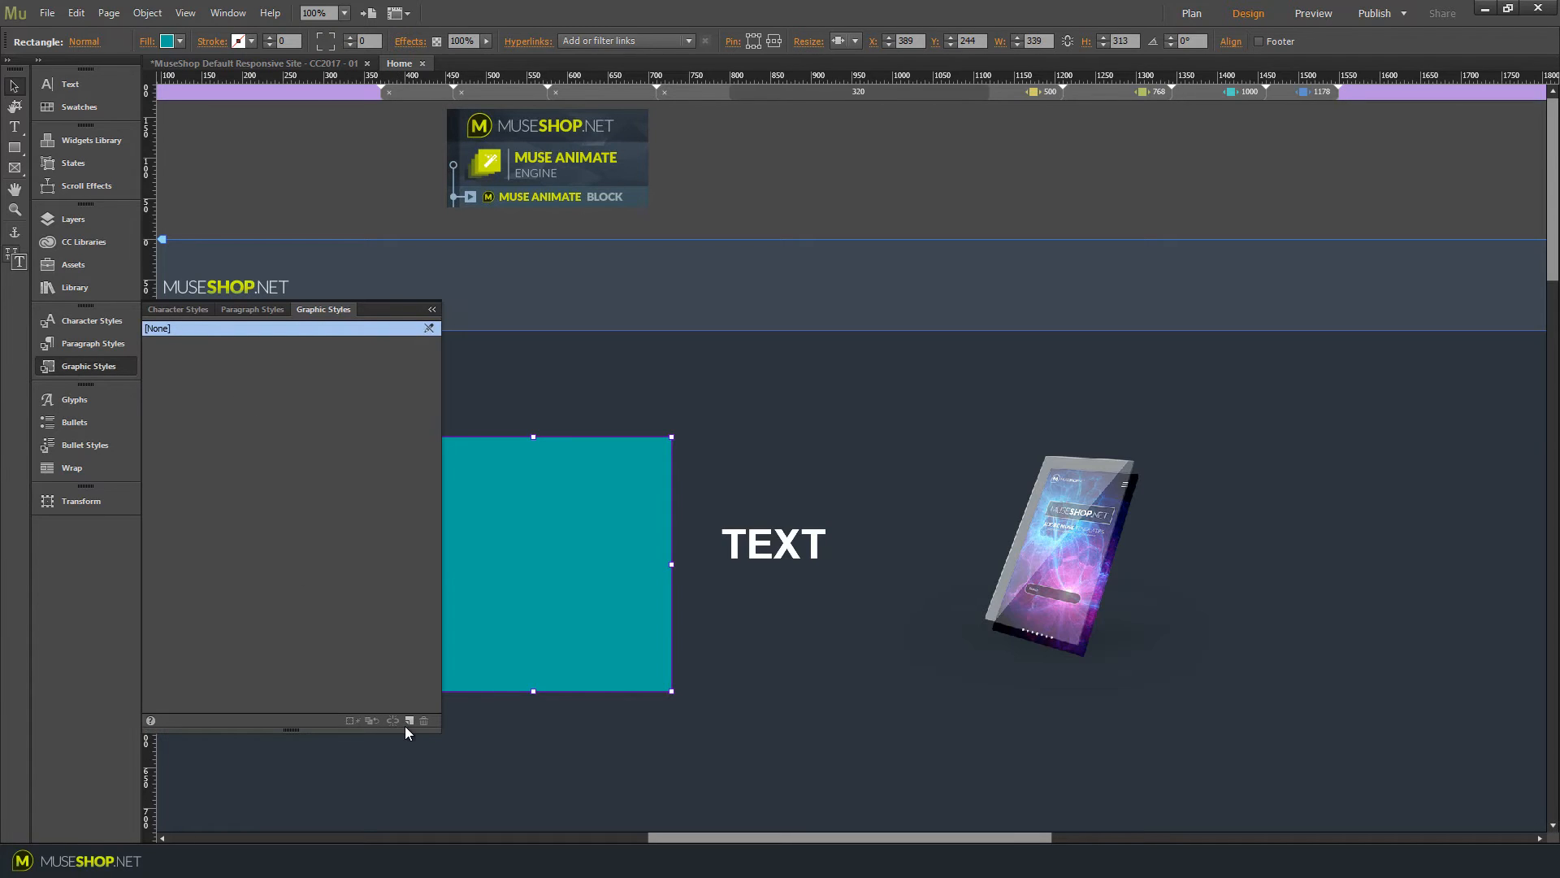
left_click(409, 720)
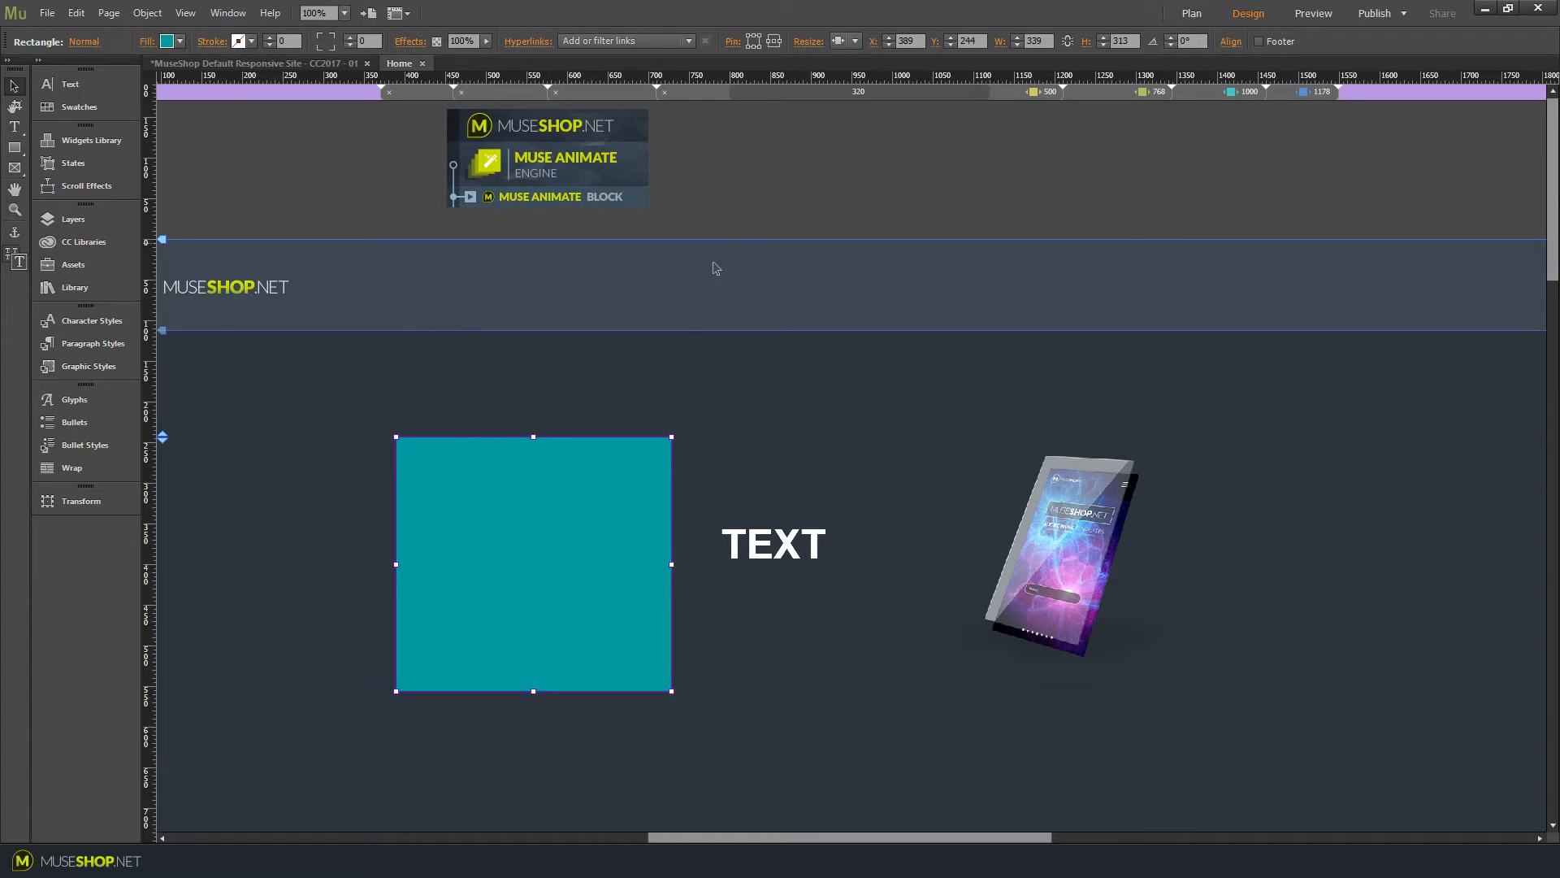
mouse_move(585, 164)
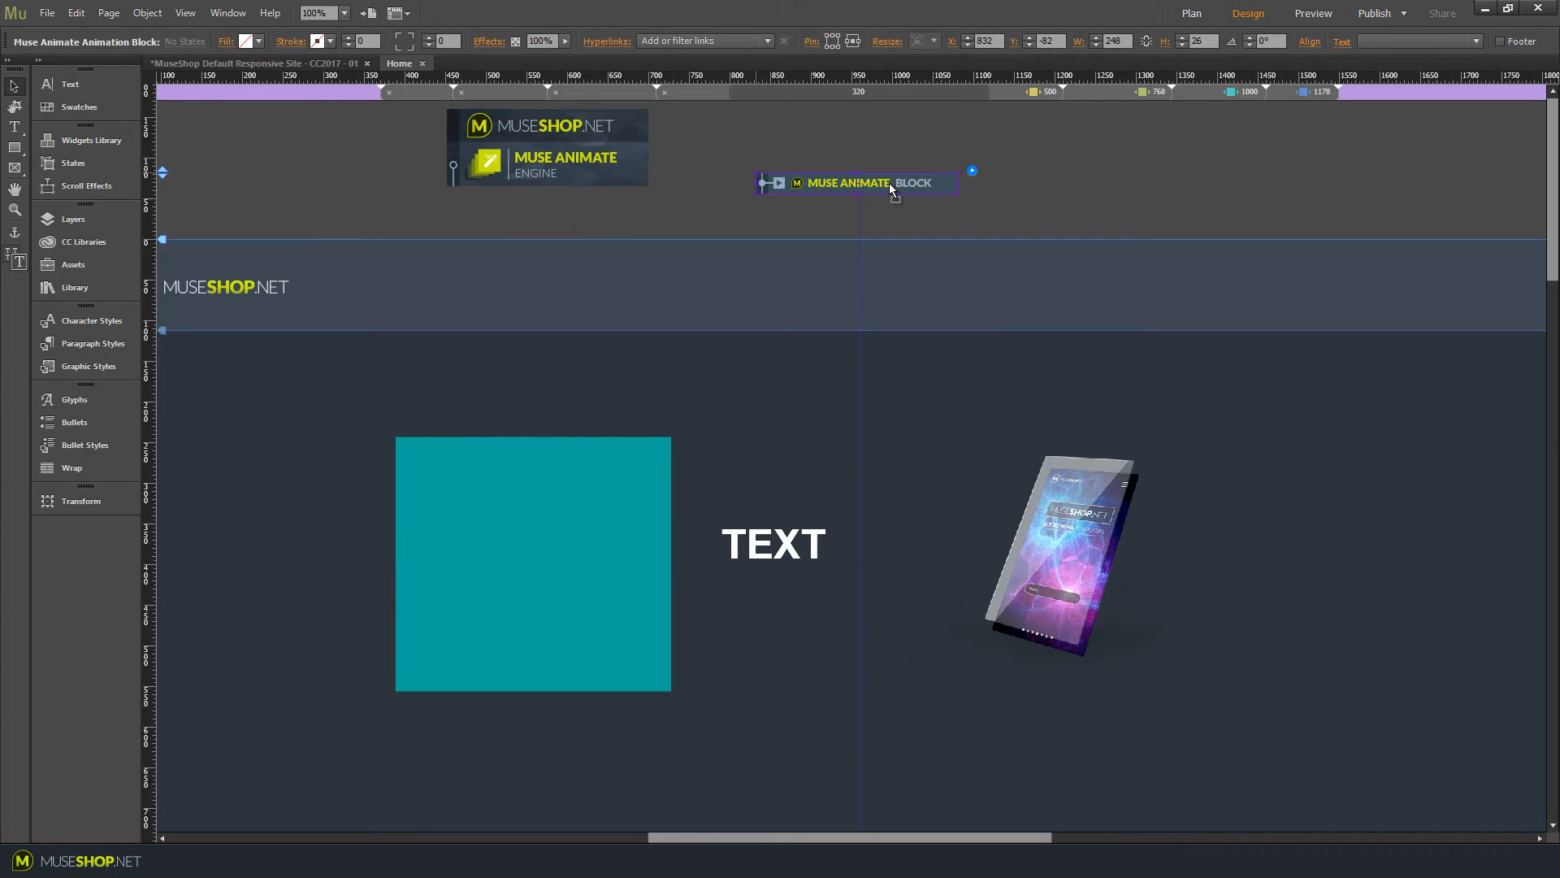
Reattach the Animate Block under the engine and name its graphic style myRectangle.
left_click_drag(855, 182, 547, 196)
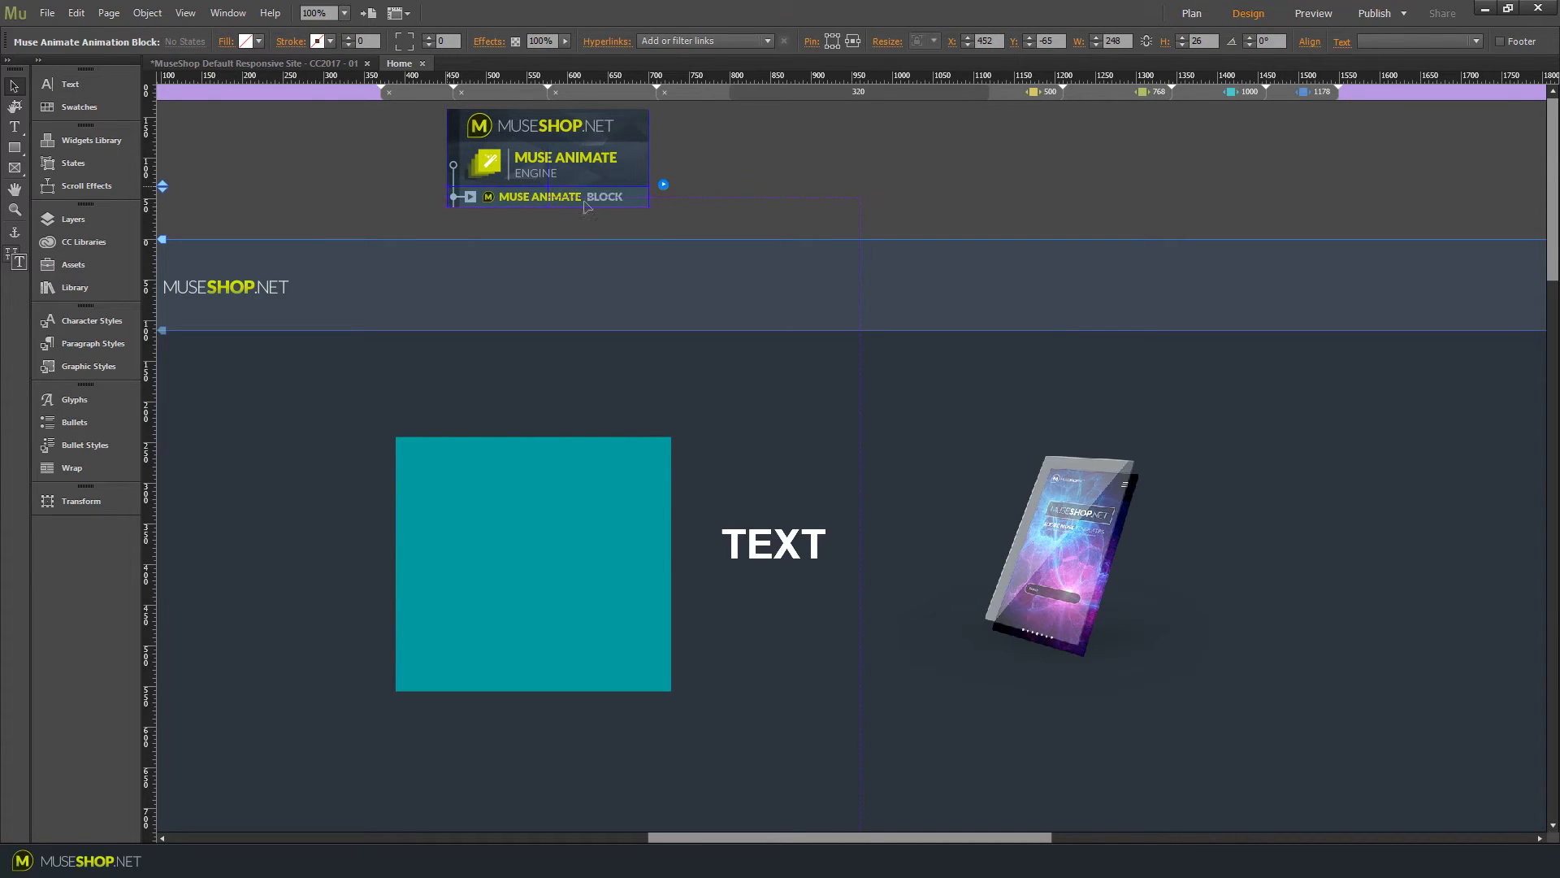
left_click(663, 186)
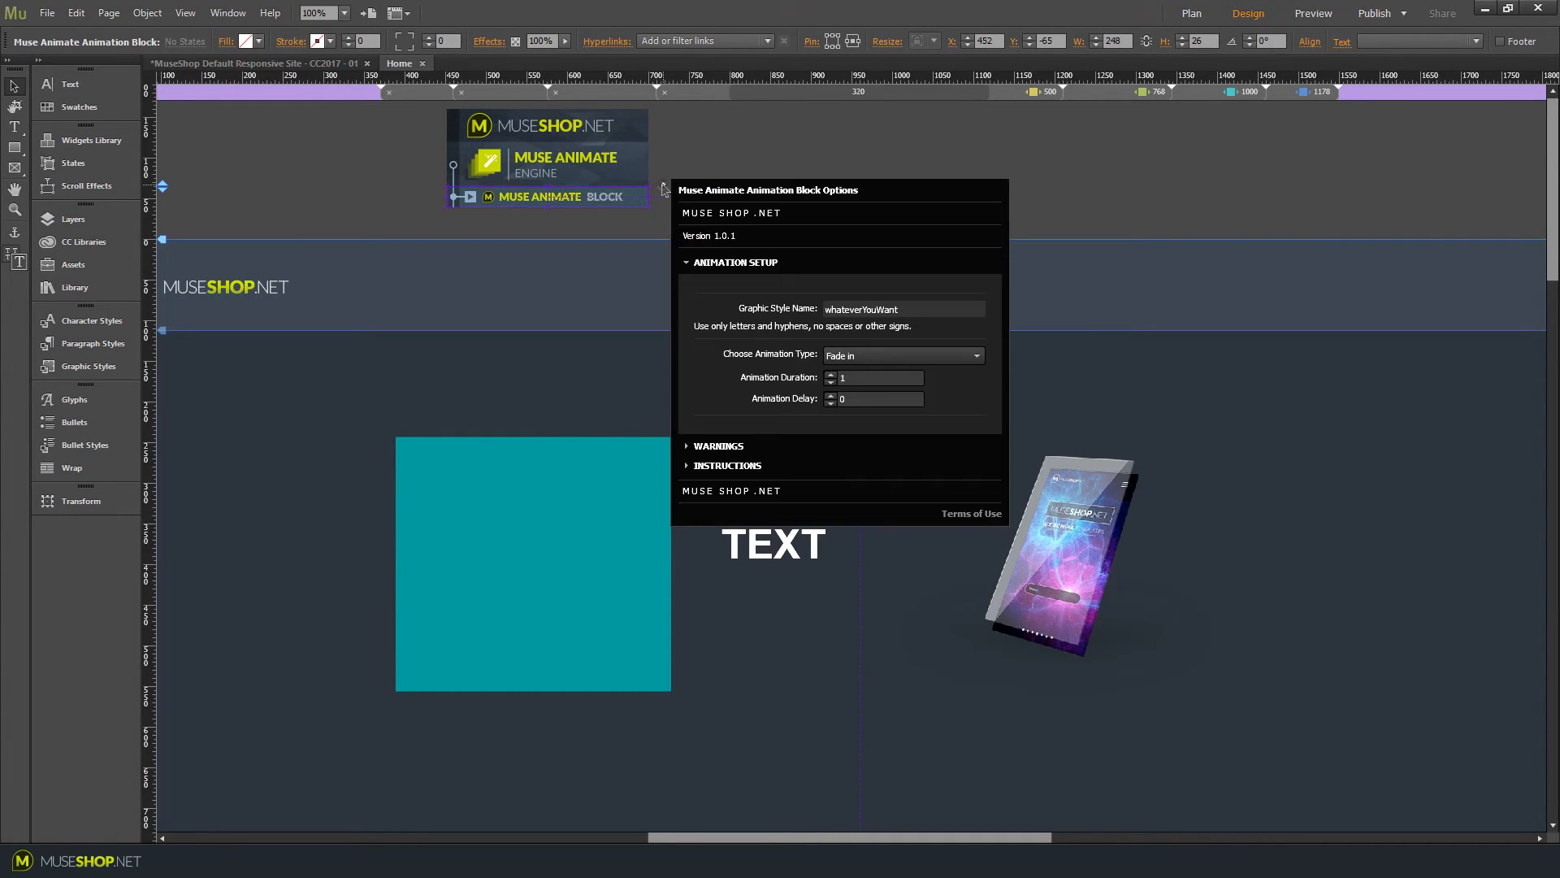
left_click(900, 309)
type("m")
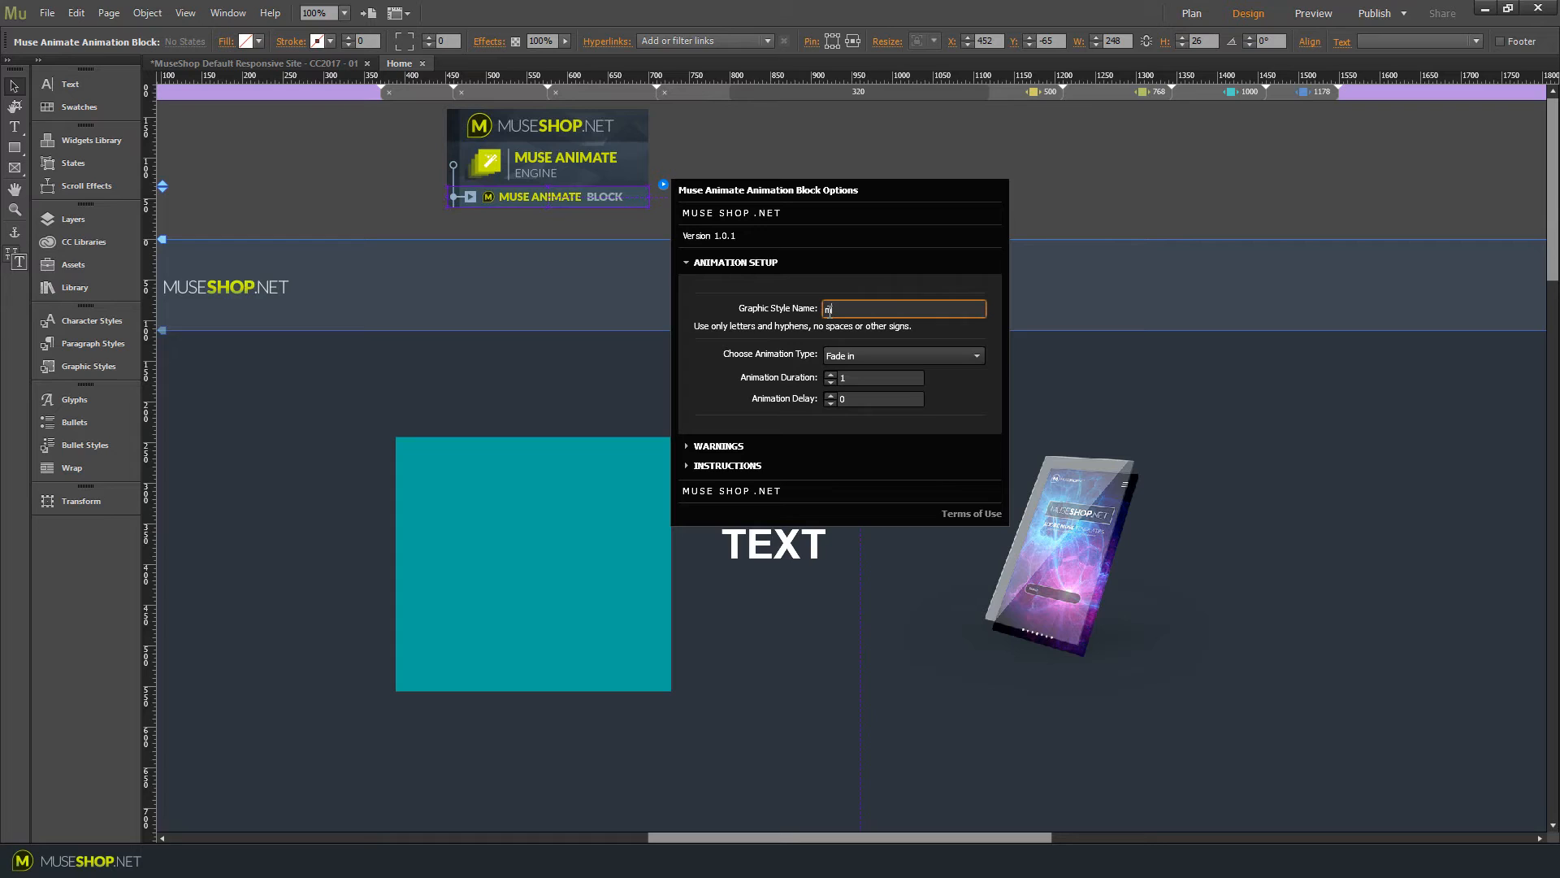
type("yRectangle")
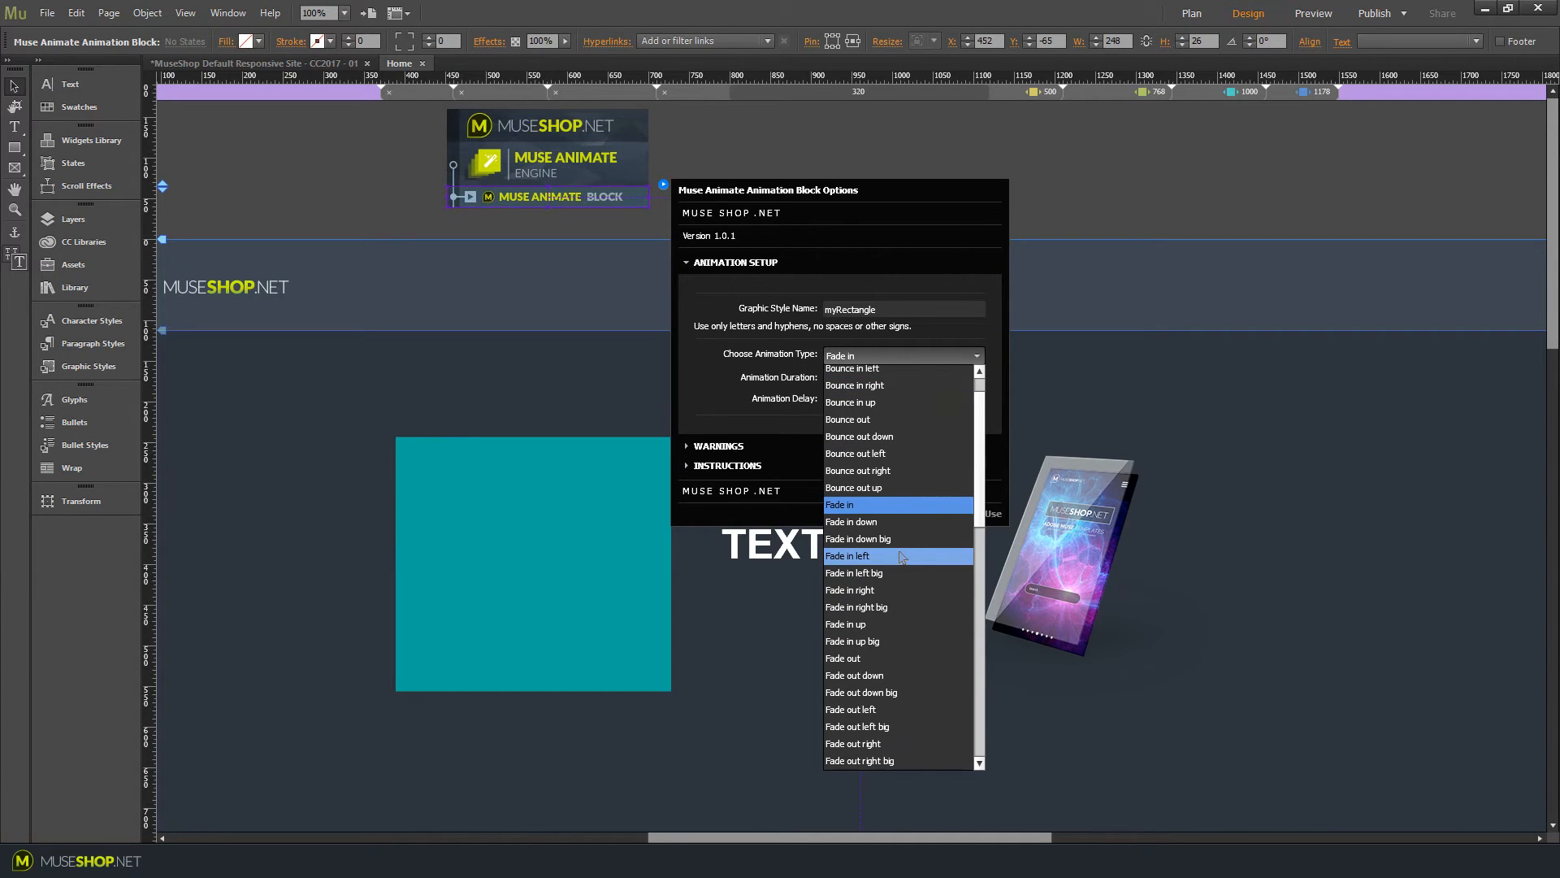
mouse_move(885, 572)
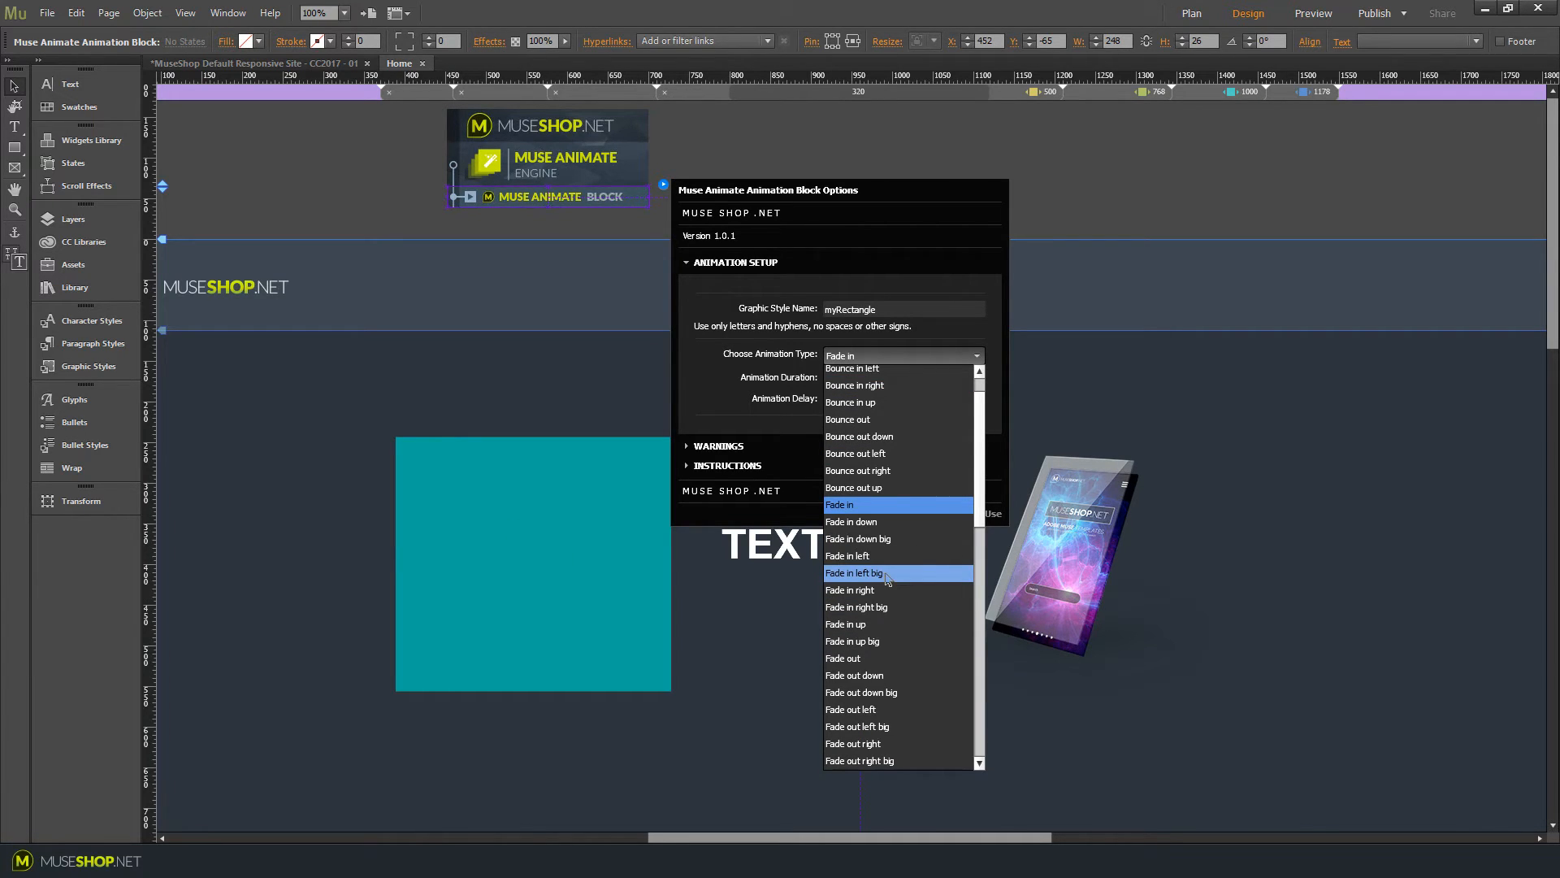
Set myRectangle's animation to Fade in left big, duration 1, delay 5.
left_click(853, 572)
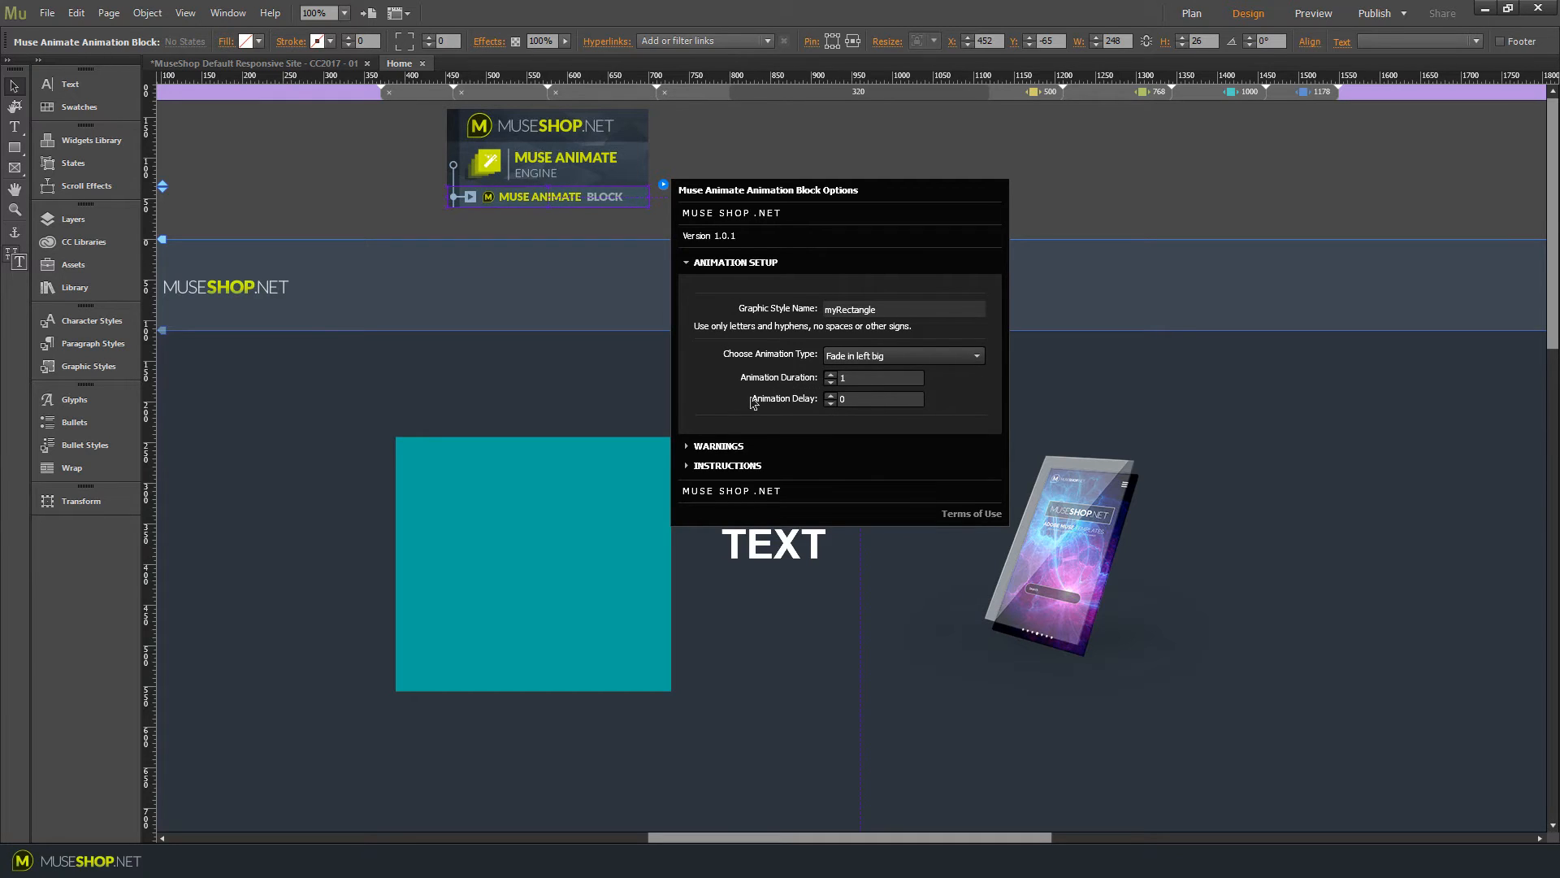
left_click(874, 377)
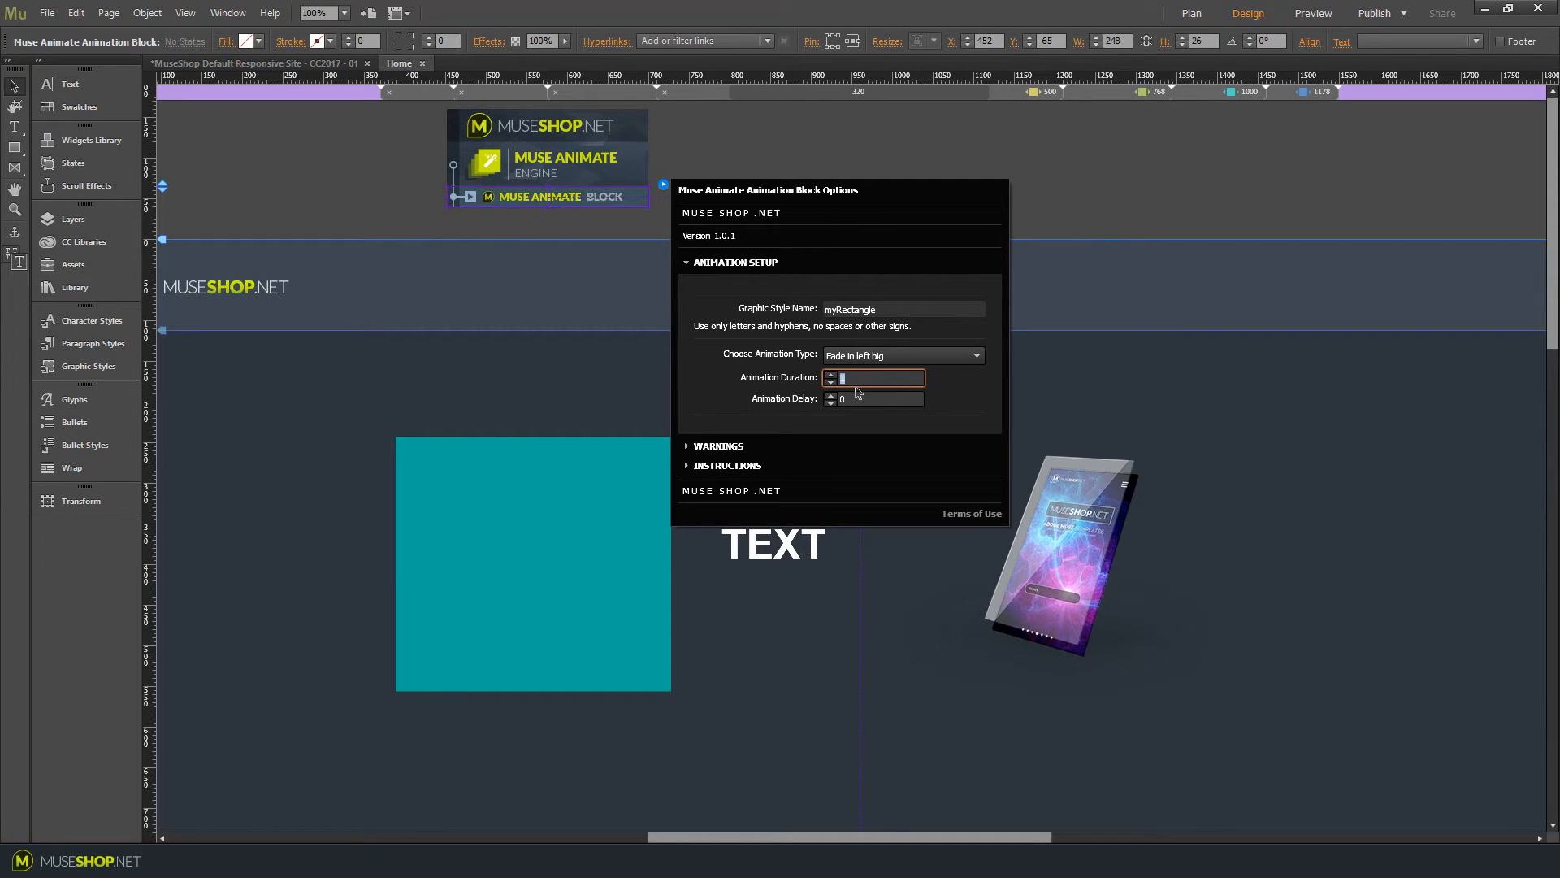
left_click(874, 399)
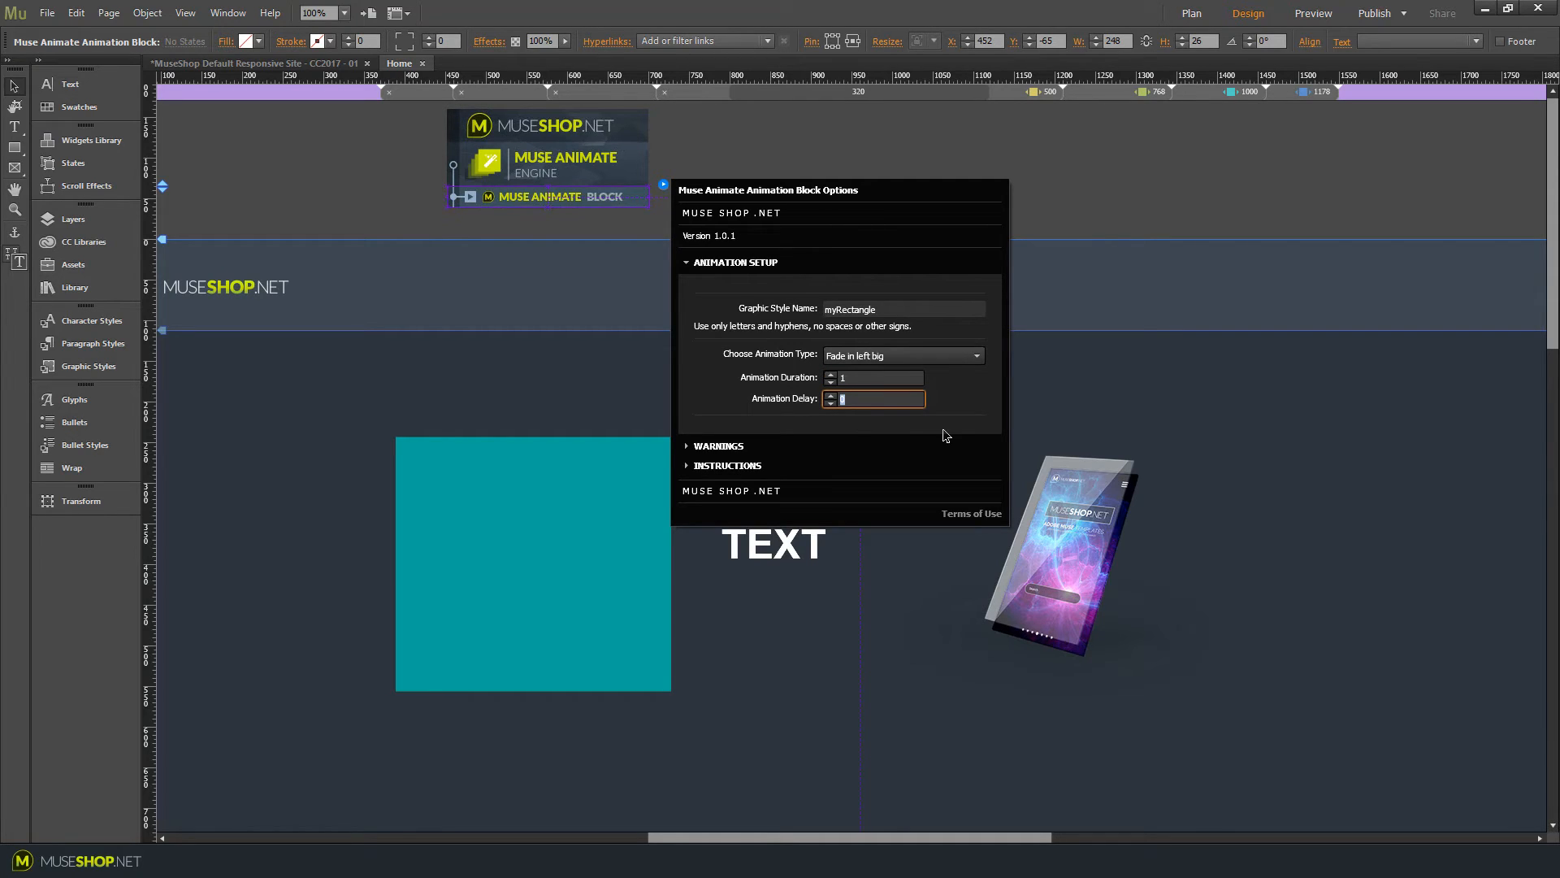
type("5")
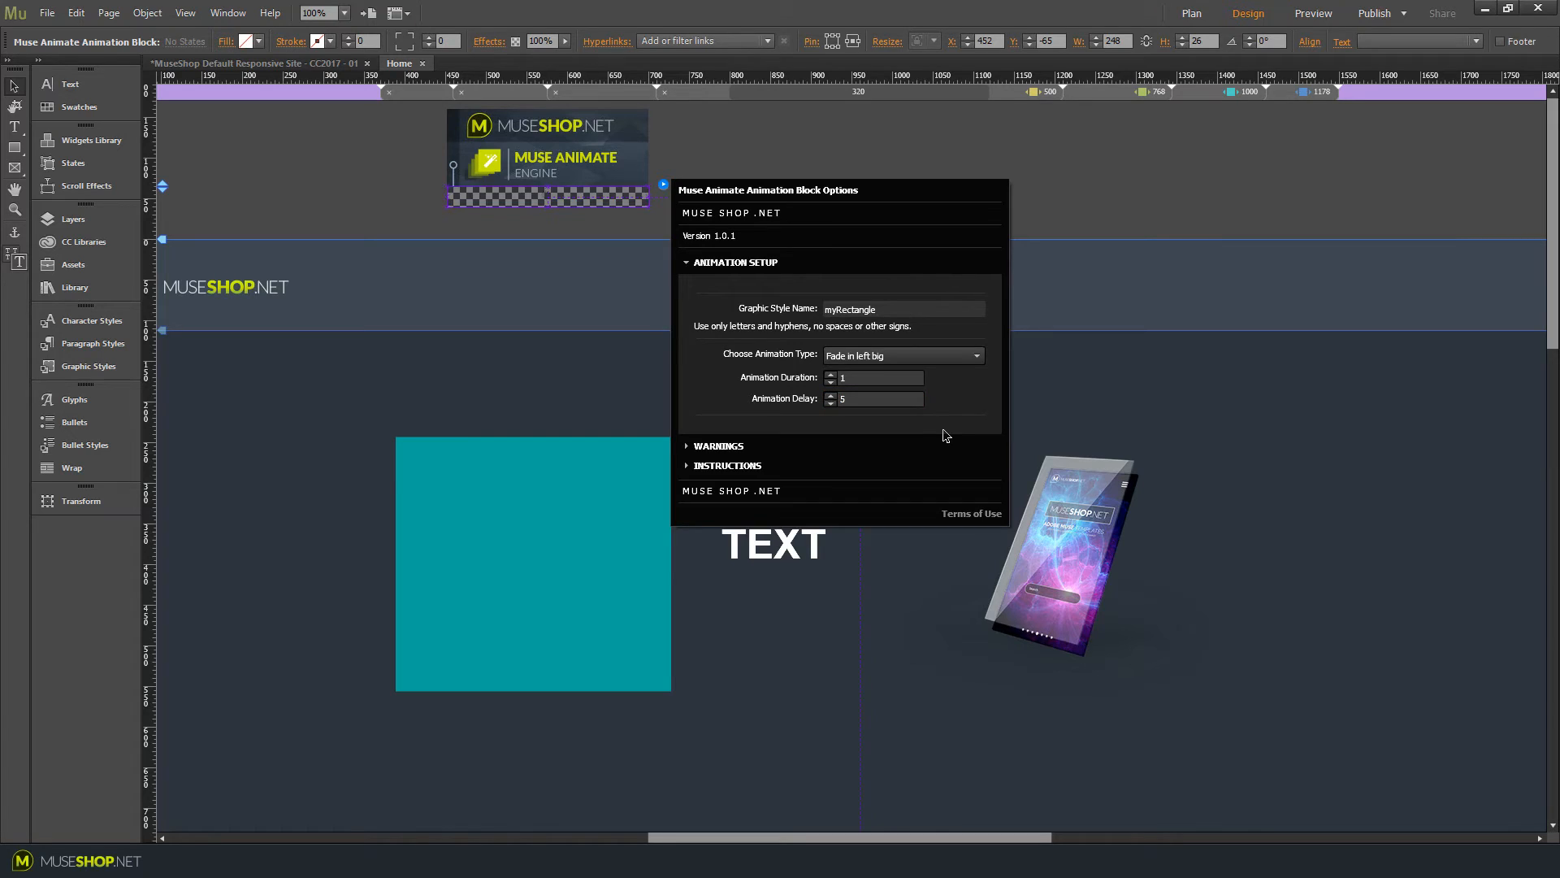
left_click(881, 398)
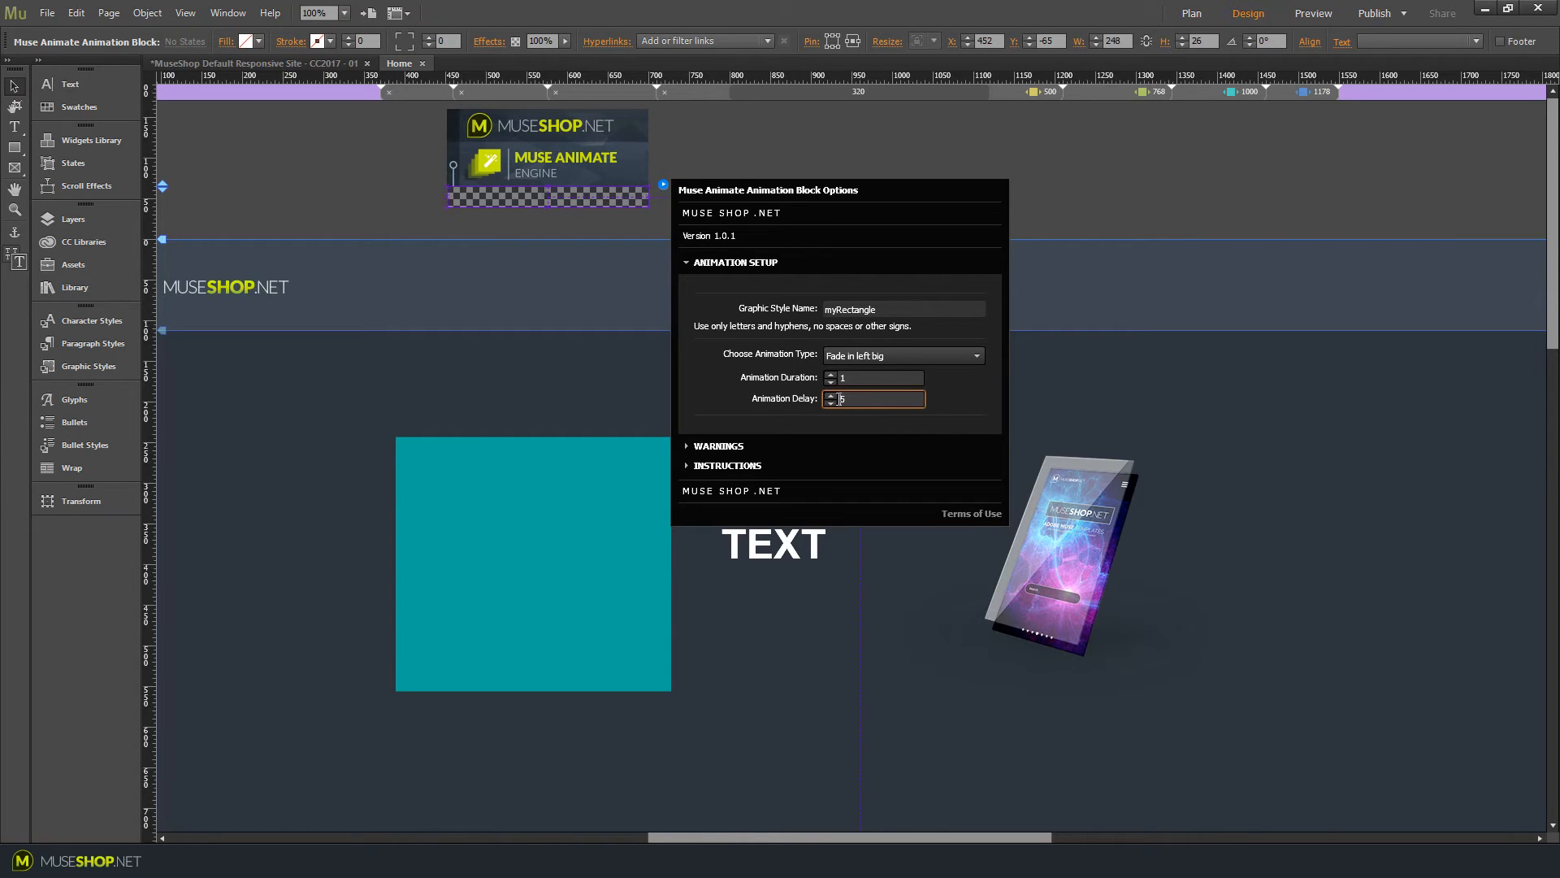
left_click(686, 262)
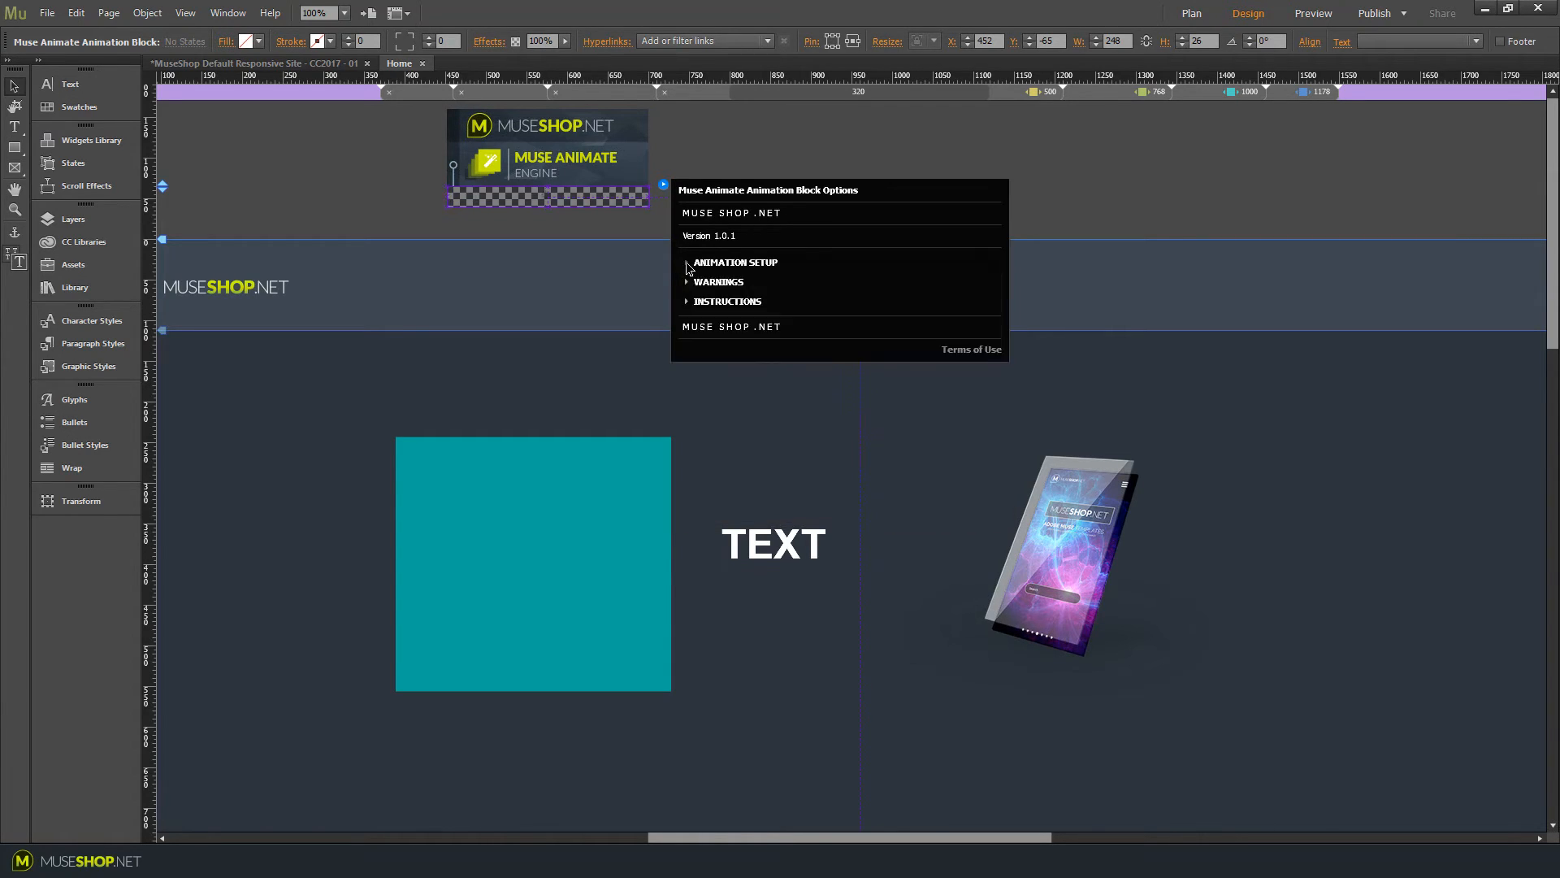
left_click(773, 544)
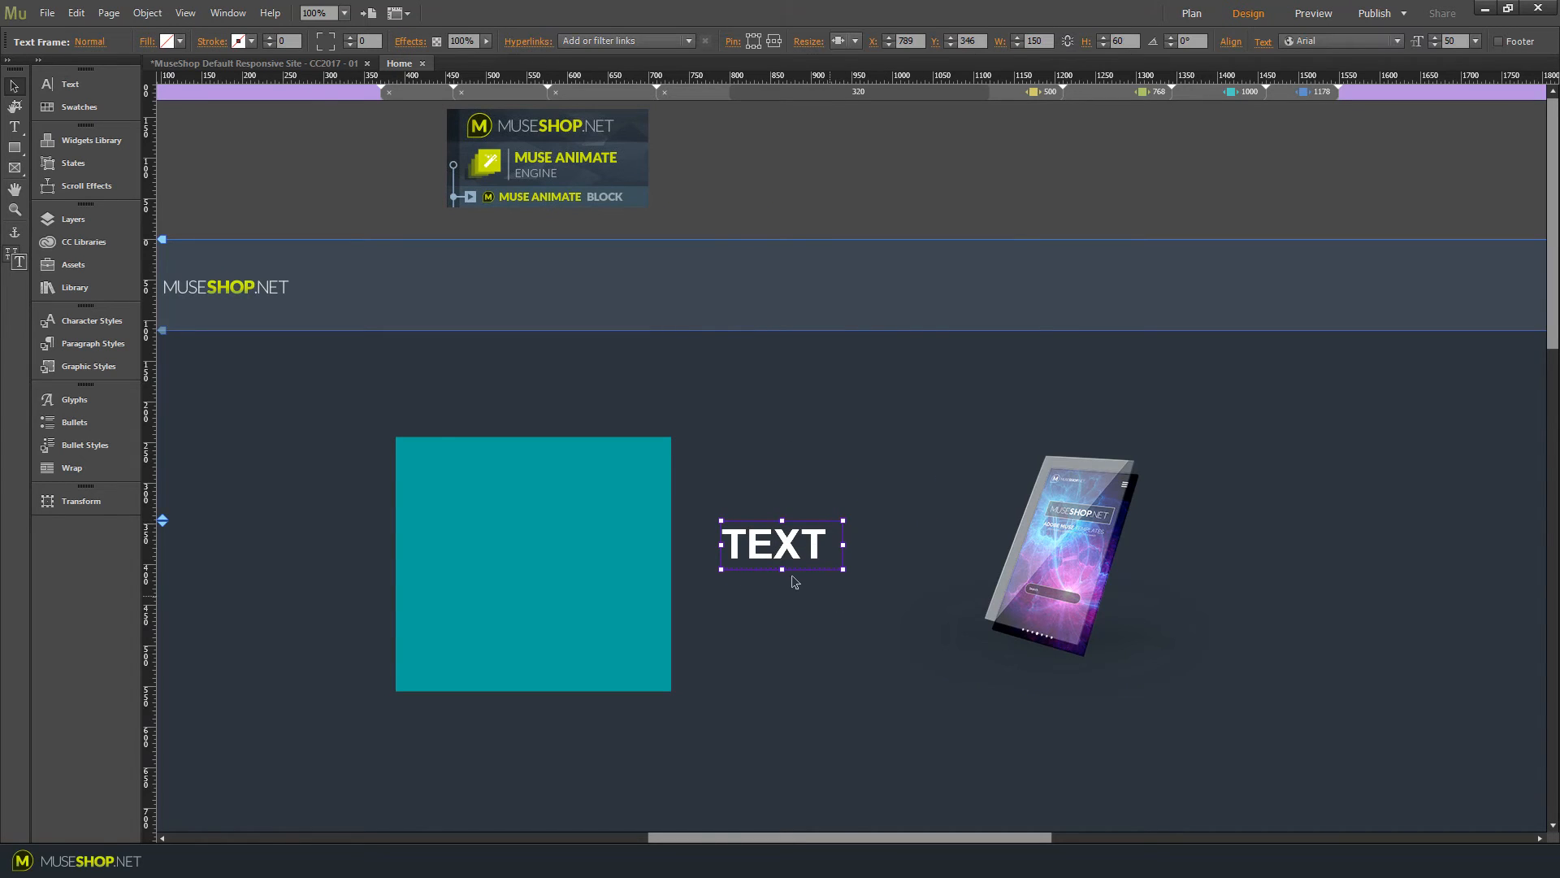
Point the second Animate Block at myText with plain Fade in and a 3.5 delay.
double_click(152, 360)
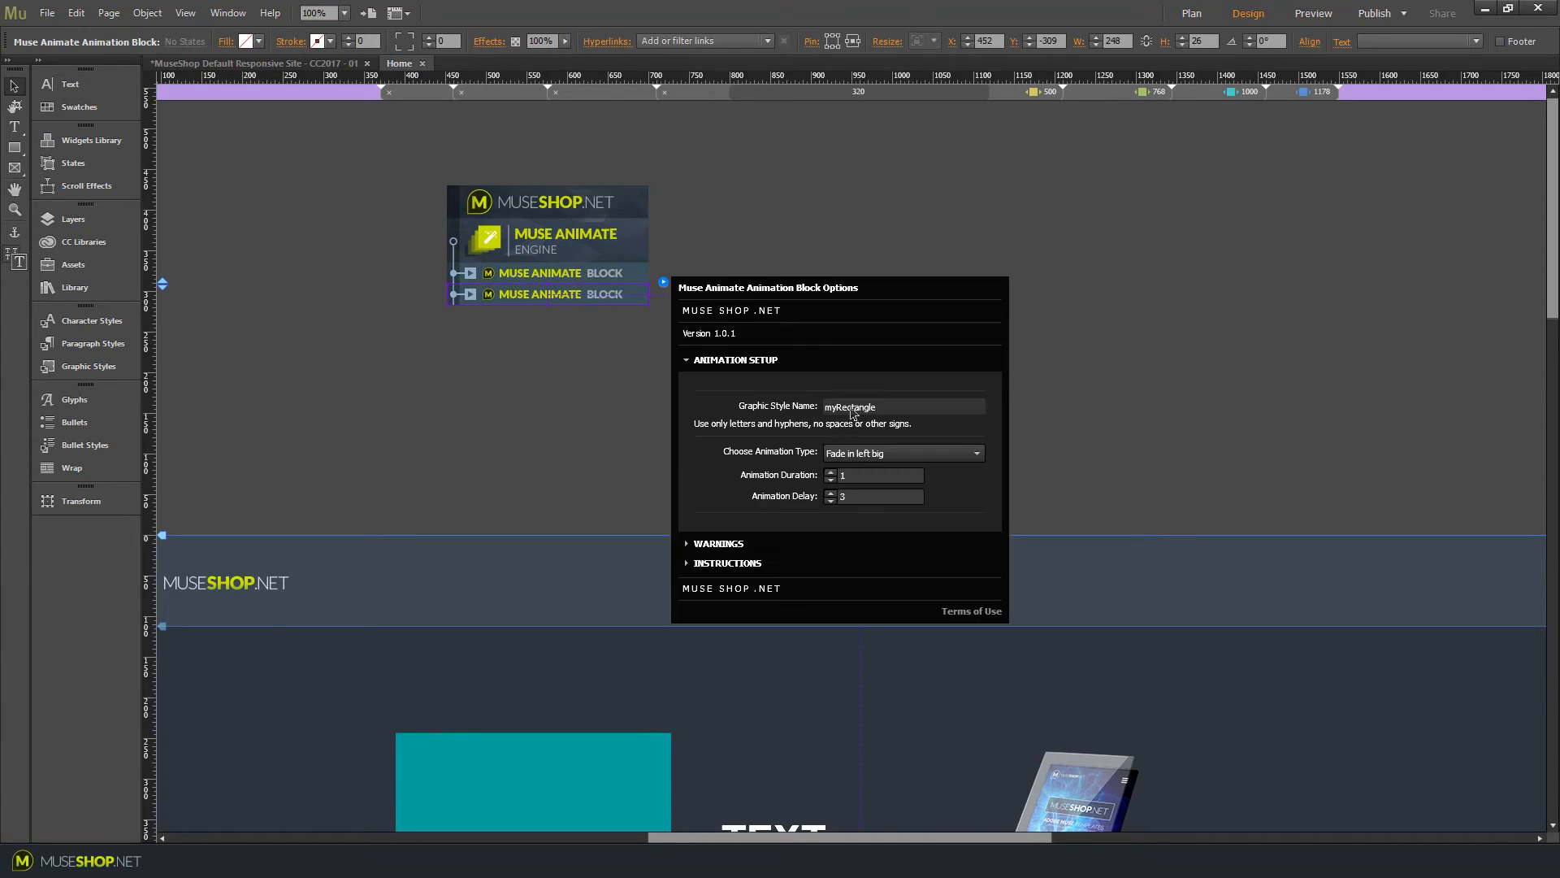
left_click(901, 406)
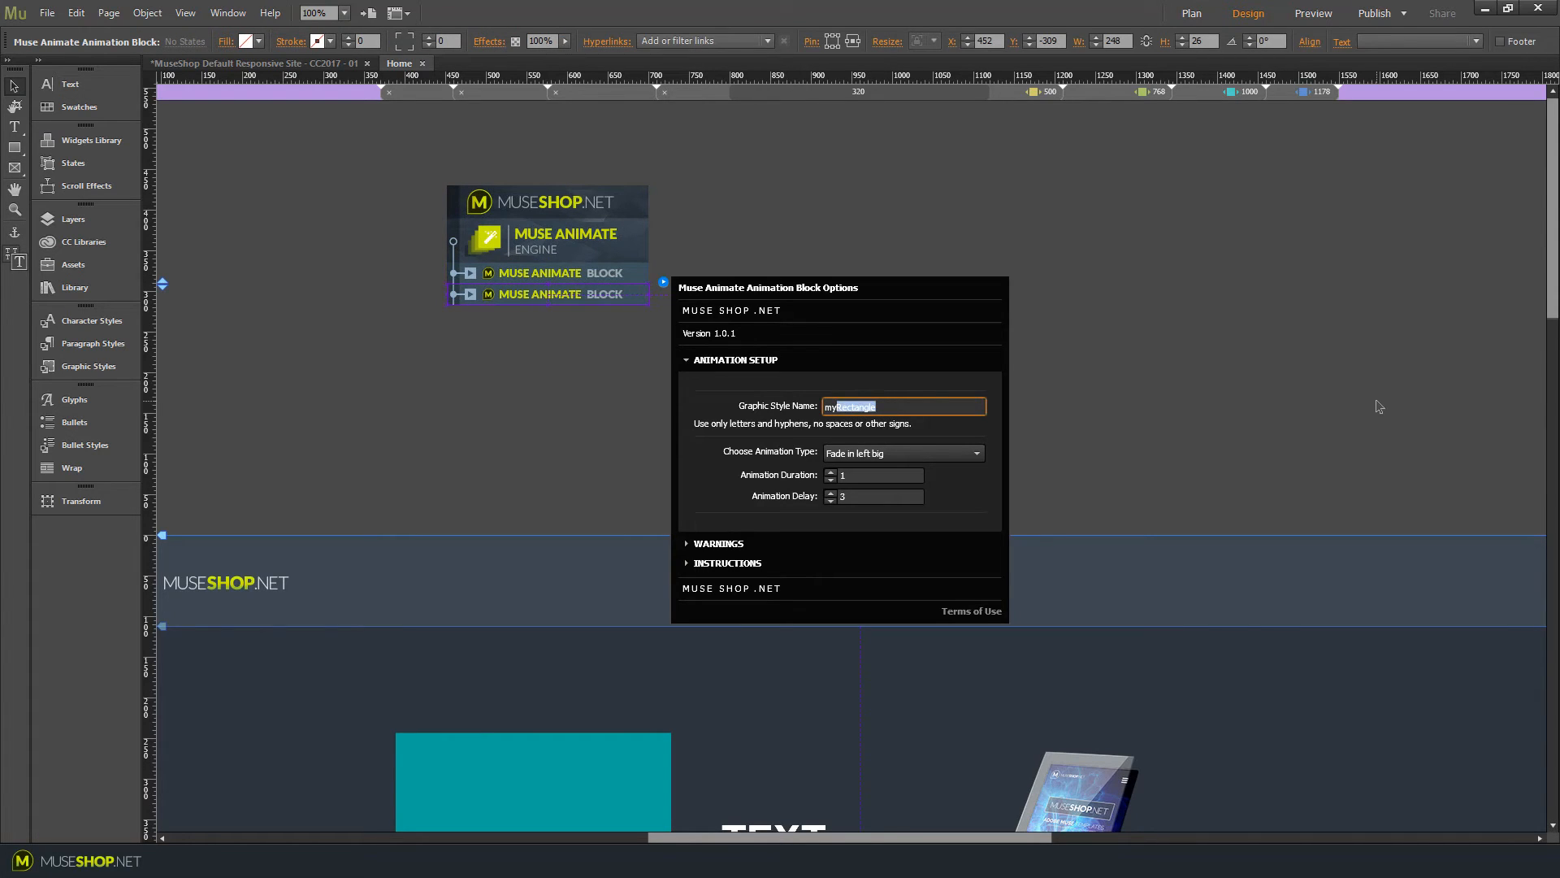
type("myText")
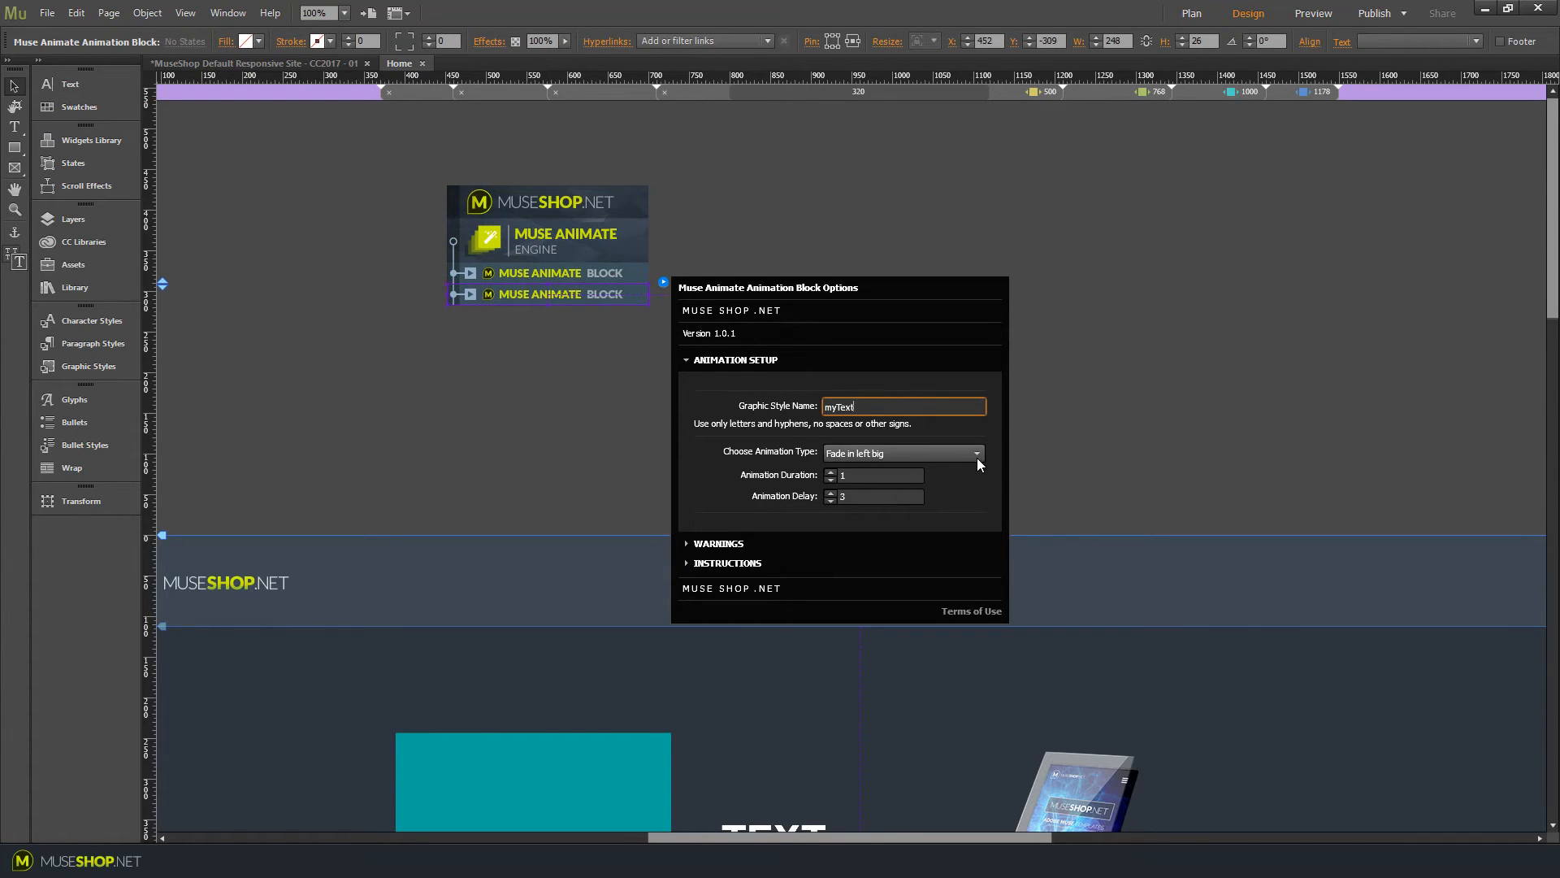
left_click(900, 453)
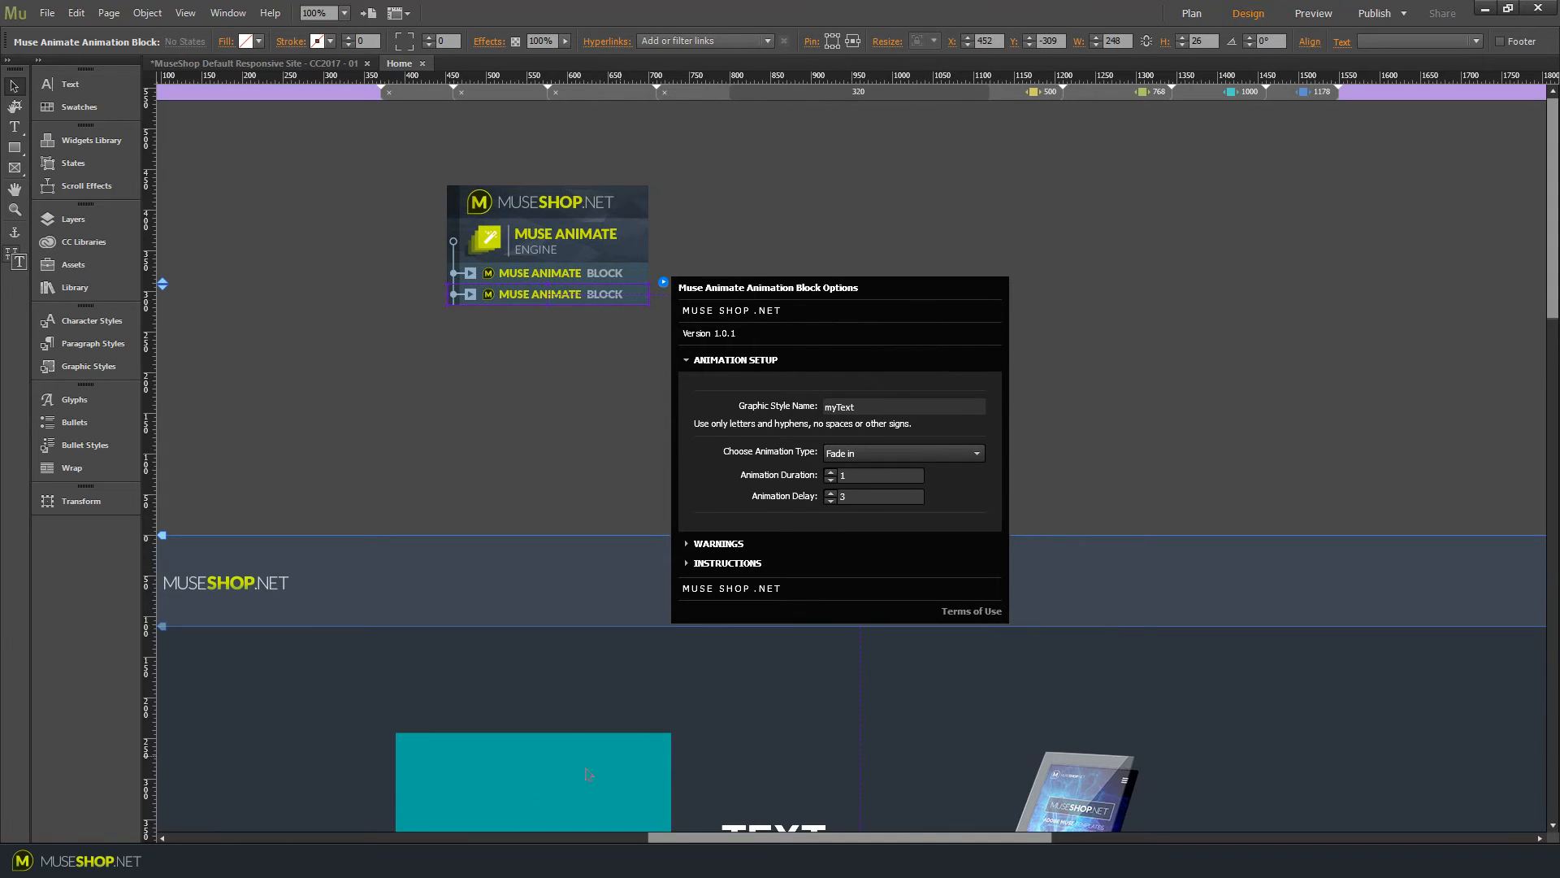
mouse_move(547, 795)
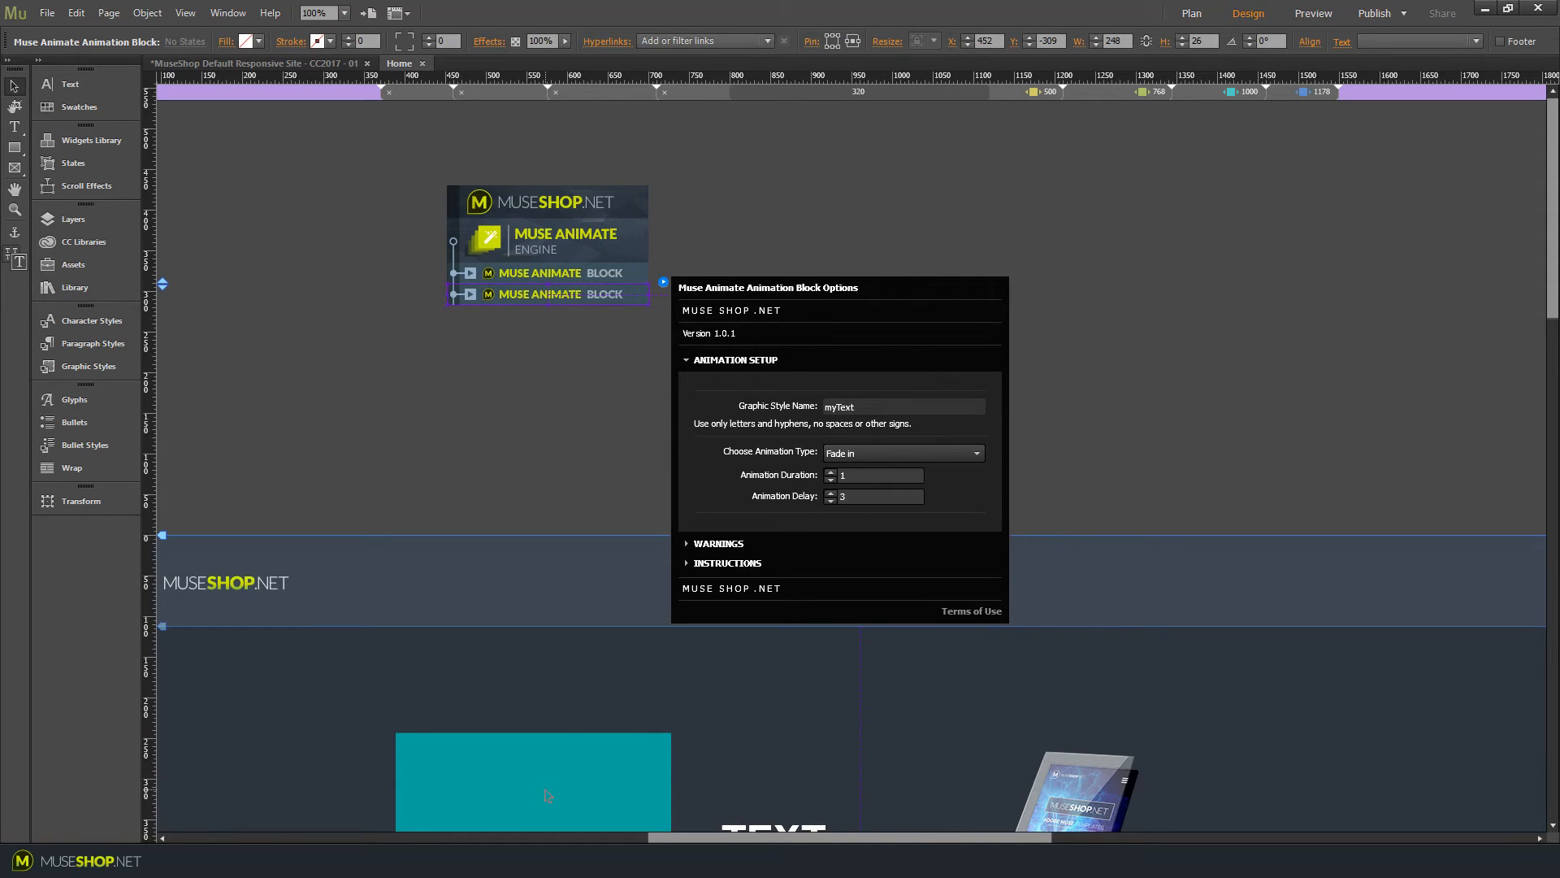
left_click(879, 496)
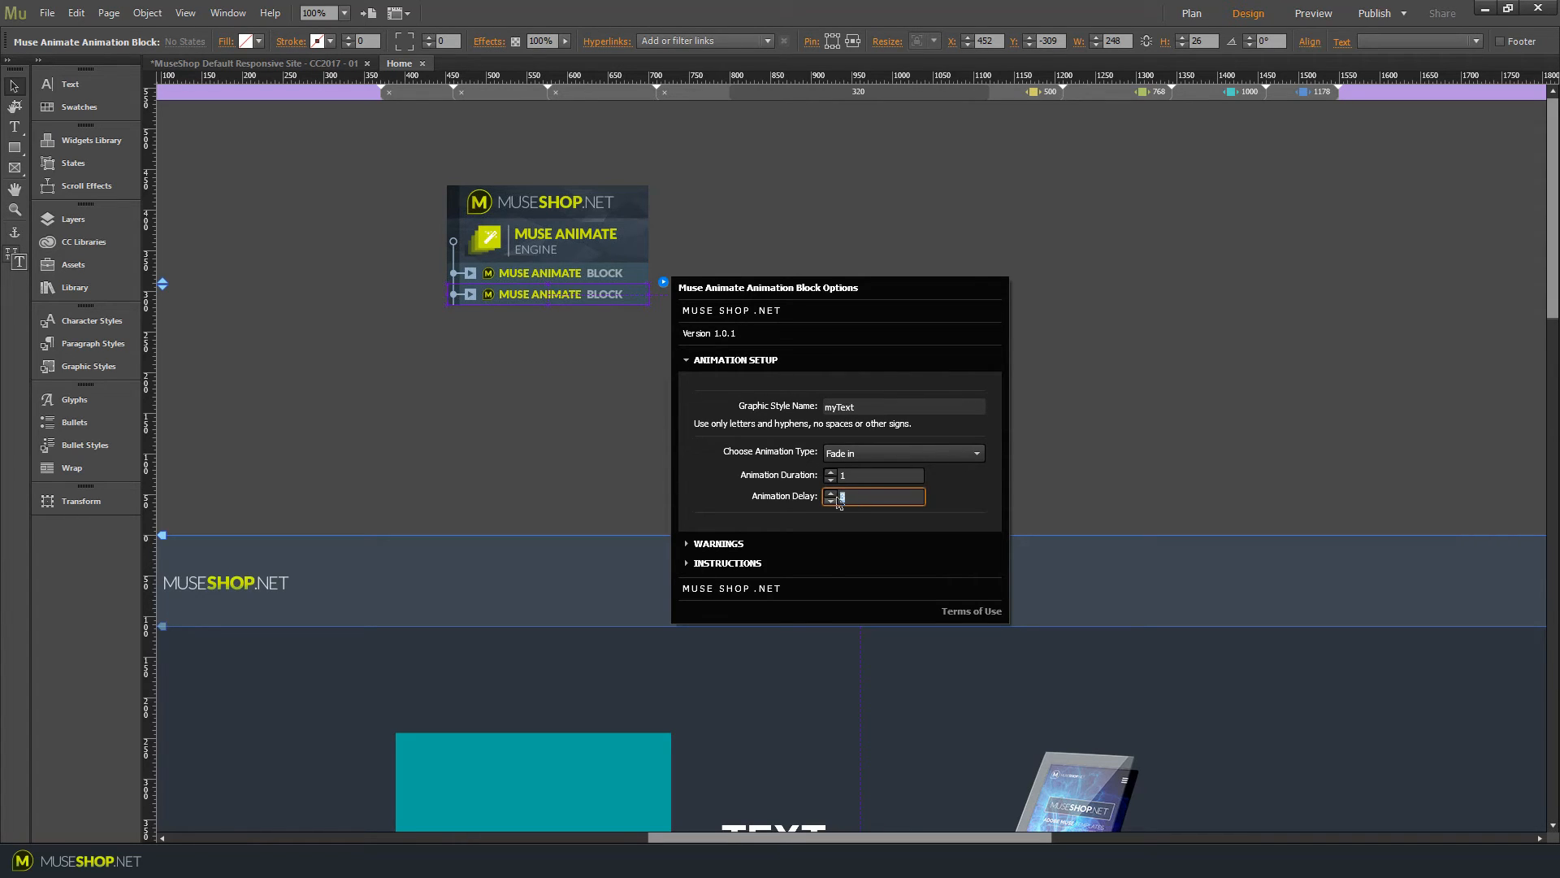
type("3.5")
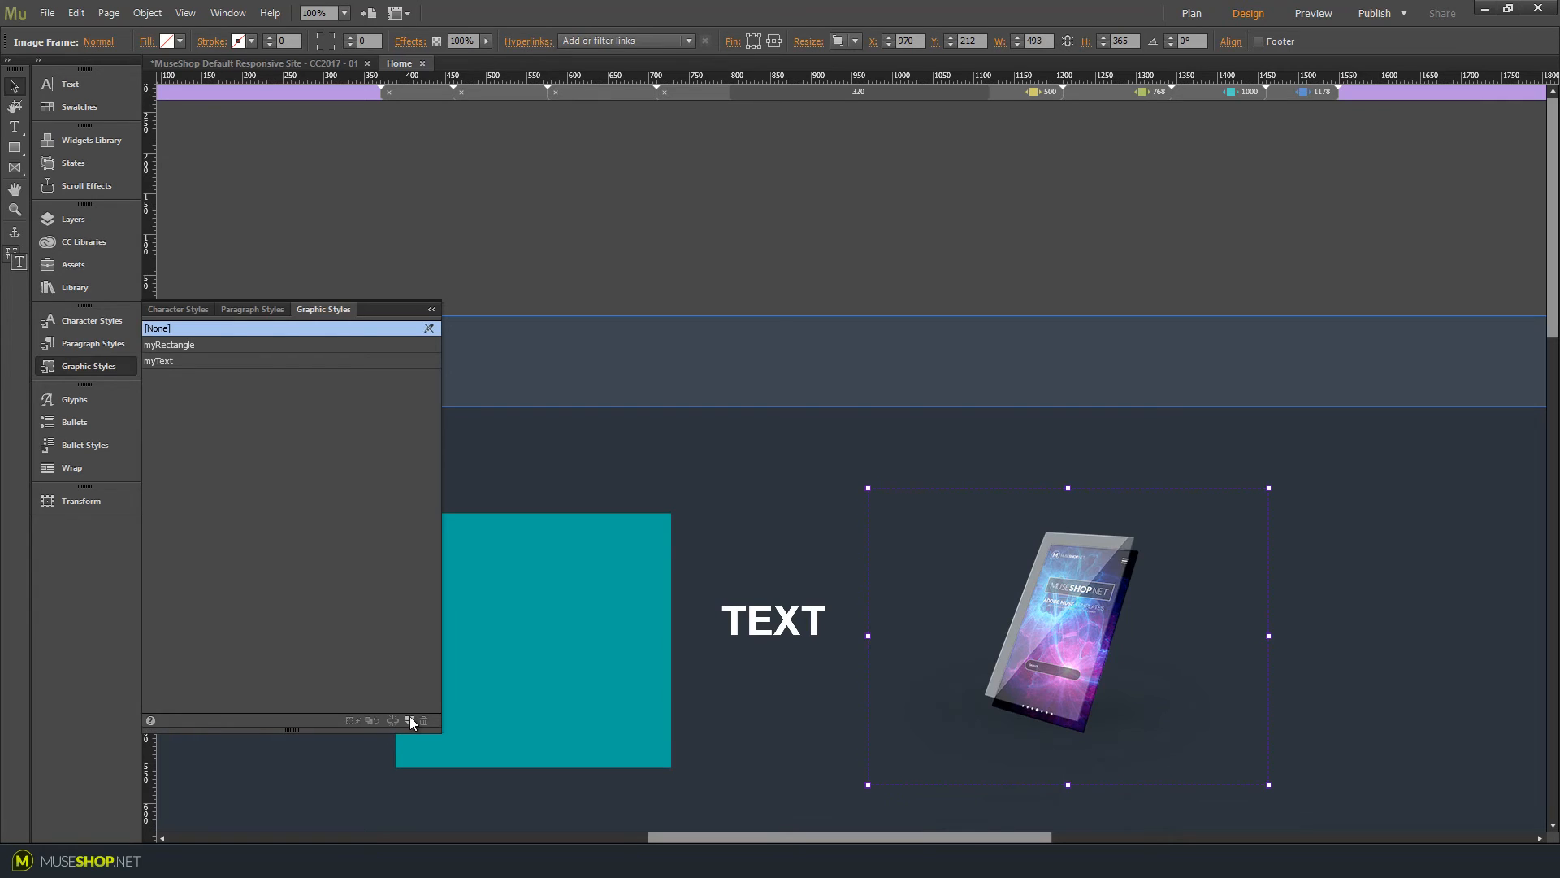
Create a new graphic style for the tablet image, named myImage.
left_click(408, 721)
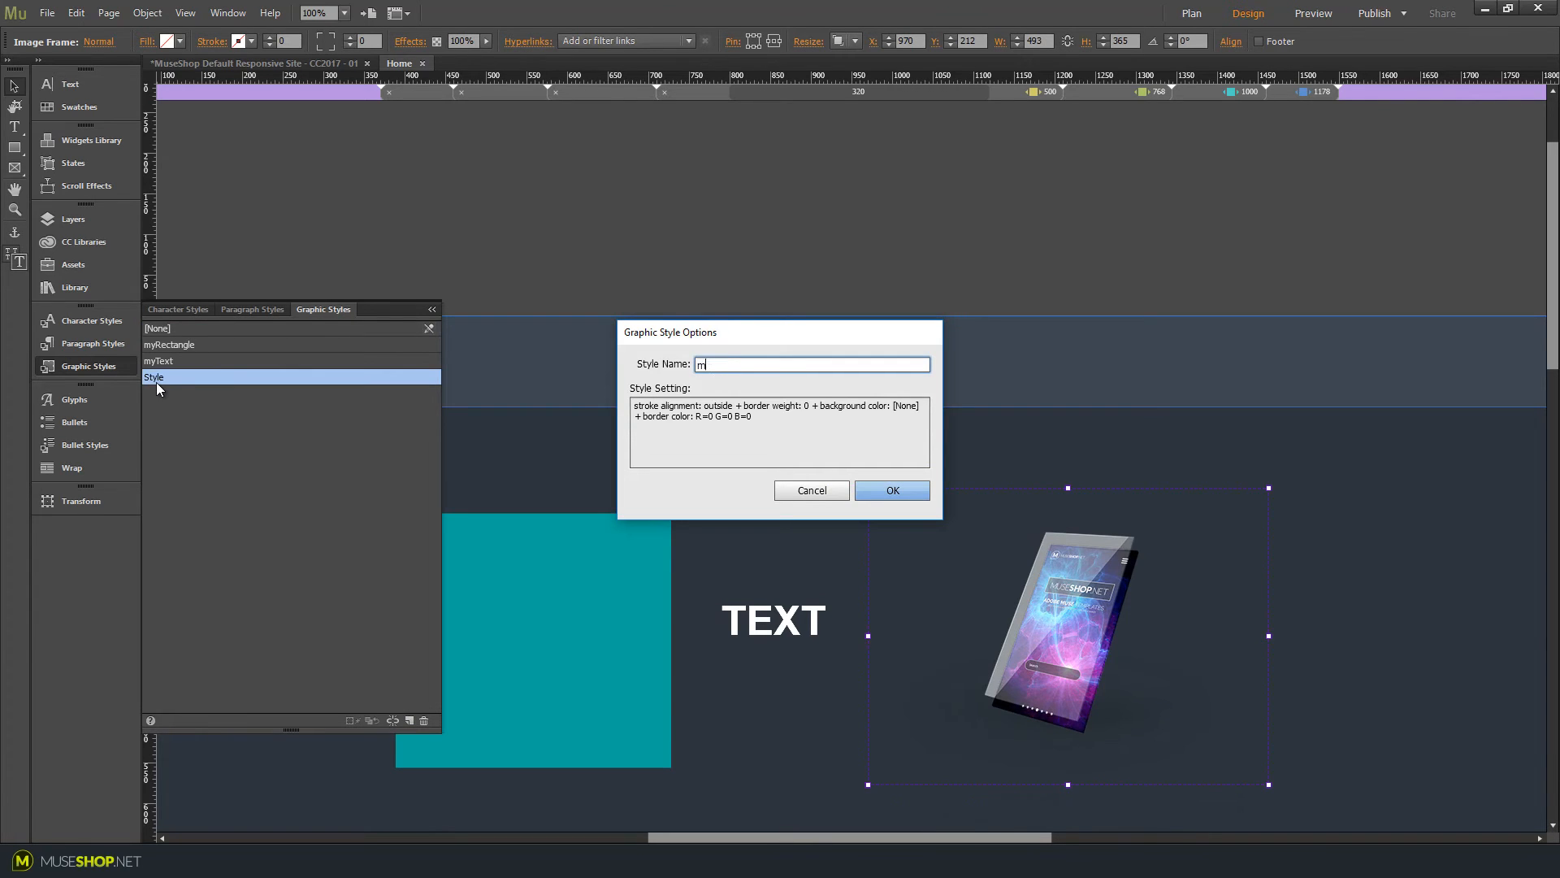
left_click(891, 489)
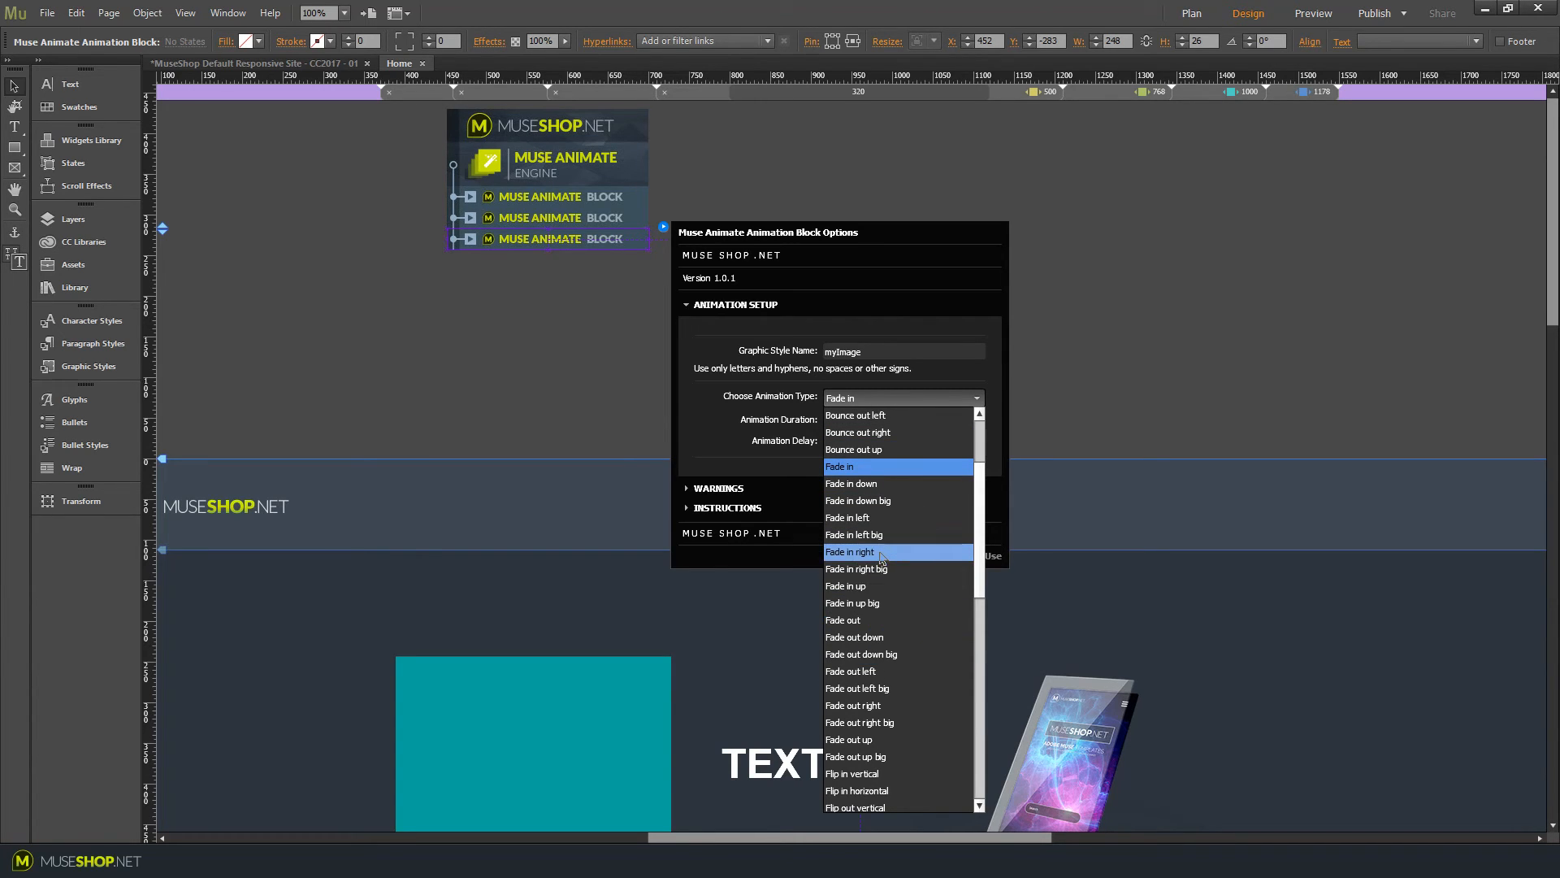
mouse_move(876, 568)
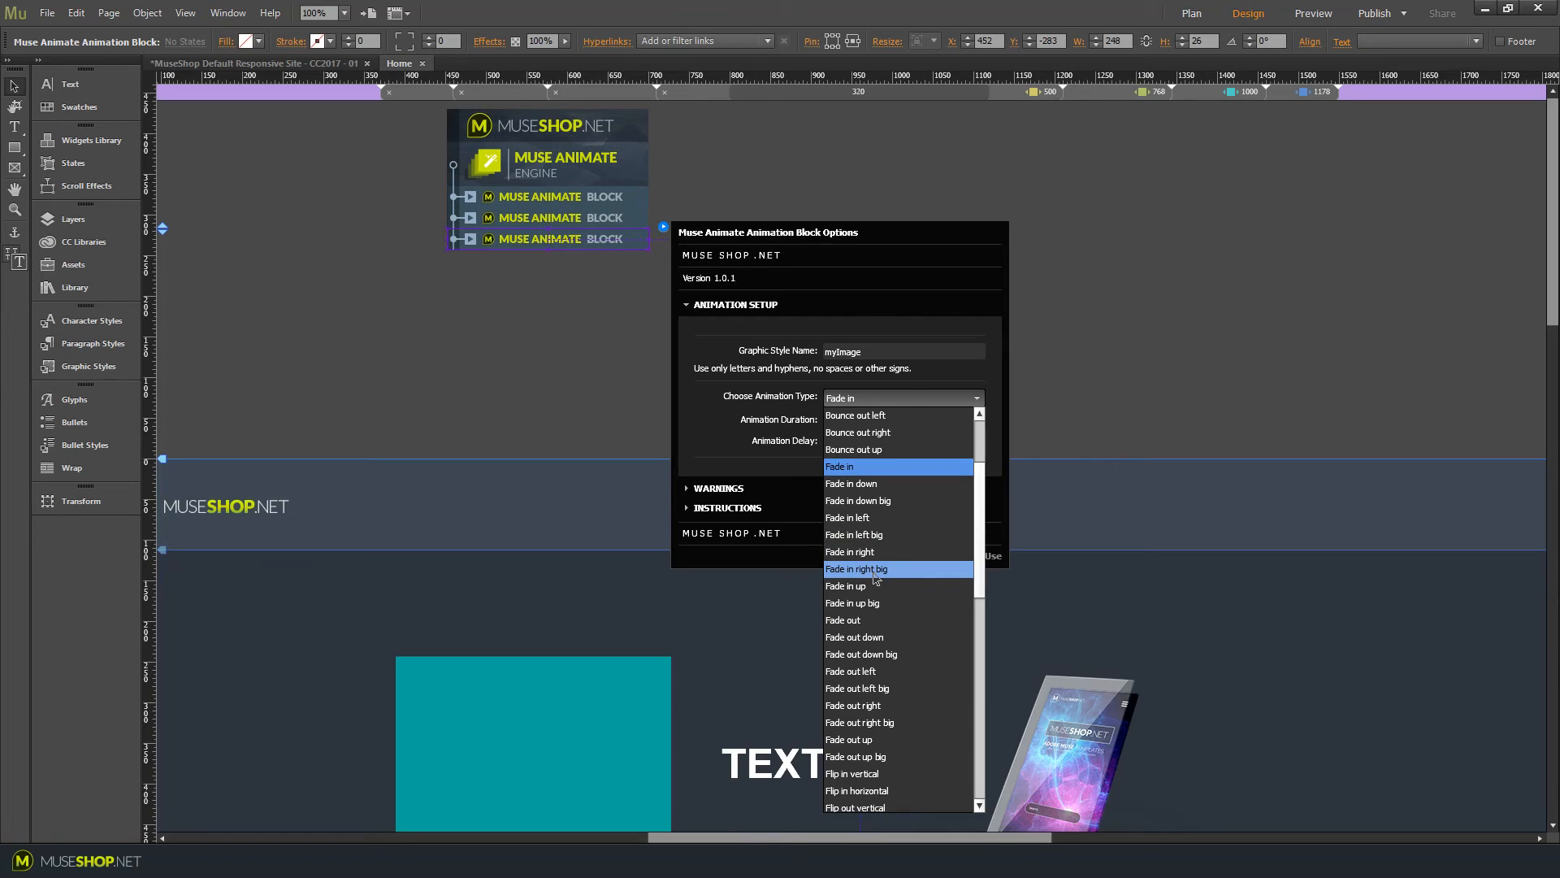
Give myImage the Fade in right big animation with a 2-second duration.
left_click(856, 568)
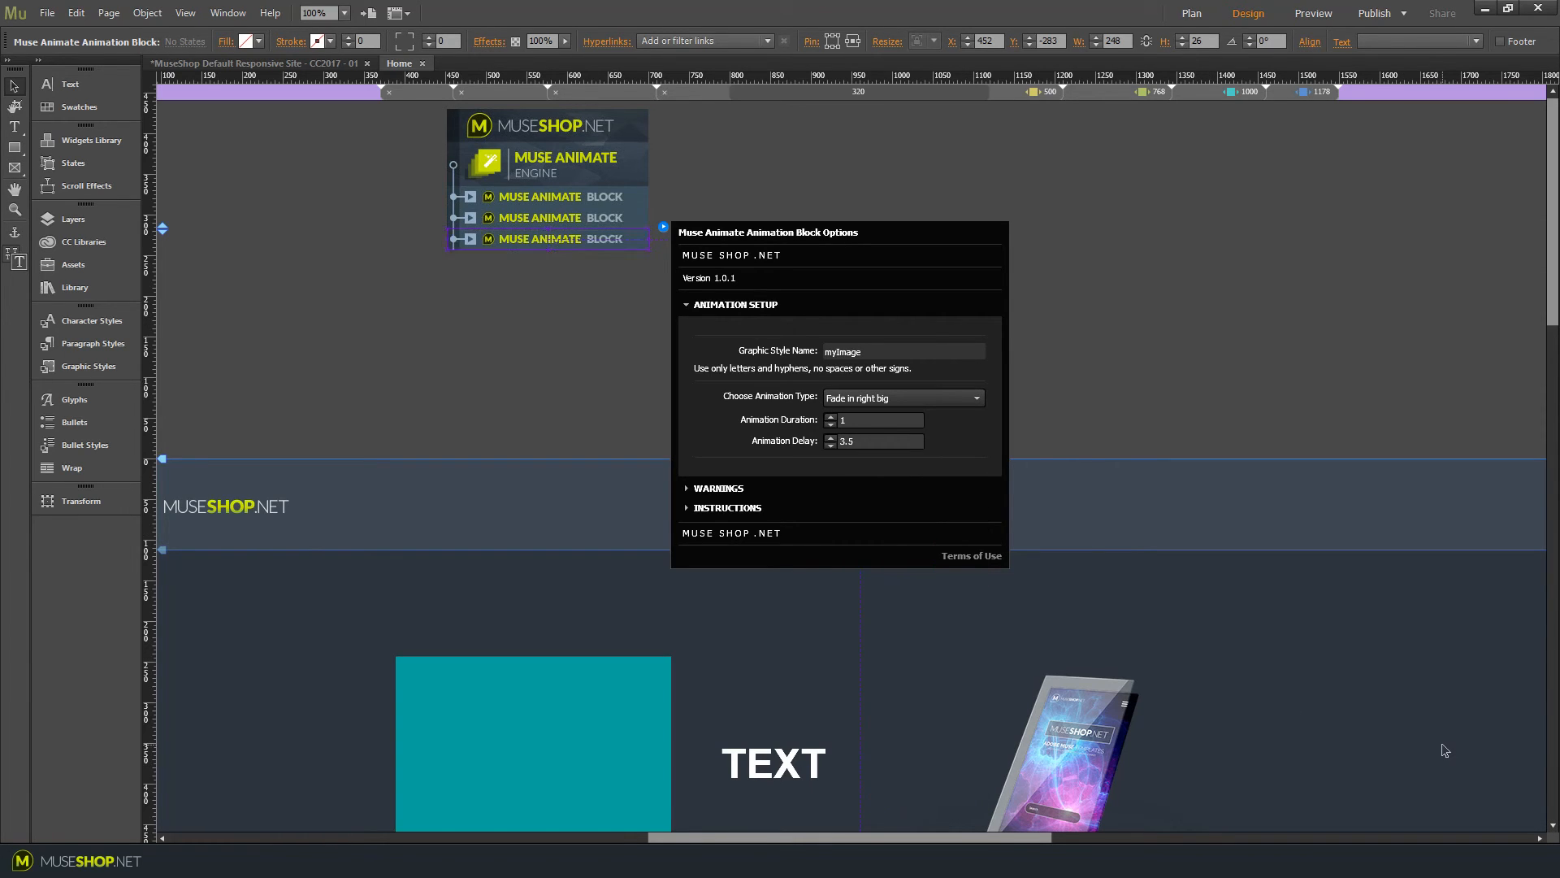
mouse_move(1051, 772)
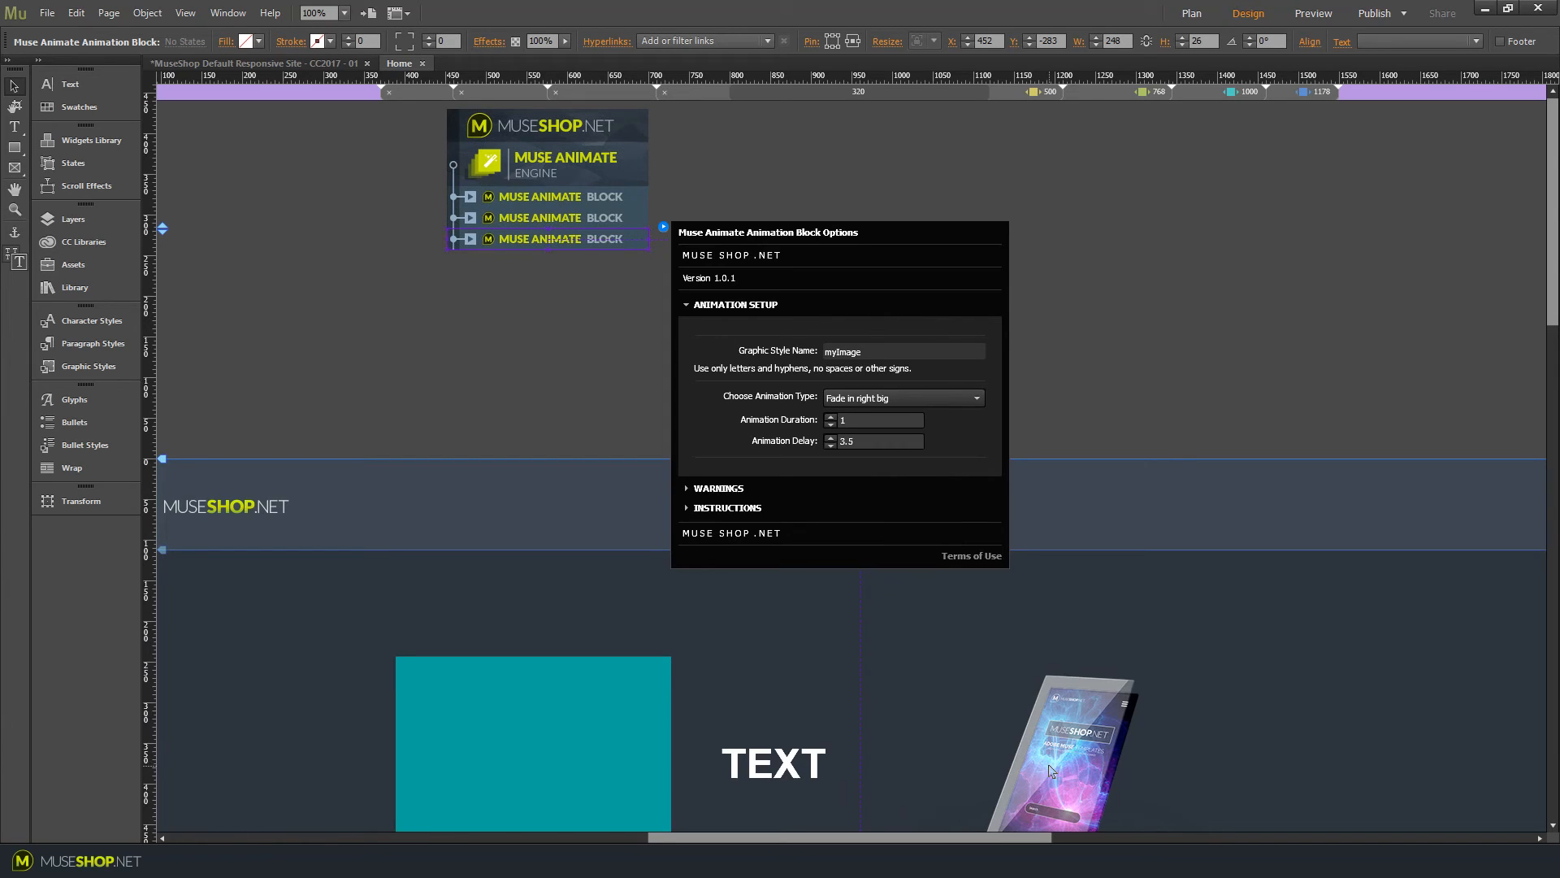
mouse_move(1378, 678)
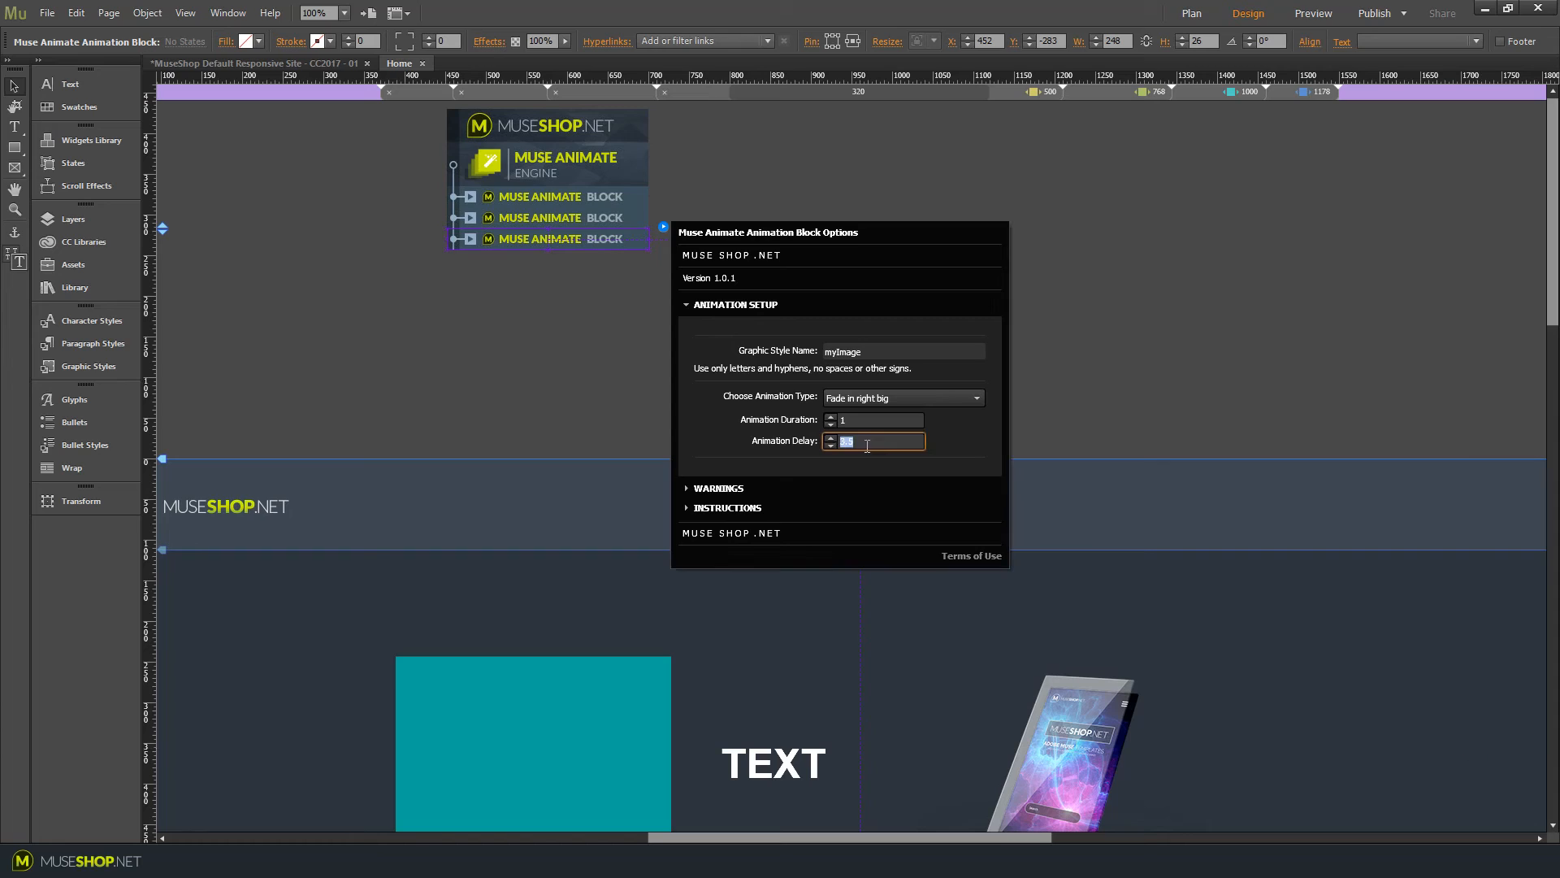
type("0")
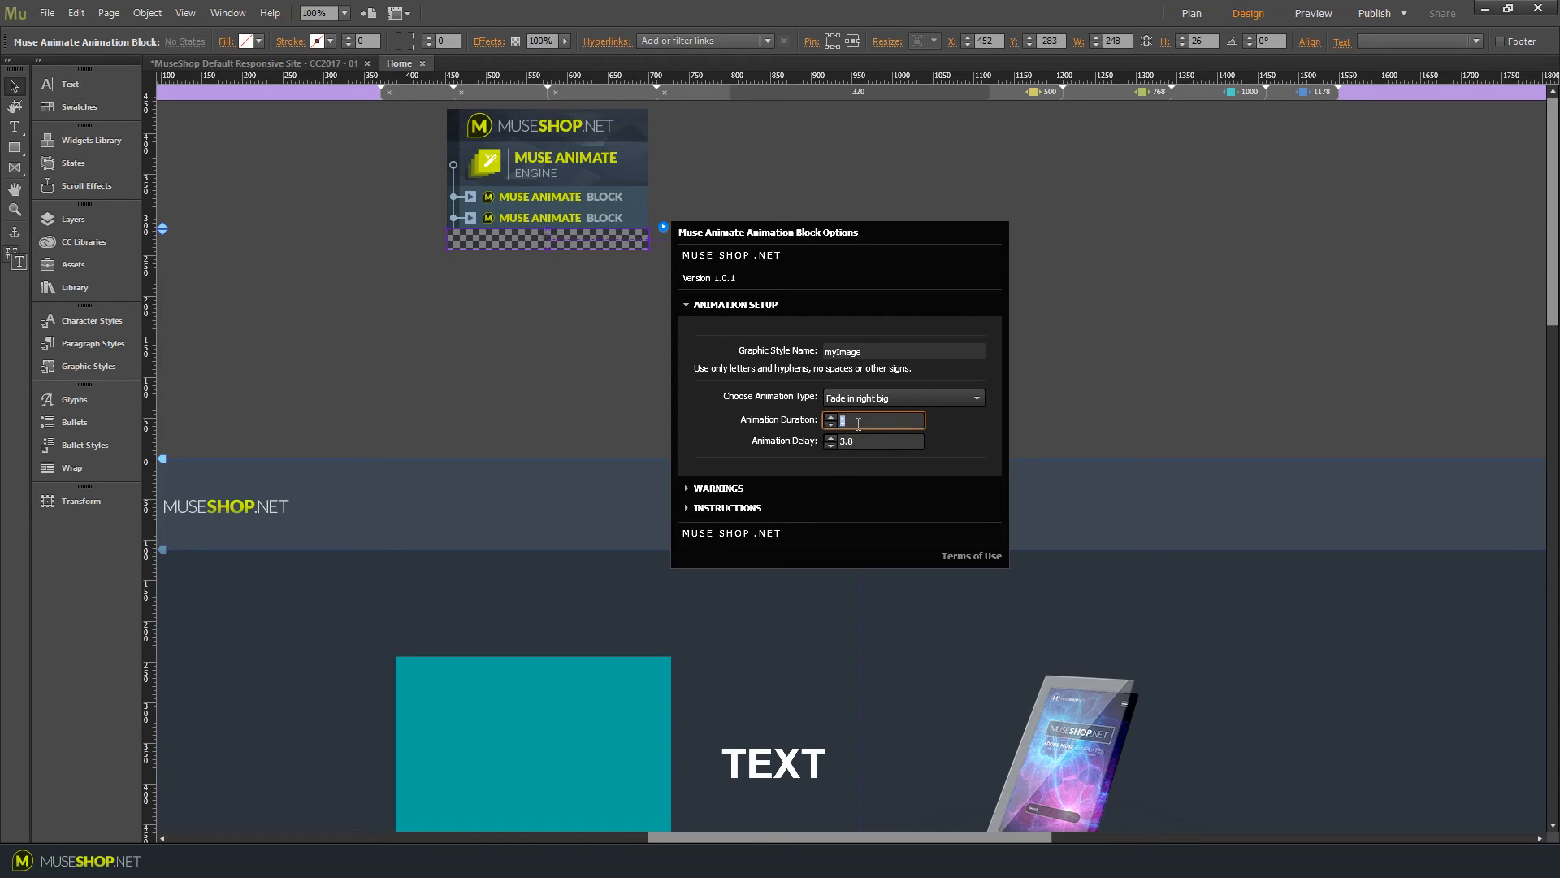
type("2")
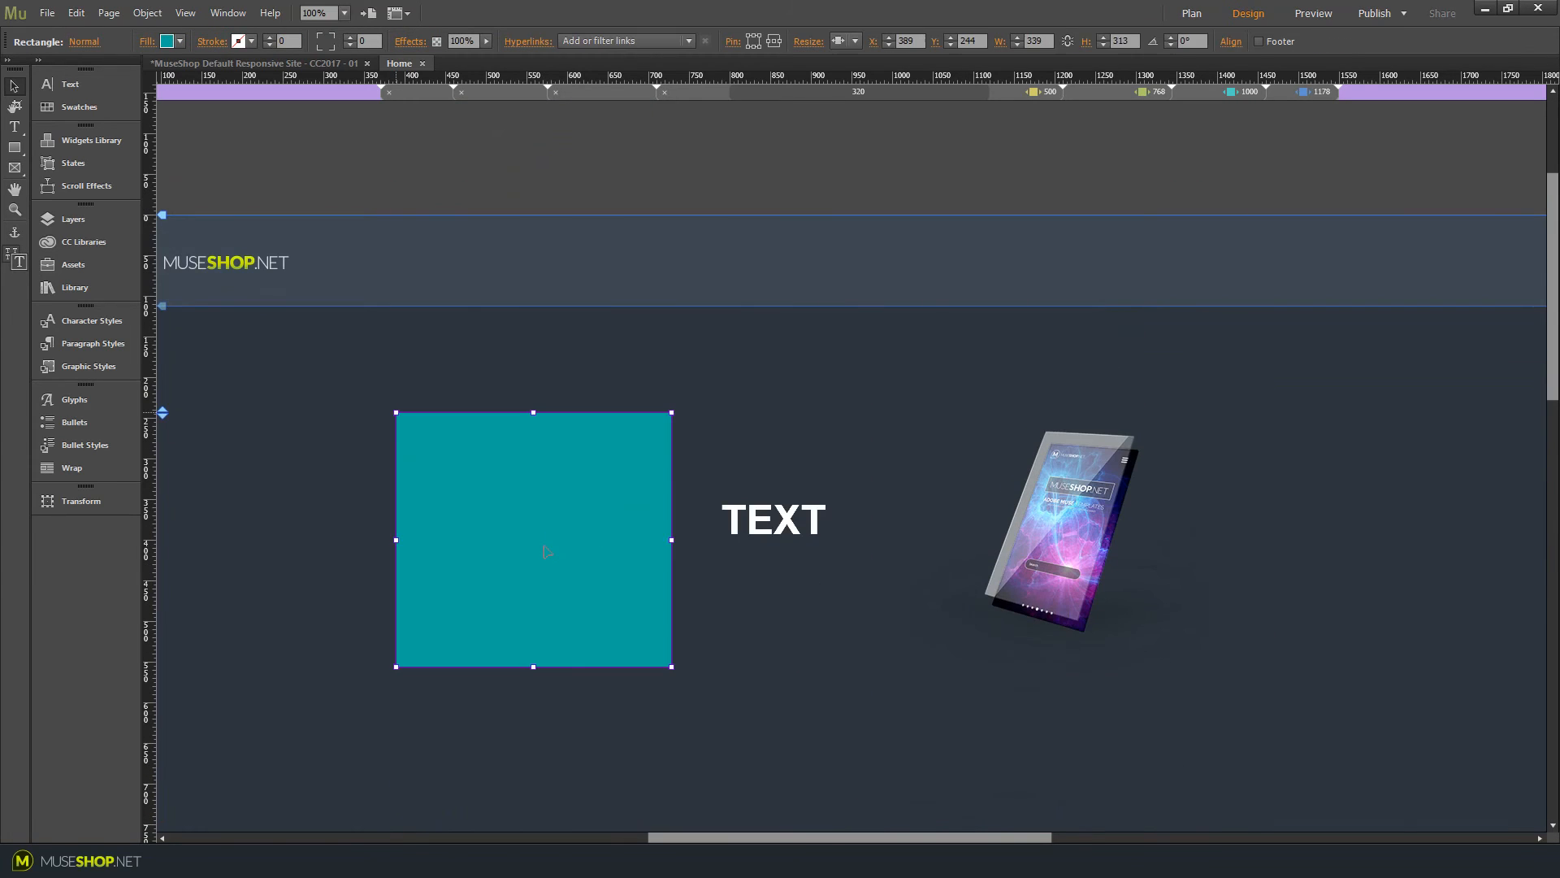
mouse_move(545, 593)
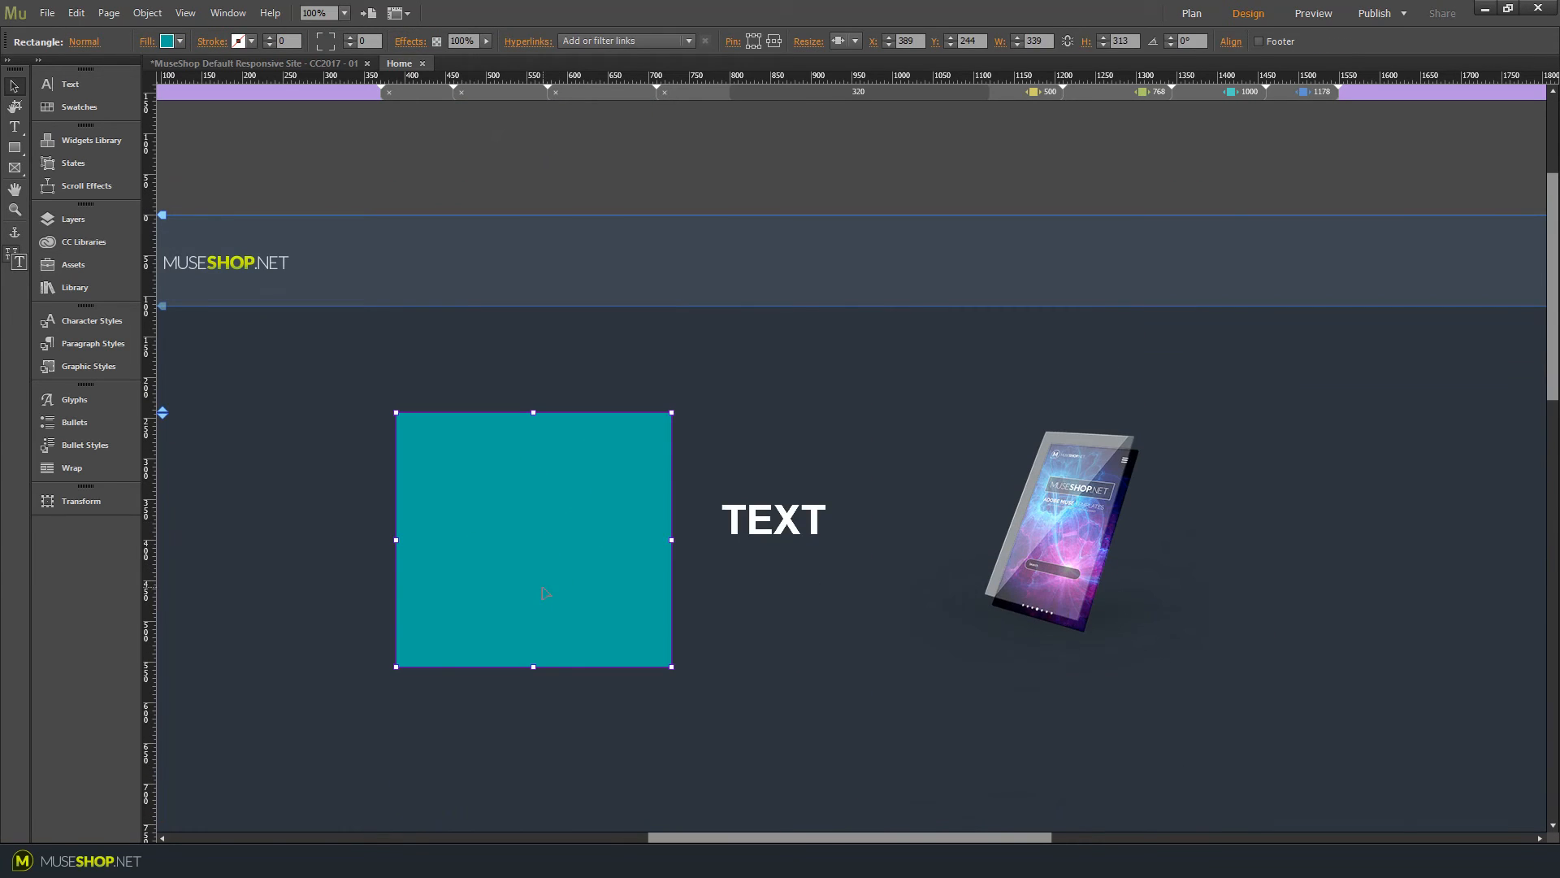
mouse_move(656, 547)
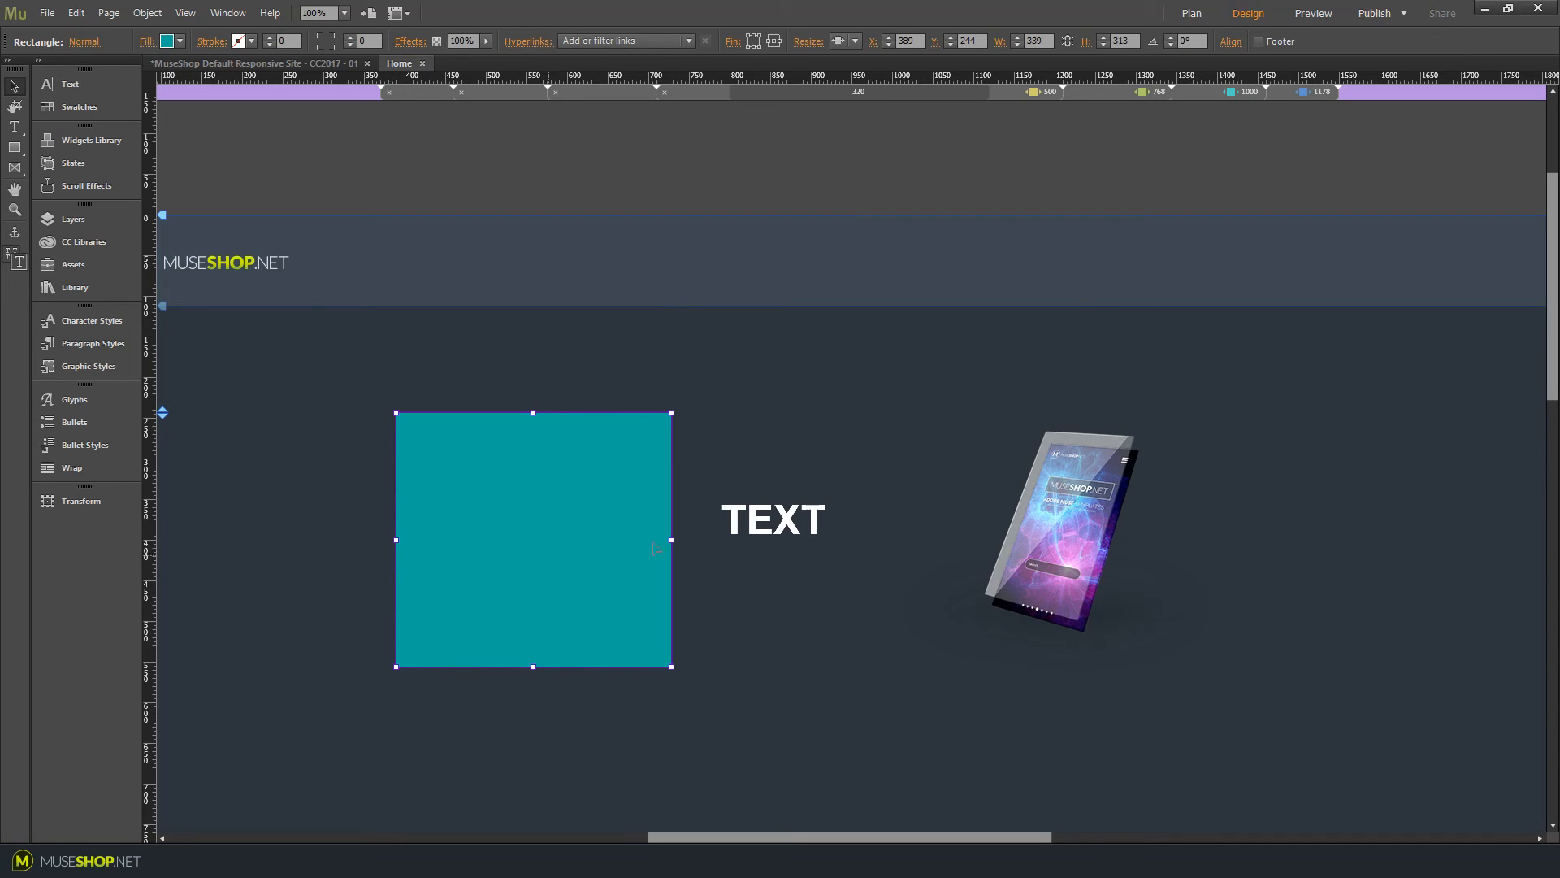
left_click(773, 519)
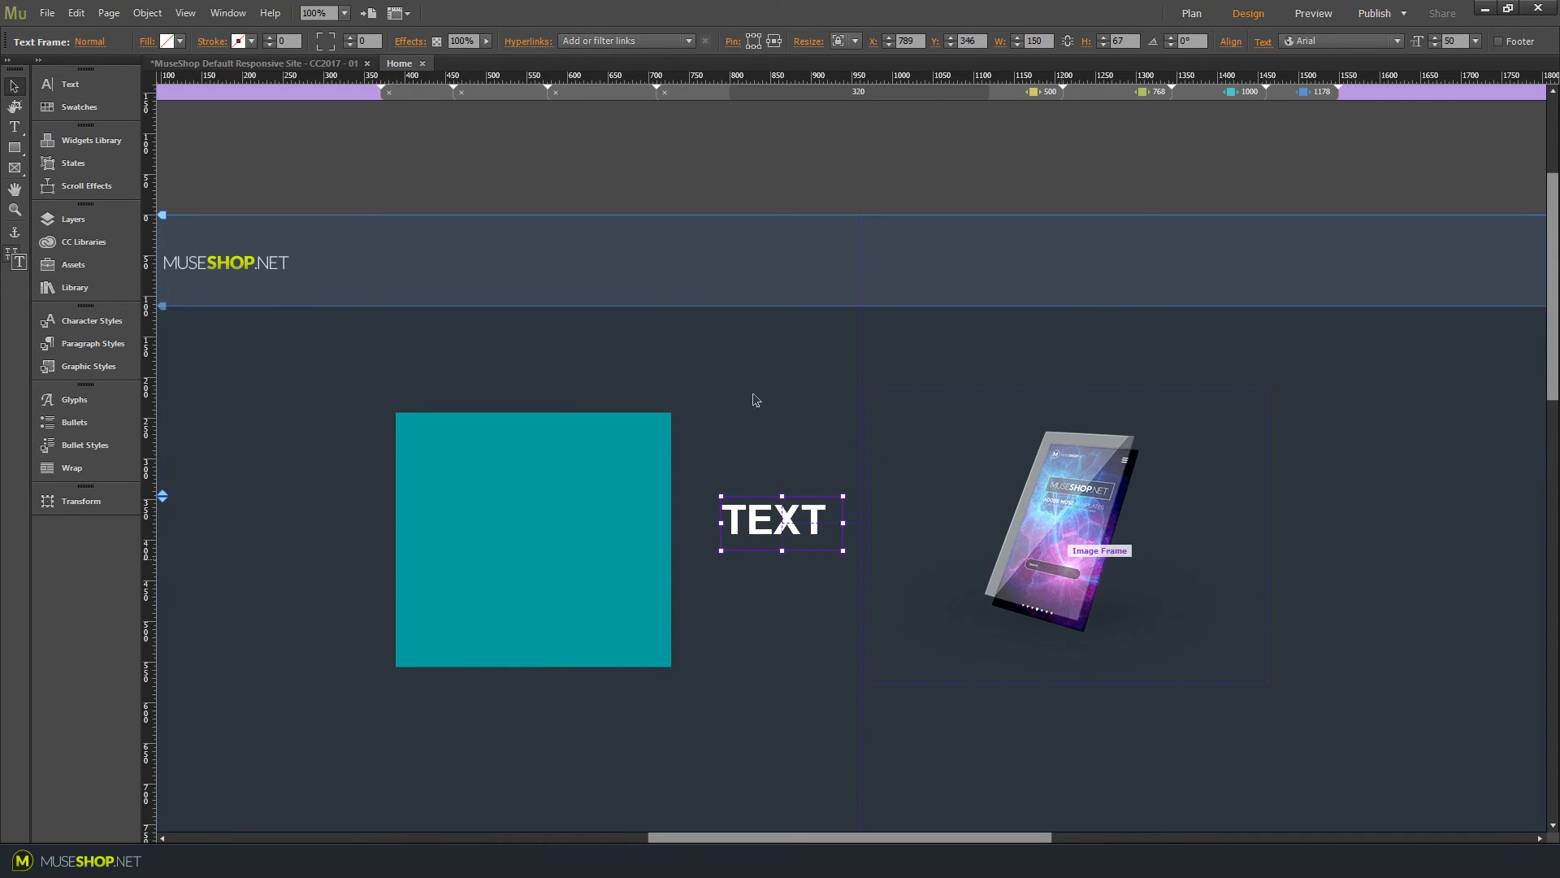
mouse_move(726, 462)
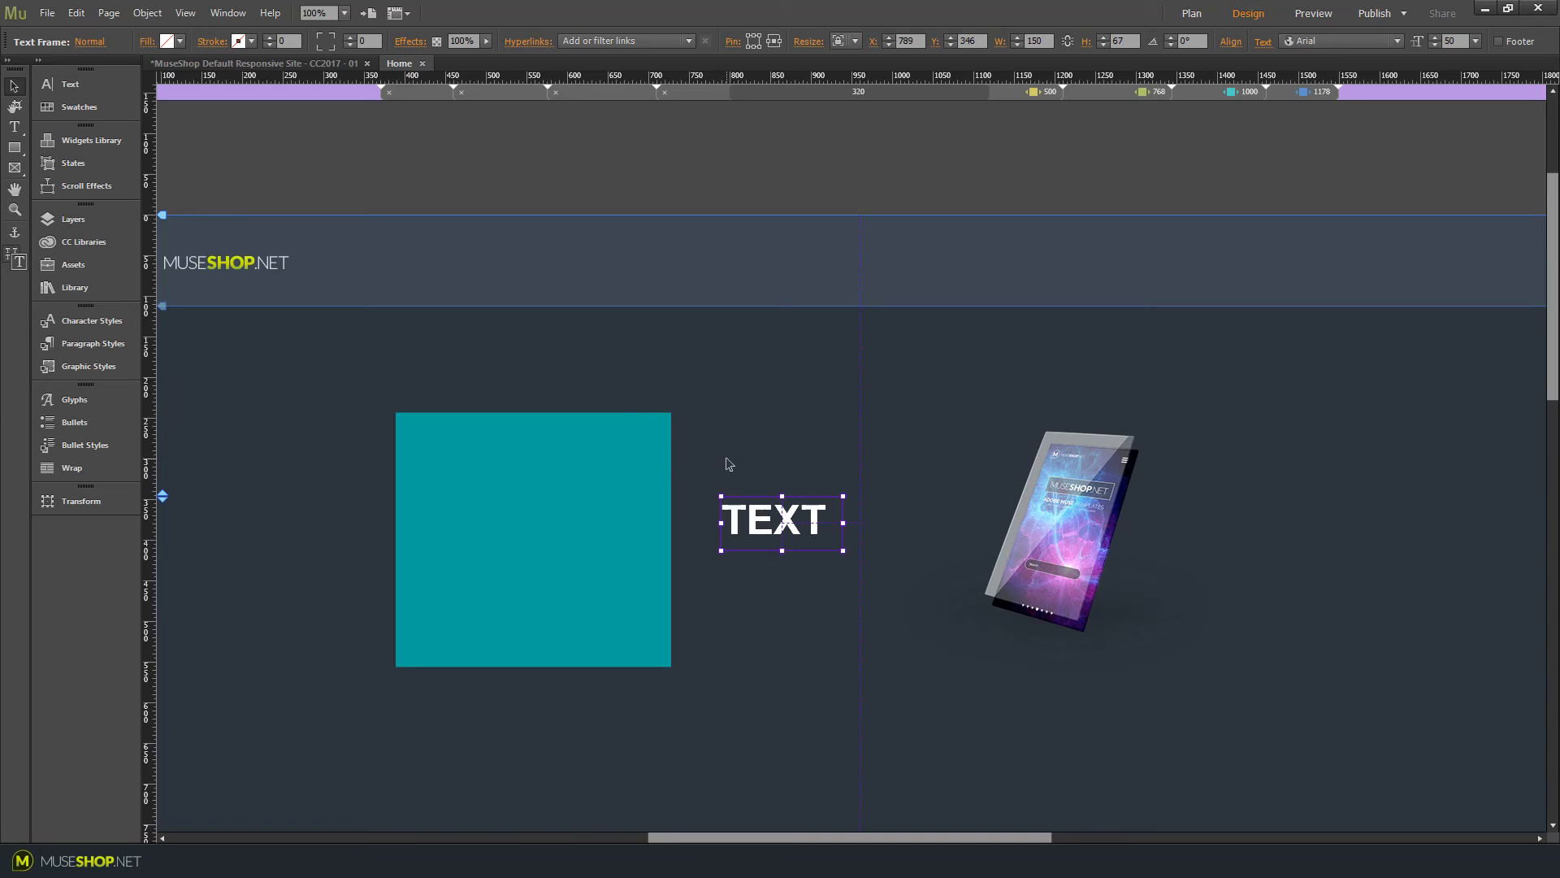
left_click(1067, 535)
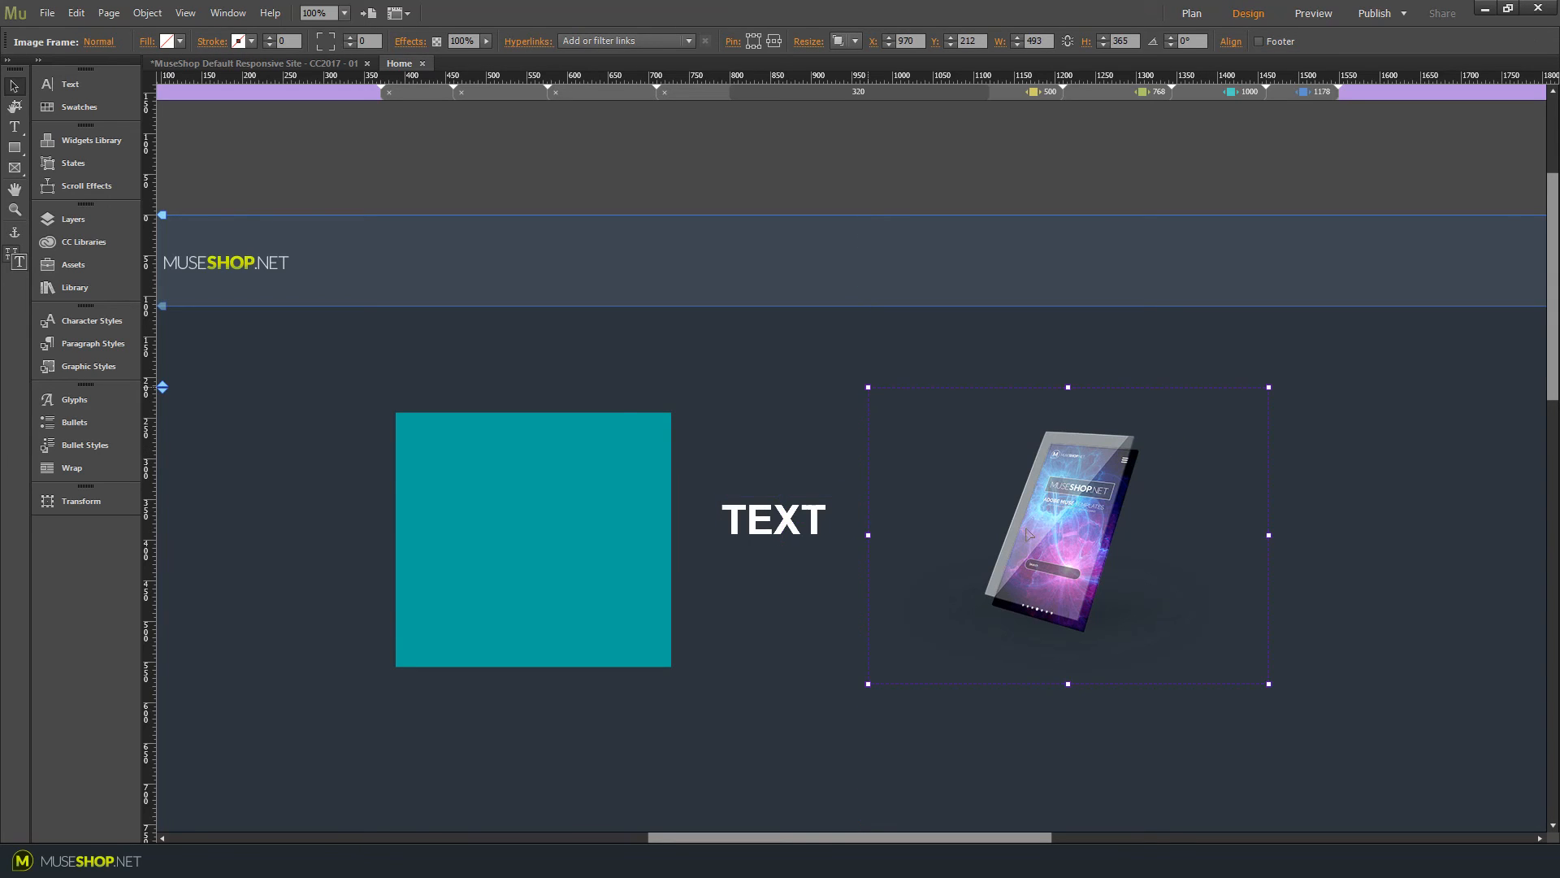
mouse_move(1456, 557)
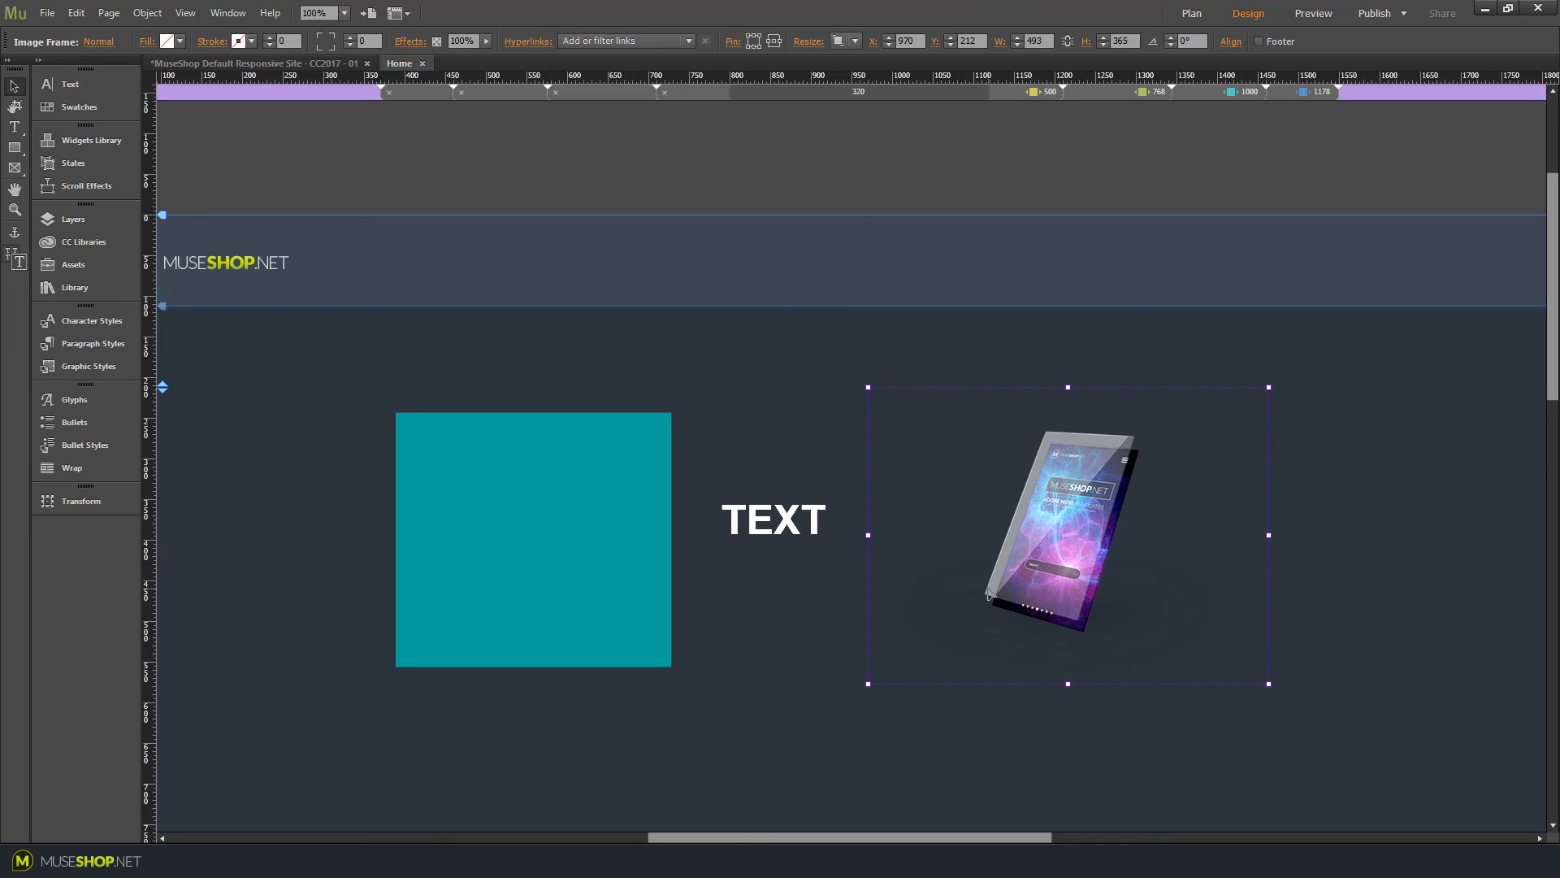
left_click(893, 387)
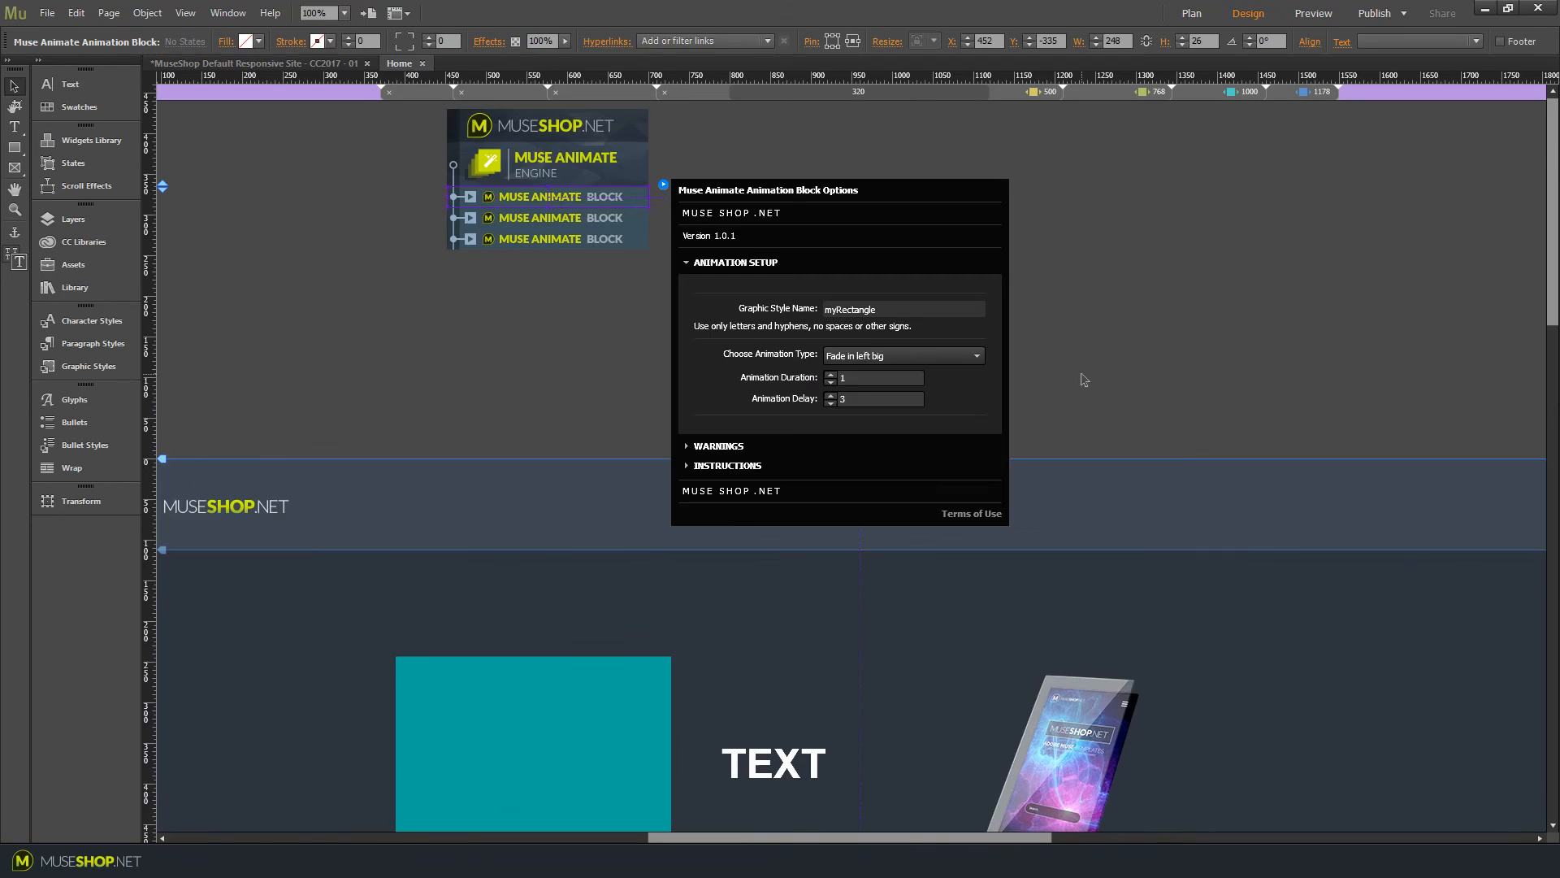
Open the myRectangle block's animation type list to pick Fade out left.
left_click(901, 355)
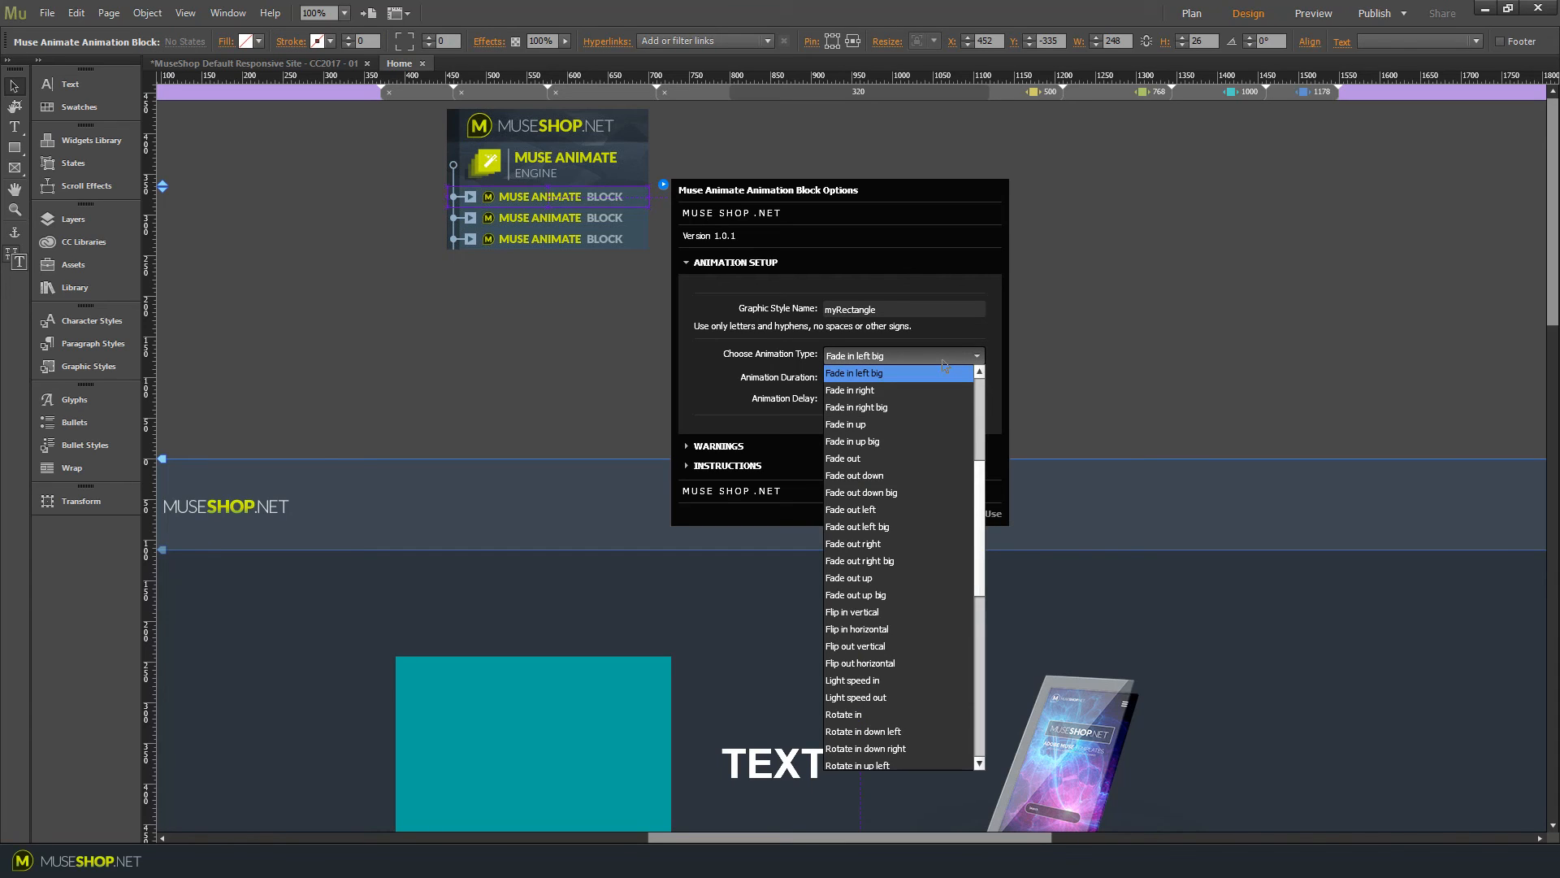
mouse_move(896, 491)
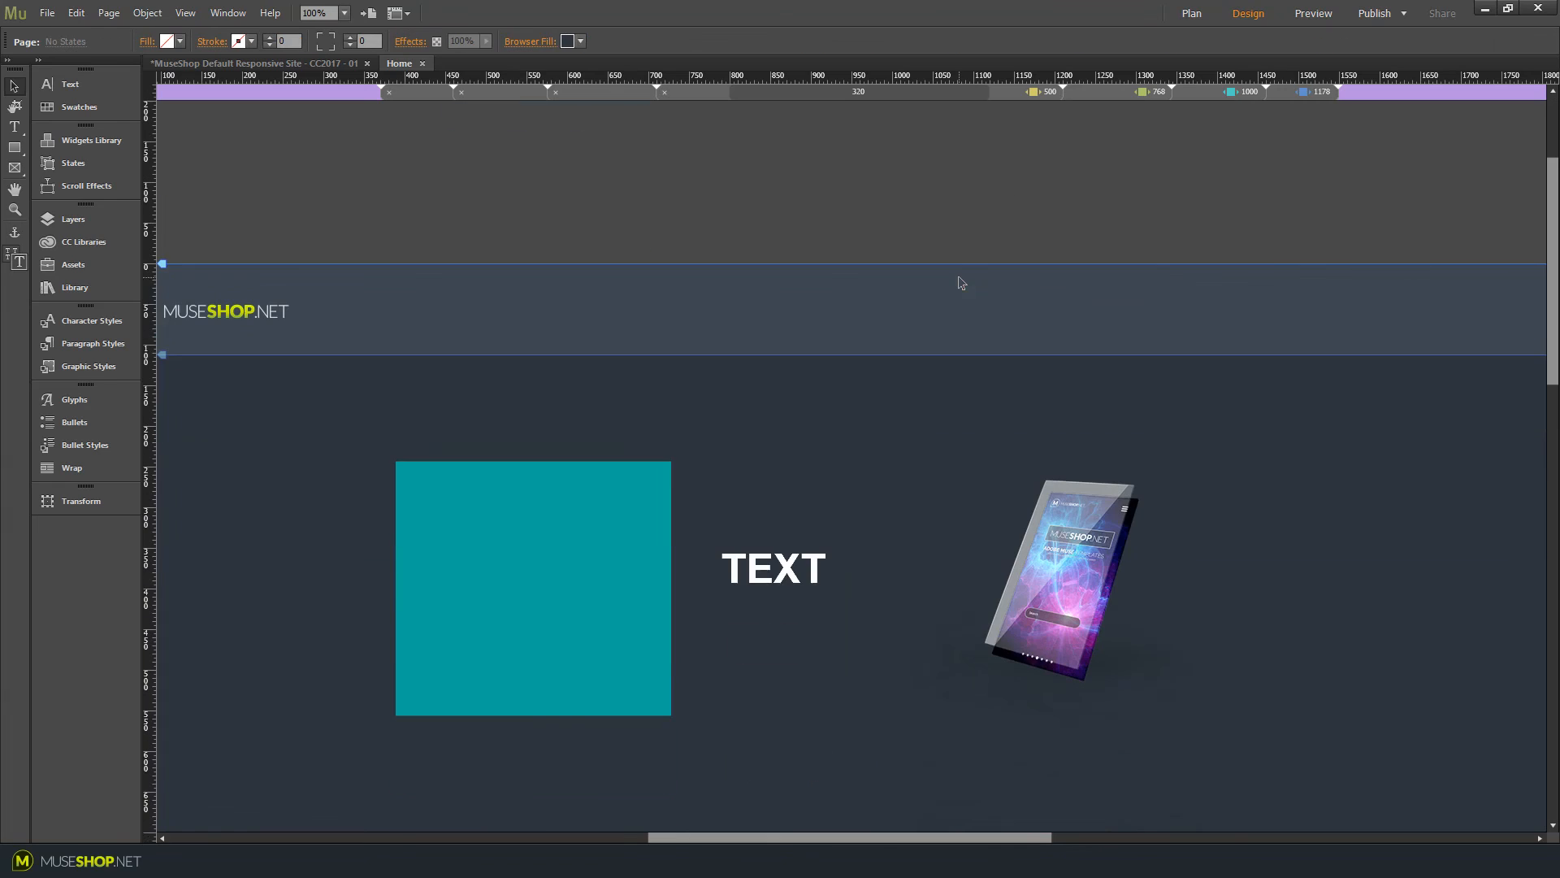
Preview the page in Chrome to watch the three animations play.
left_click(1312, 13)
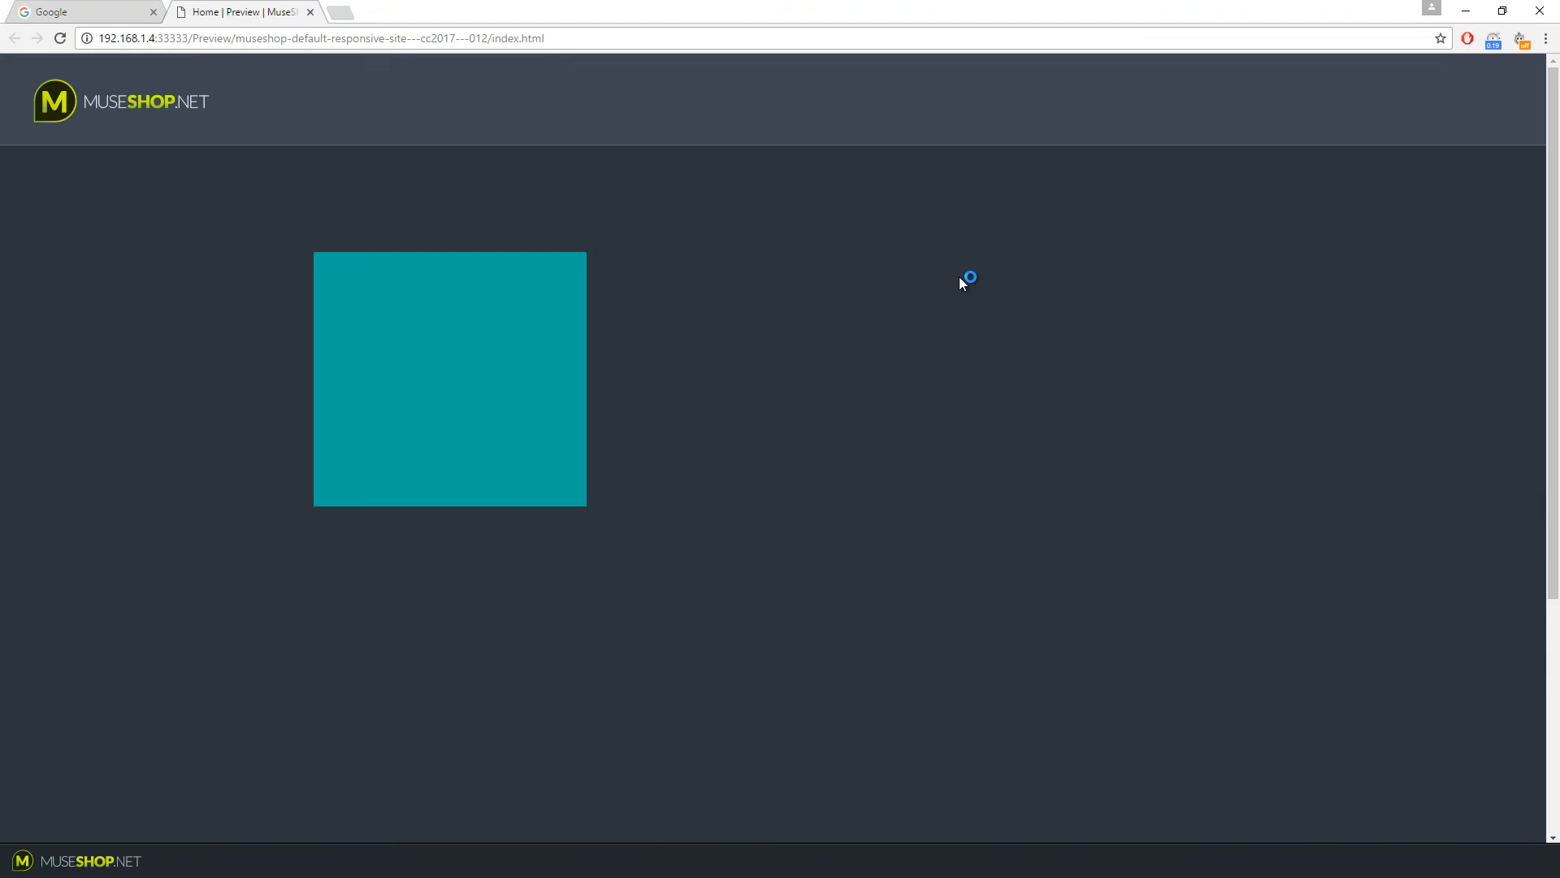
mouse_move(662, 412)
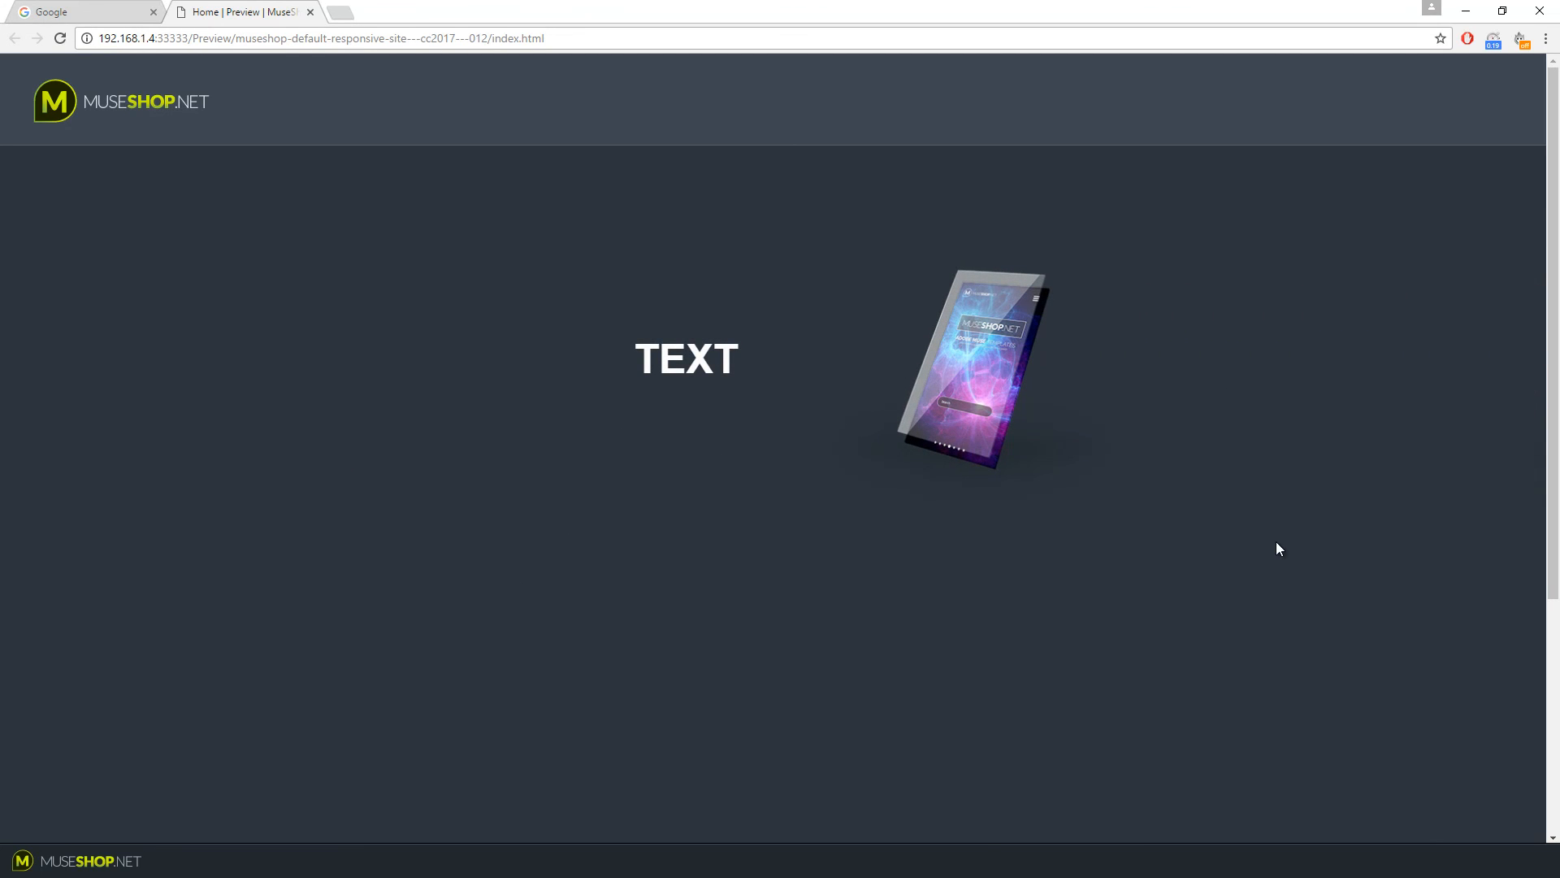
mouse_move(1153, 649)
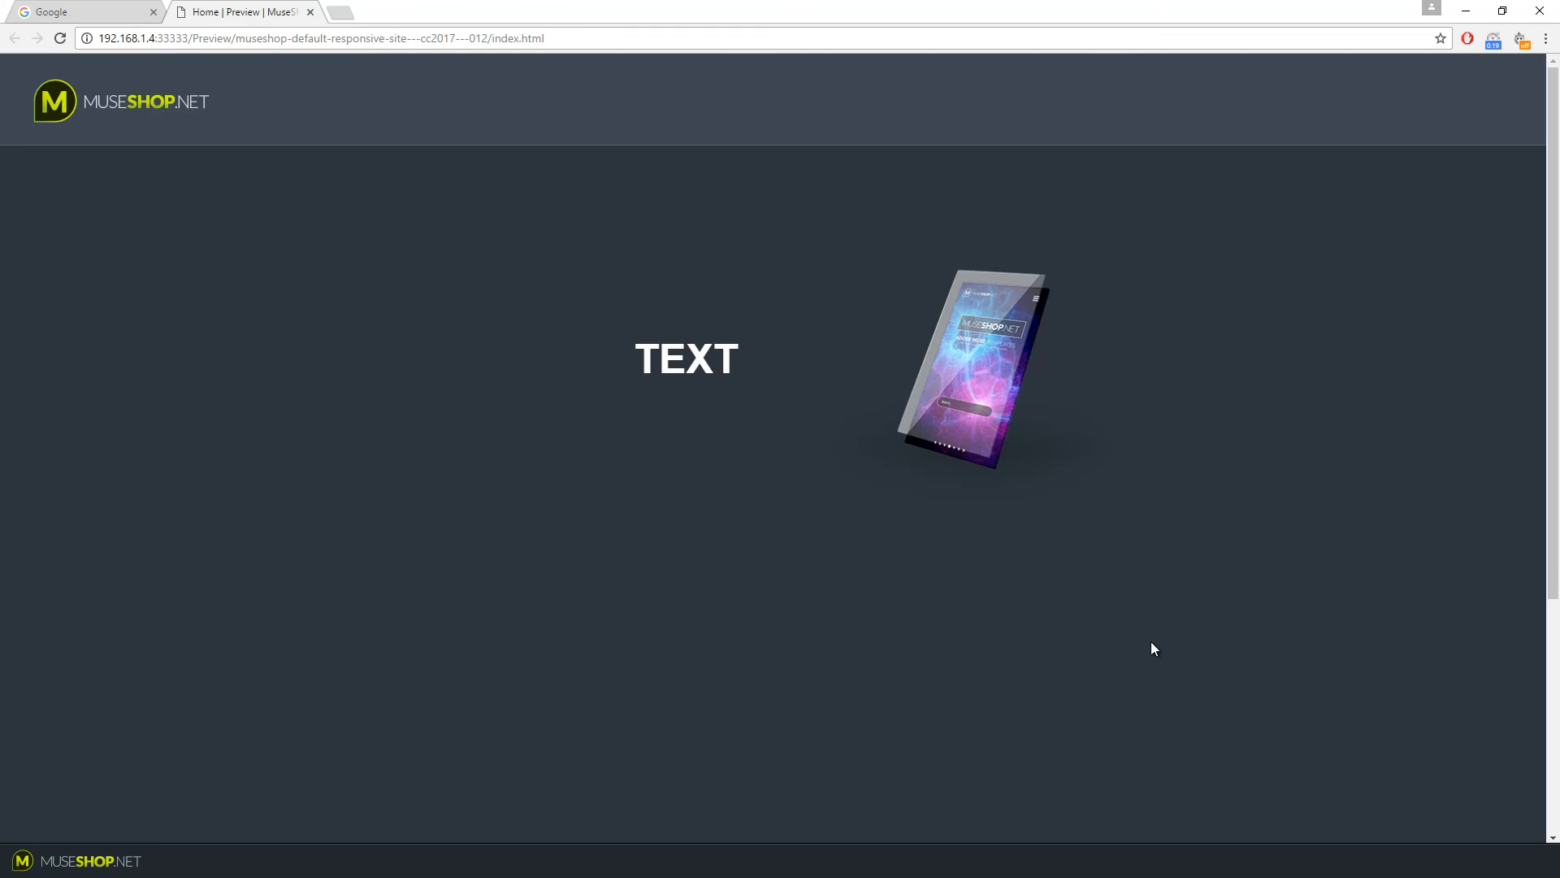
mouse_move(1284, 480)
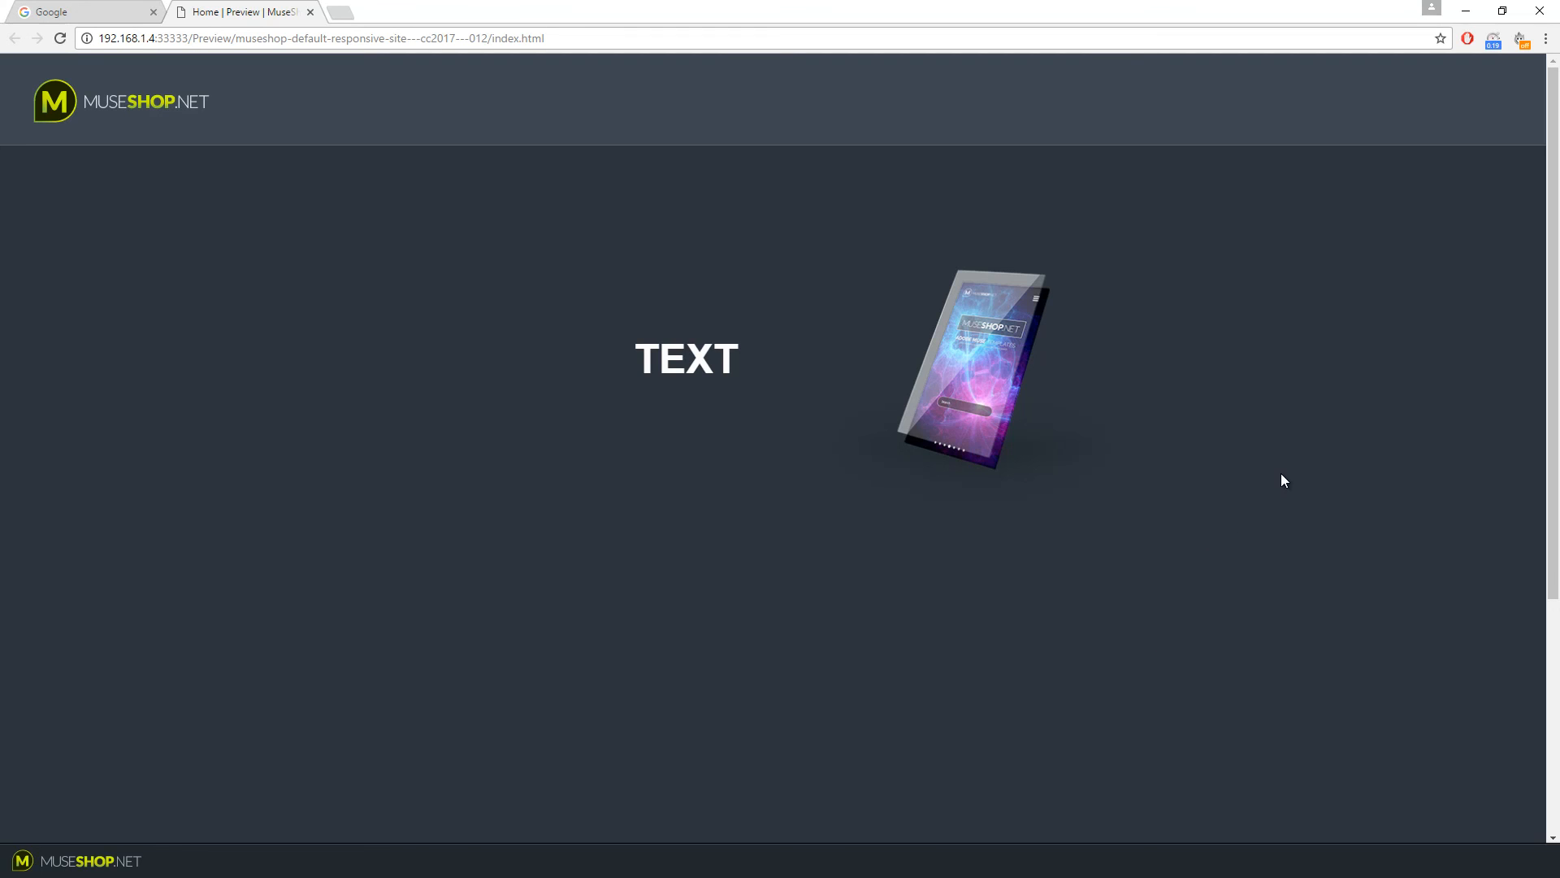
mouse_move(1412, 570)
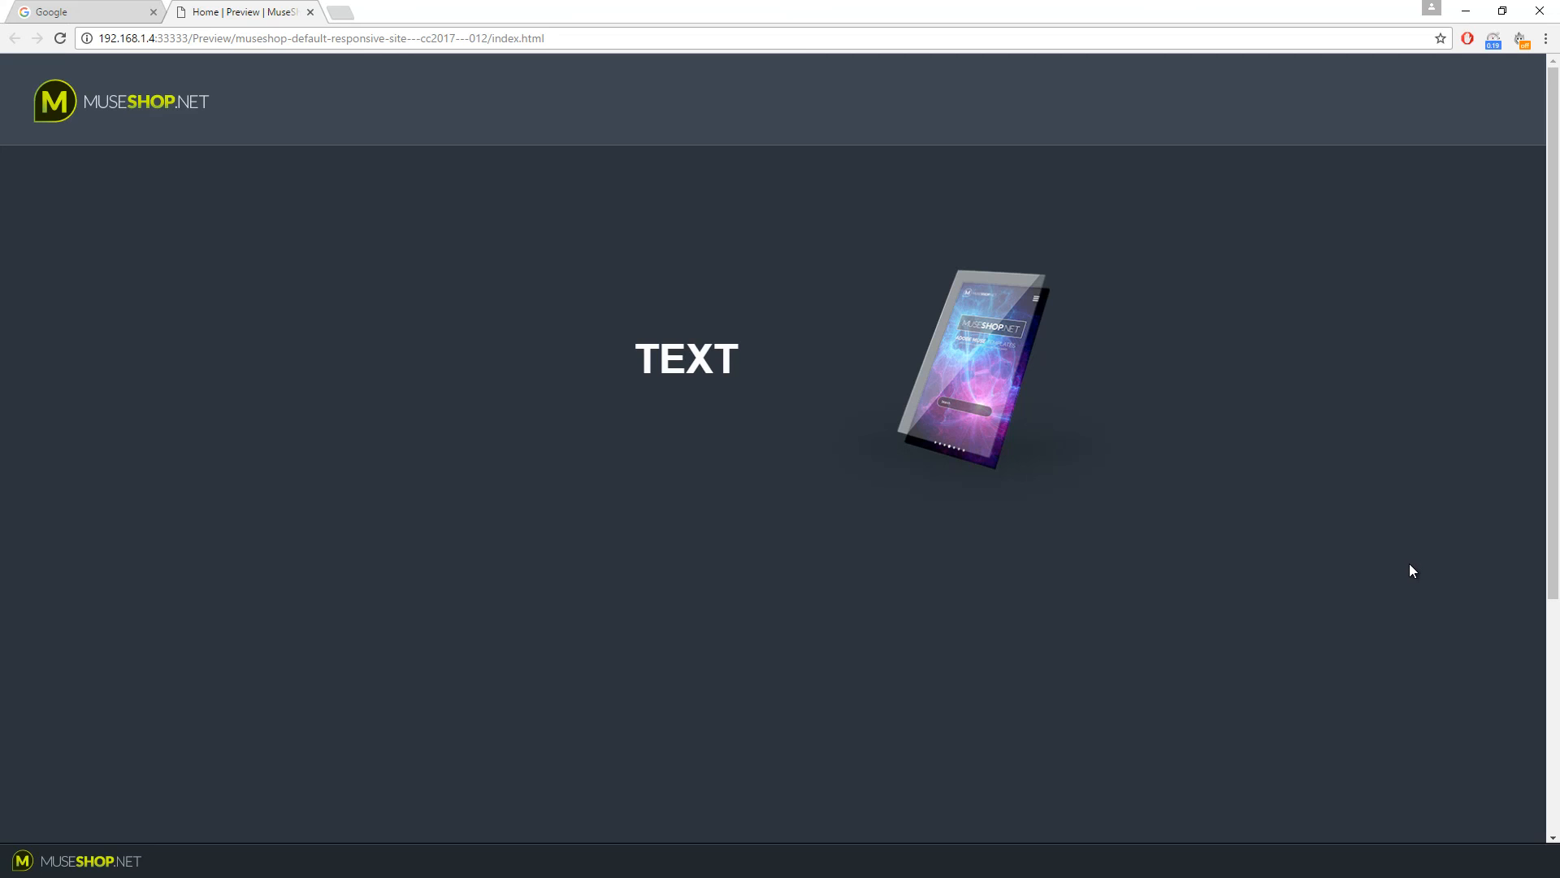
mouse_move(1408, 567)
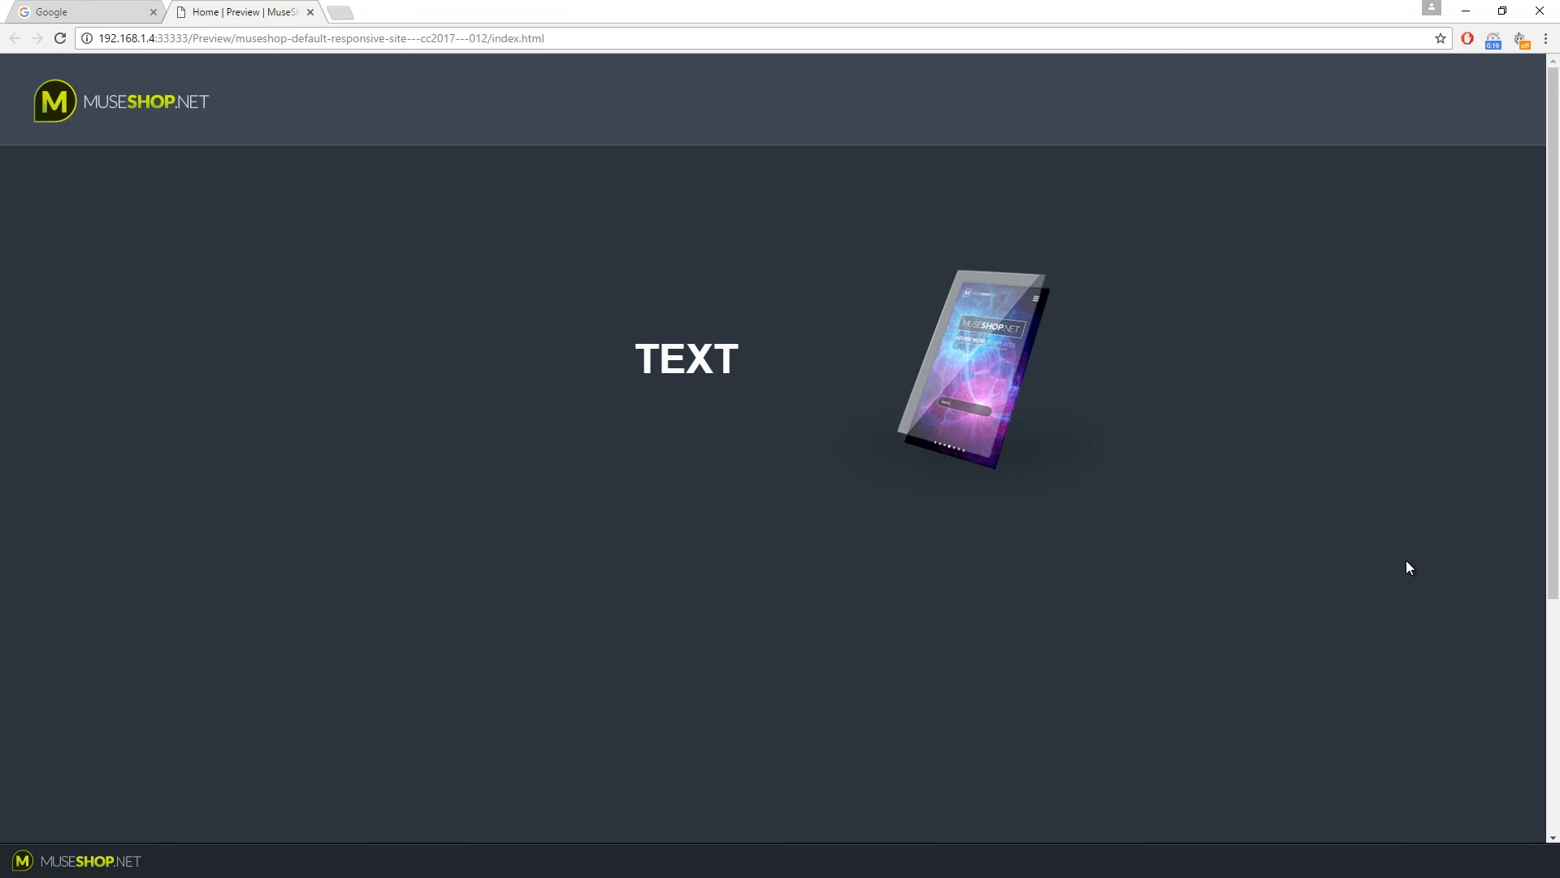
mouse_move(1294, 573)
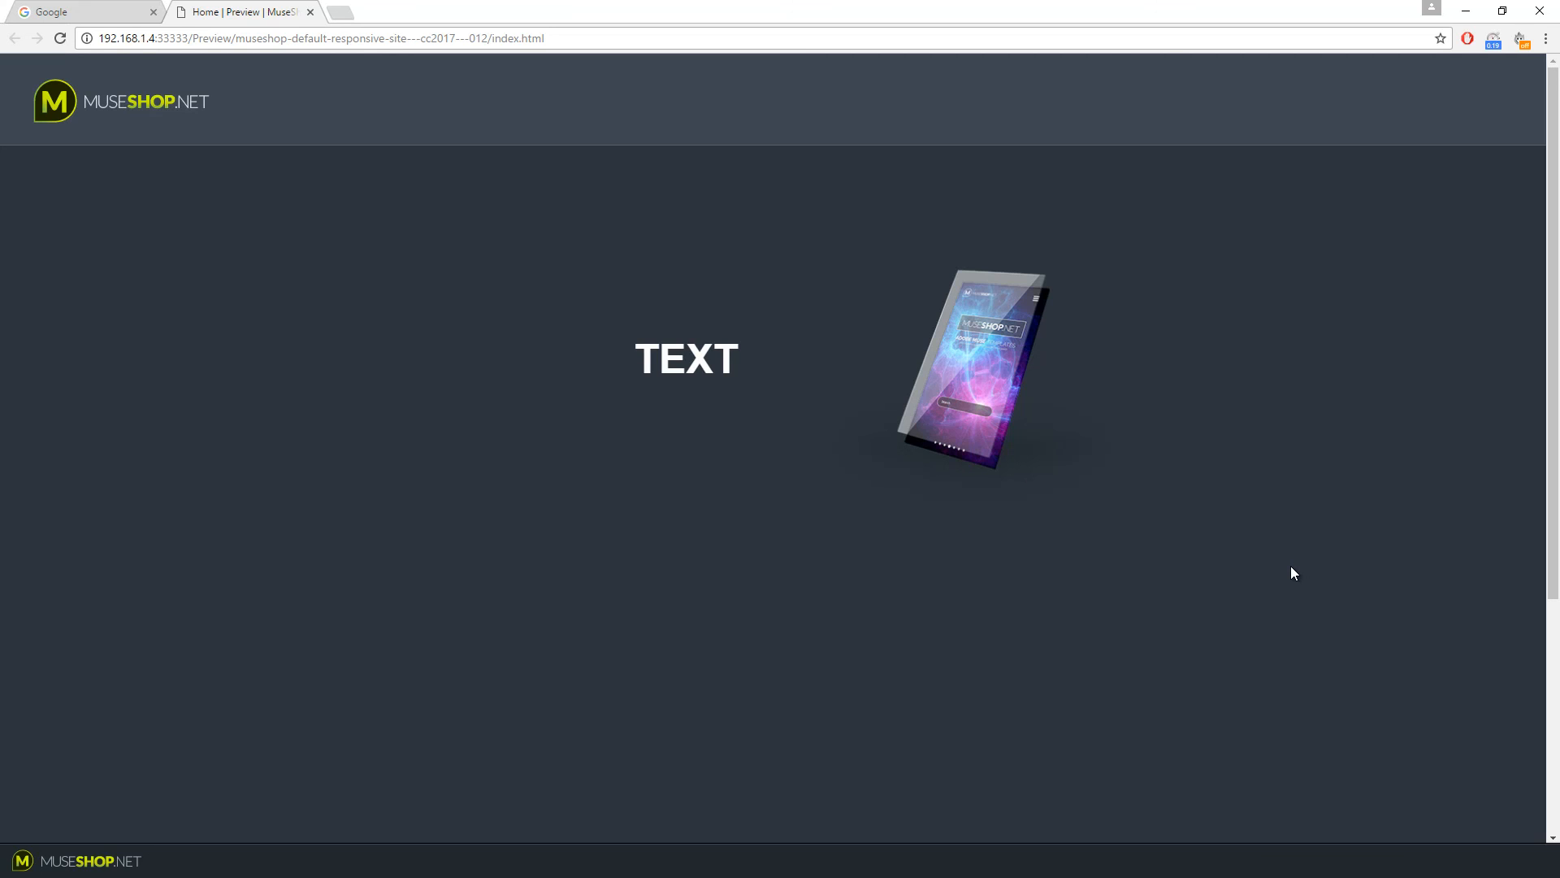